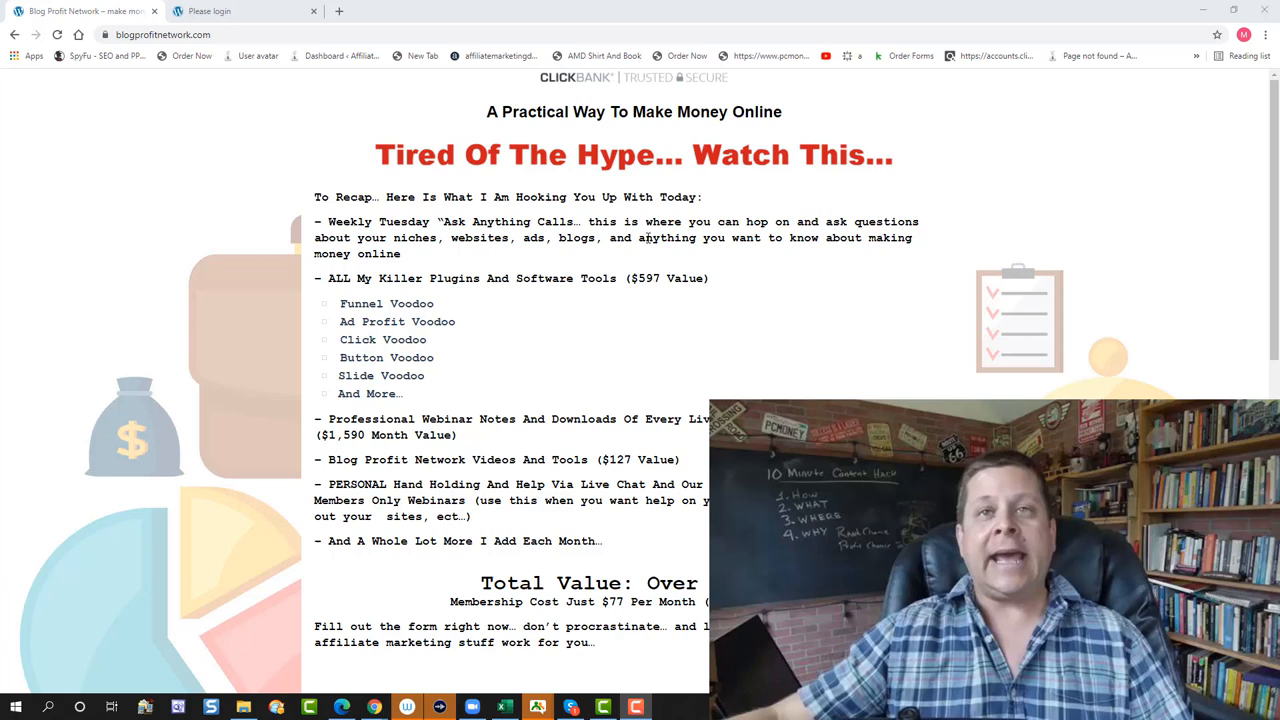
pyautogui.moveTo(643, 145)
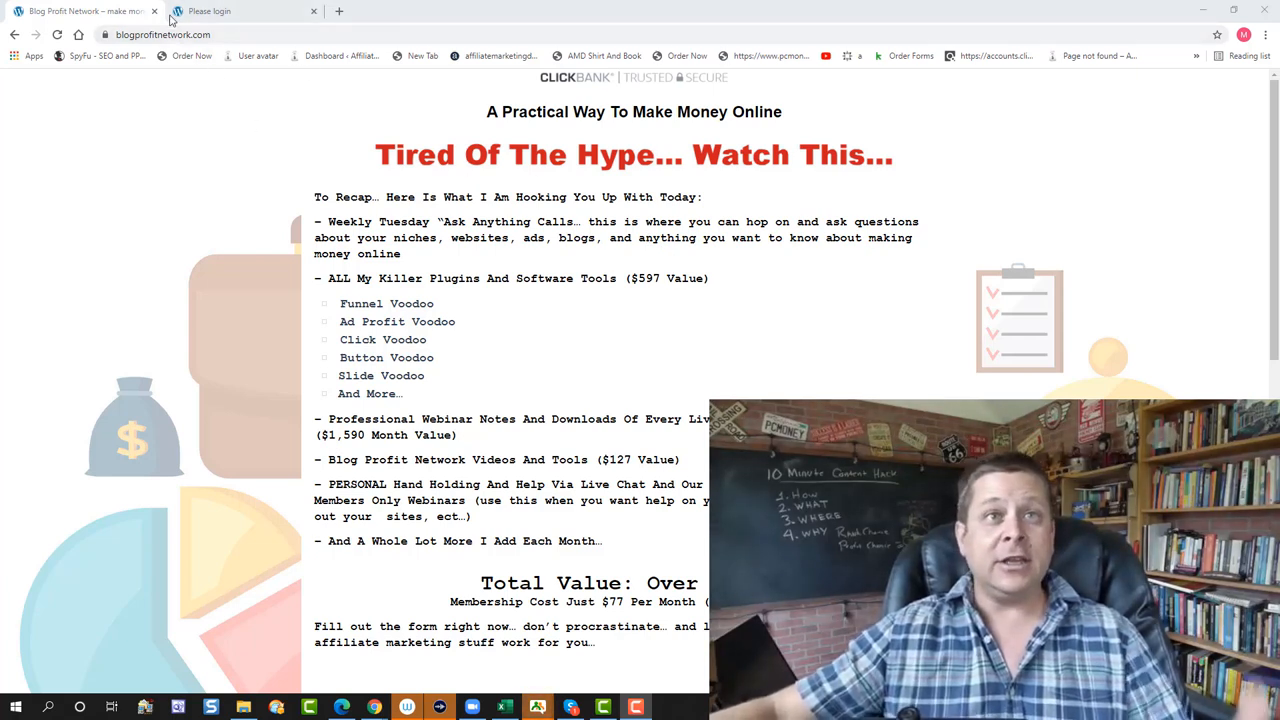
# Scroll past the offer recap to the $127-now, $37-per-month pricing and add the membership to cart.
pyautogui.scroll(-3)
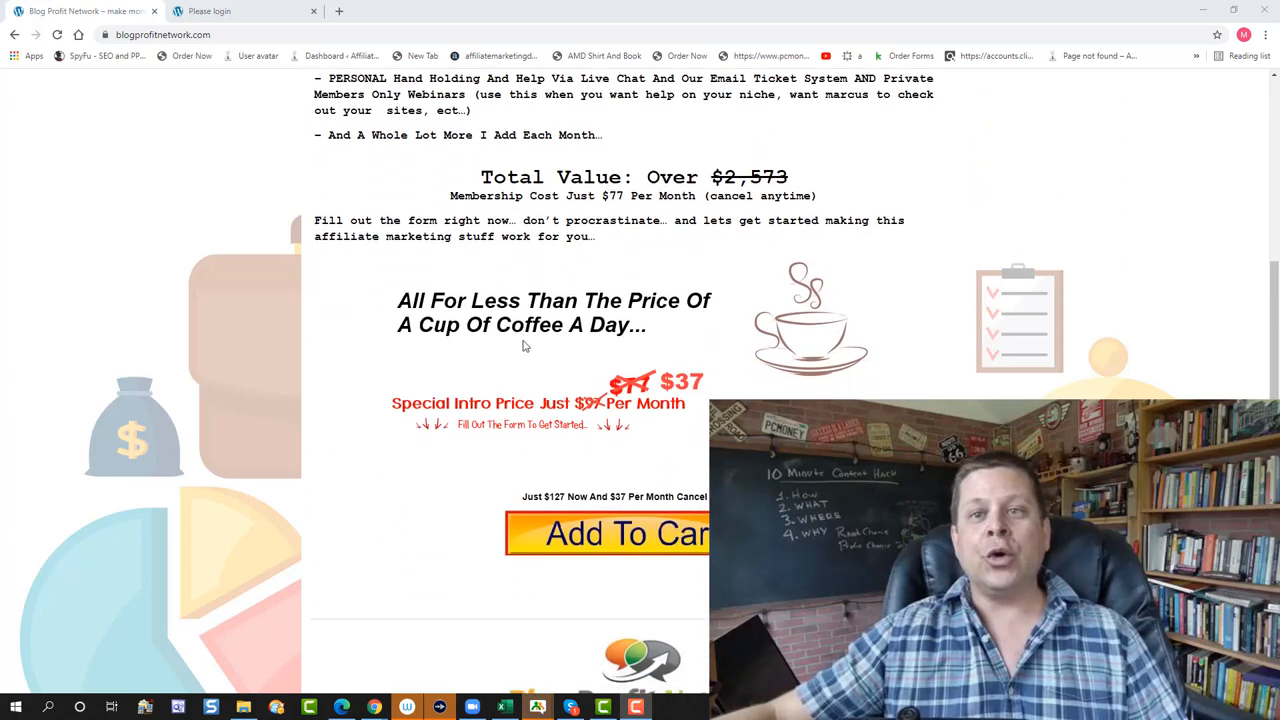
pyautogui.scroll(-3)
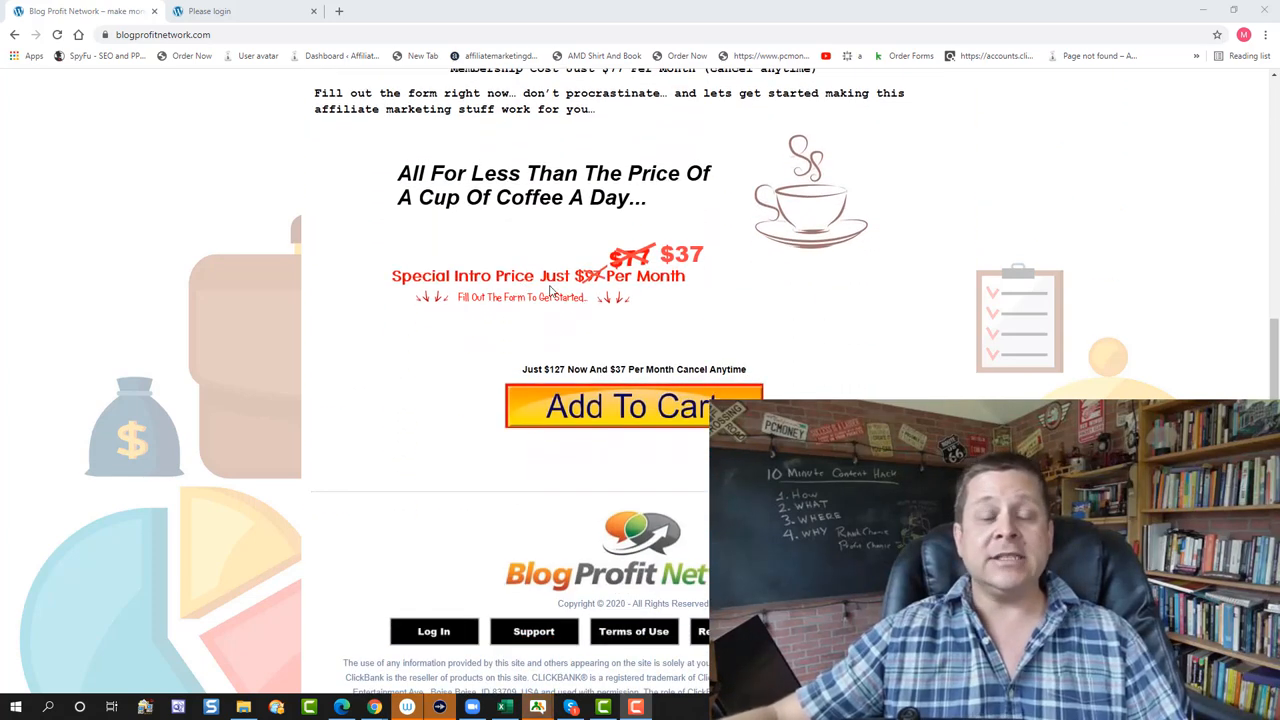
pyautogui.moveTo(685, 275)
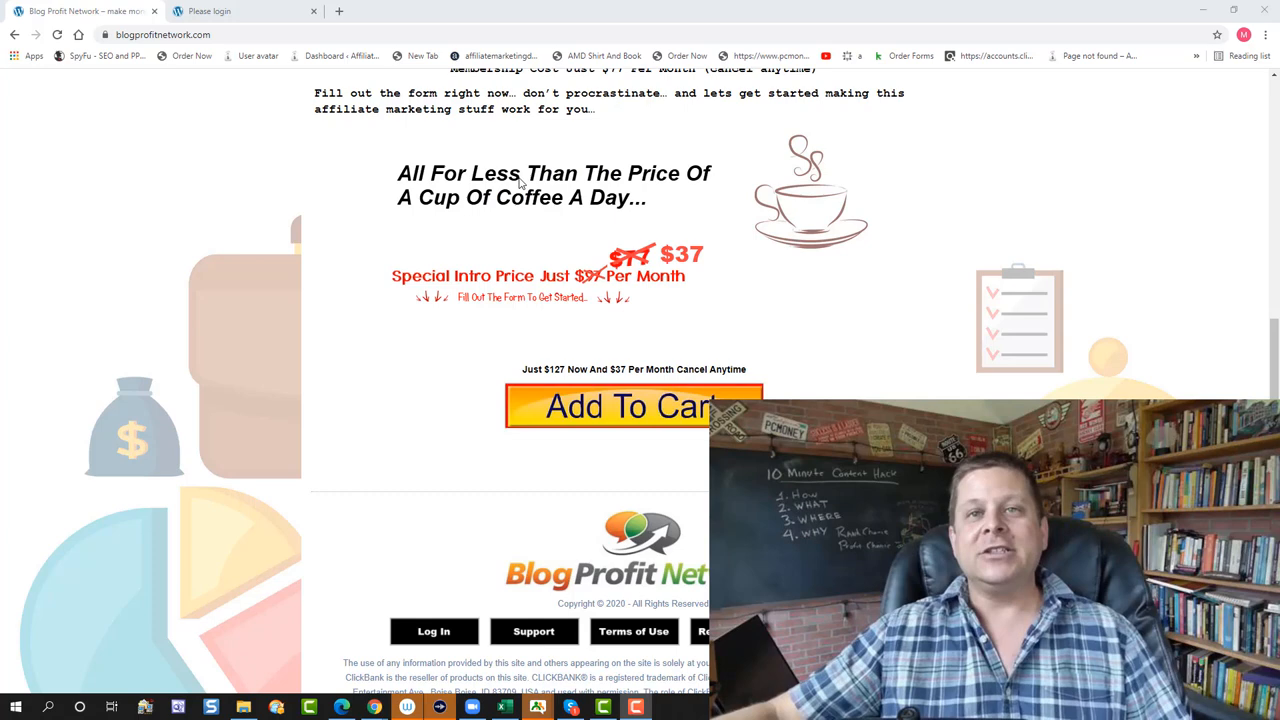
pyautogui.click(633, 407)
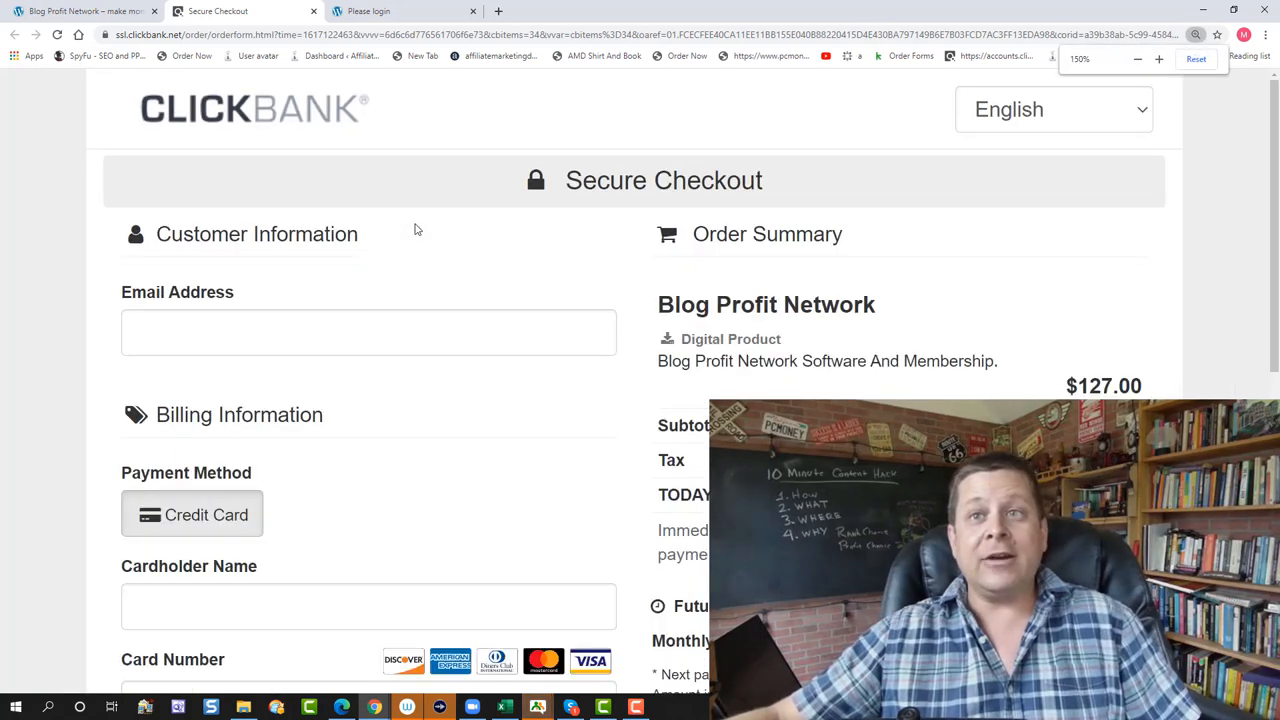
# Reset checkout zoom, review the $127.00 order and $37 monthly payment, then switch to the login tab.
pyautogui.click(1137, 58)
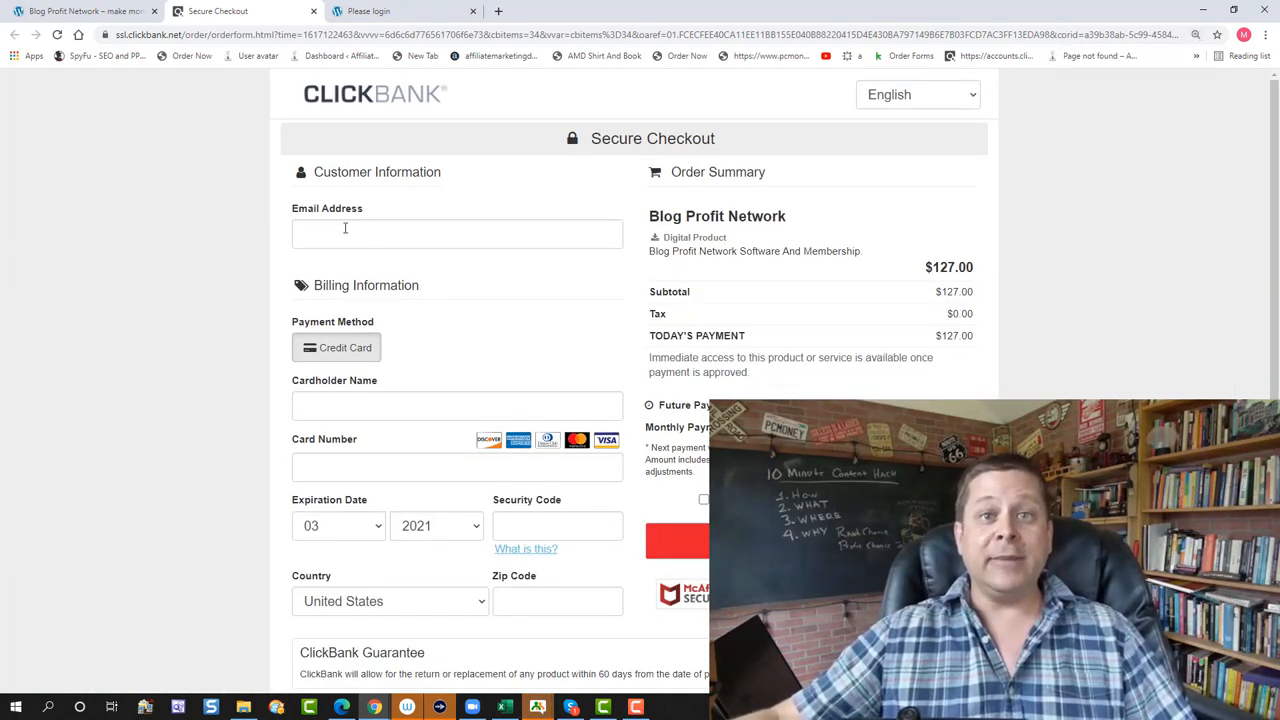
pyautogui.scroll(-3)
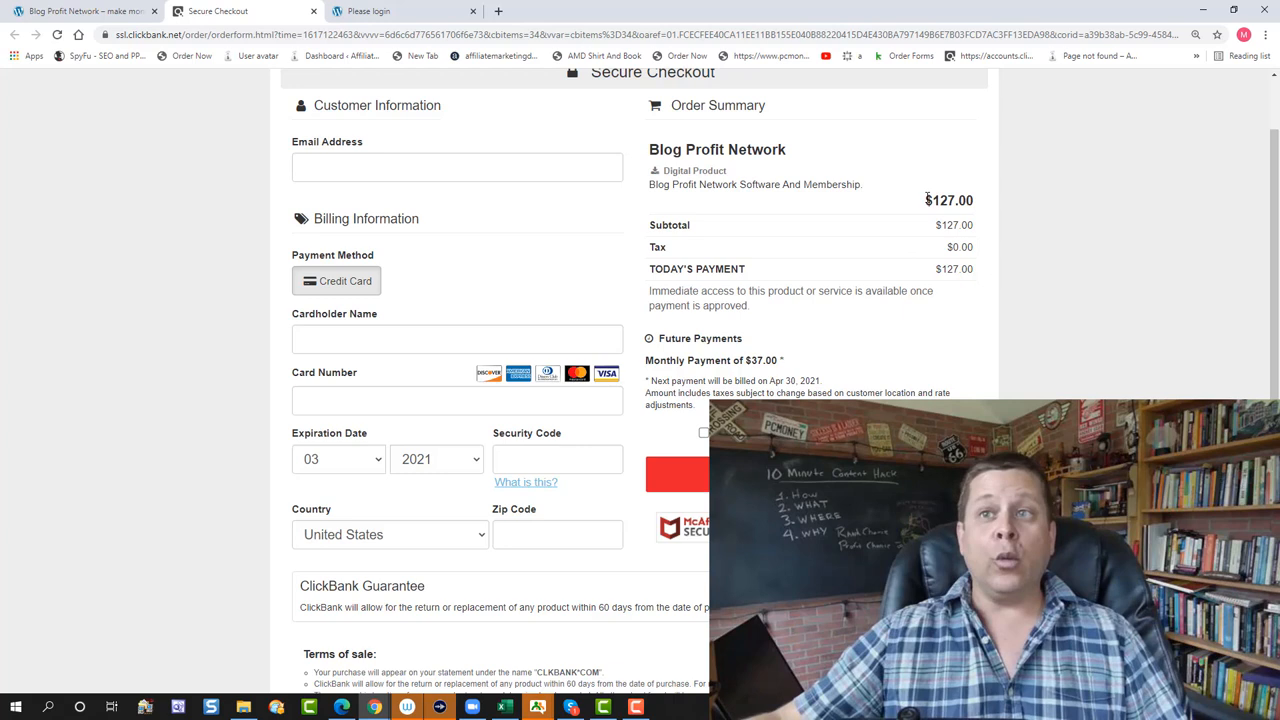
pyautogui.doubleClick(948, 200)
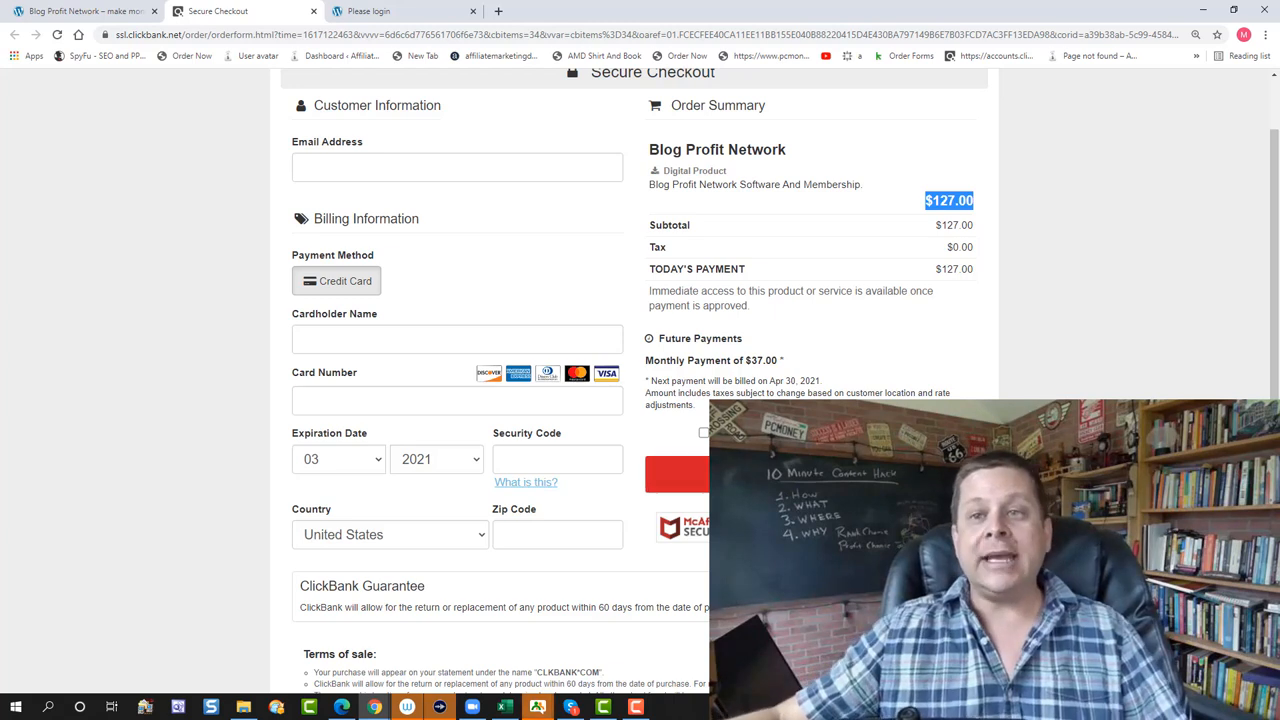
pyautogui.click(400, 11)
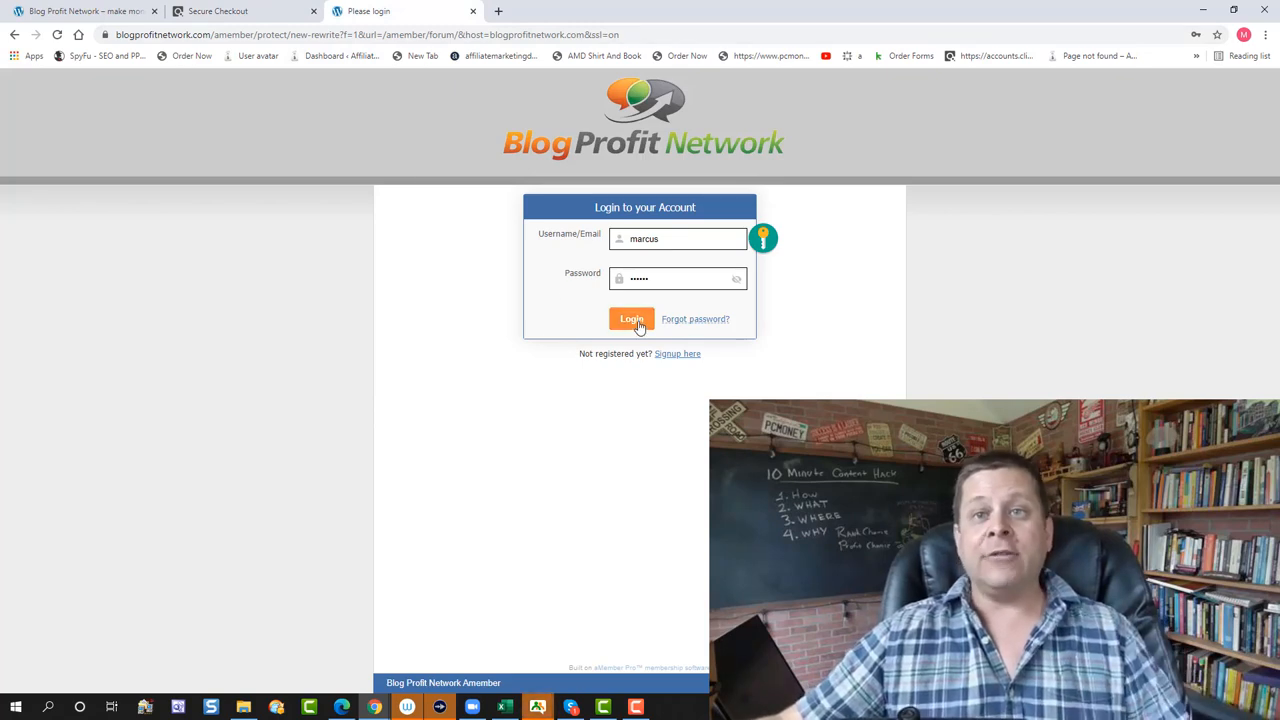
# Log in and preview the Start Your First Blog In 15 Minutes tutorial, returning to Welcome.
pyautogui.click(631, 318)
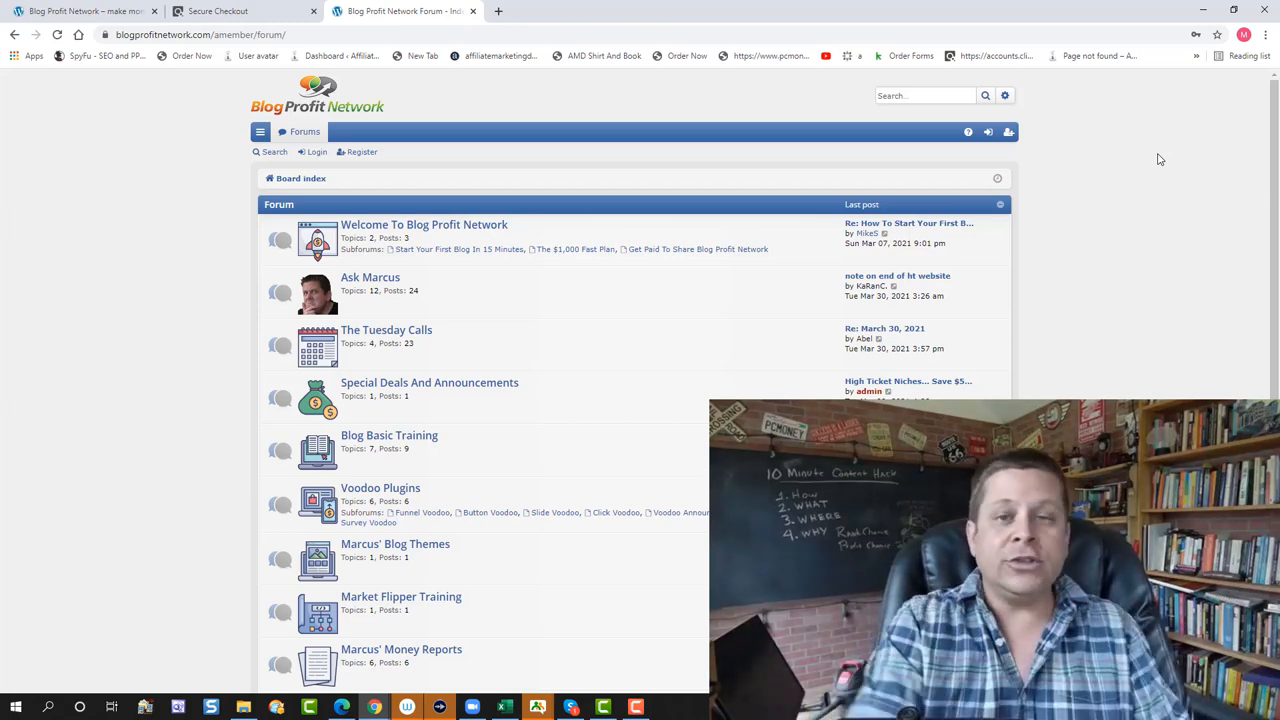
pyautogui.moveTo(1048, 181)
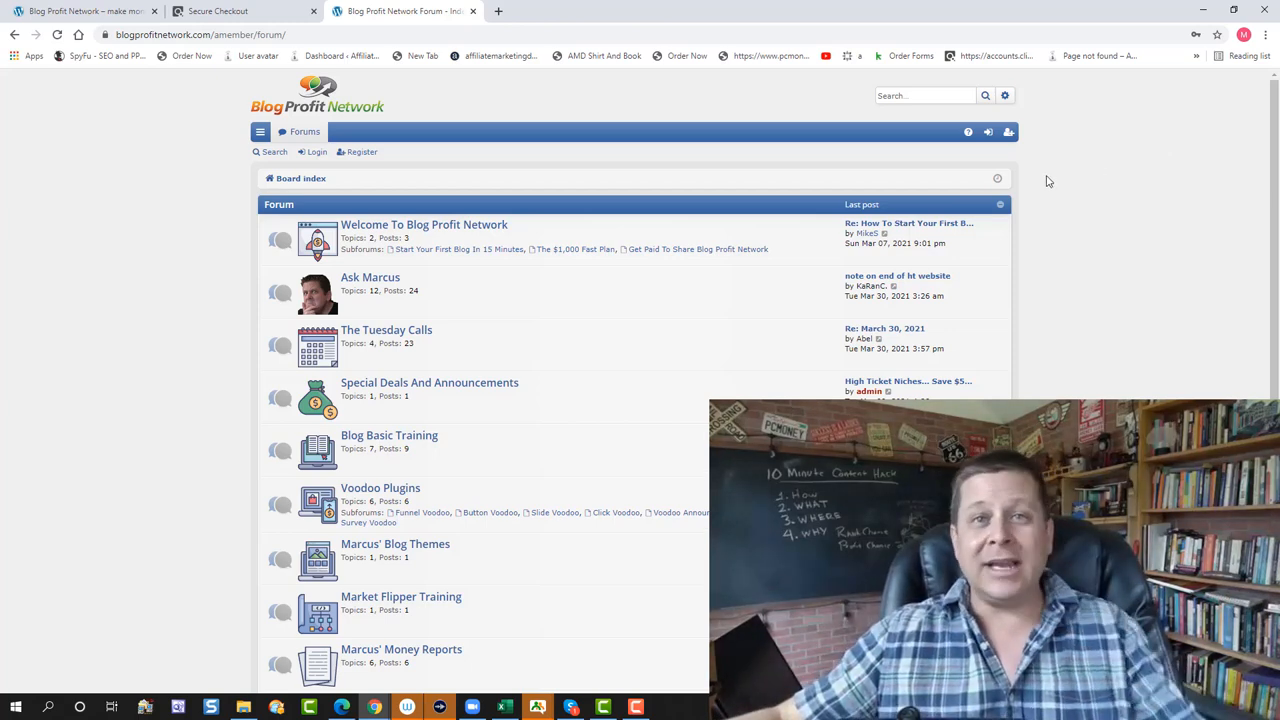
pyautogui.moveTo(537, 280)
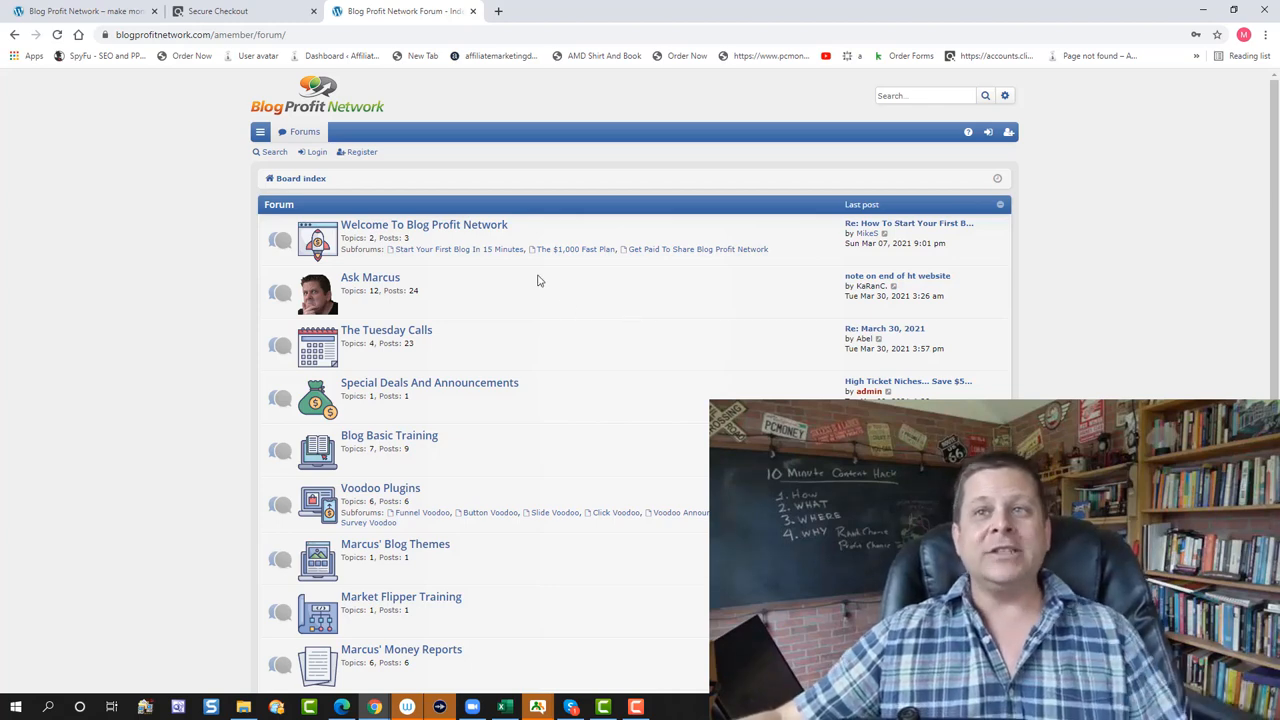
pyautogui.click(424, 224)
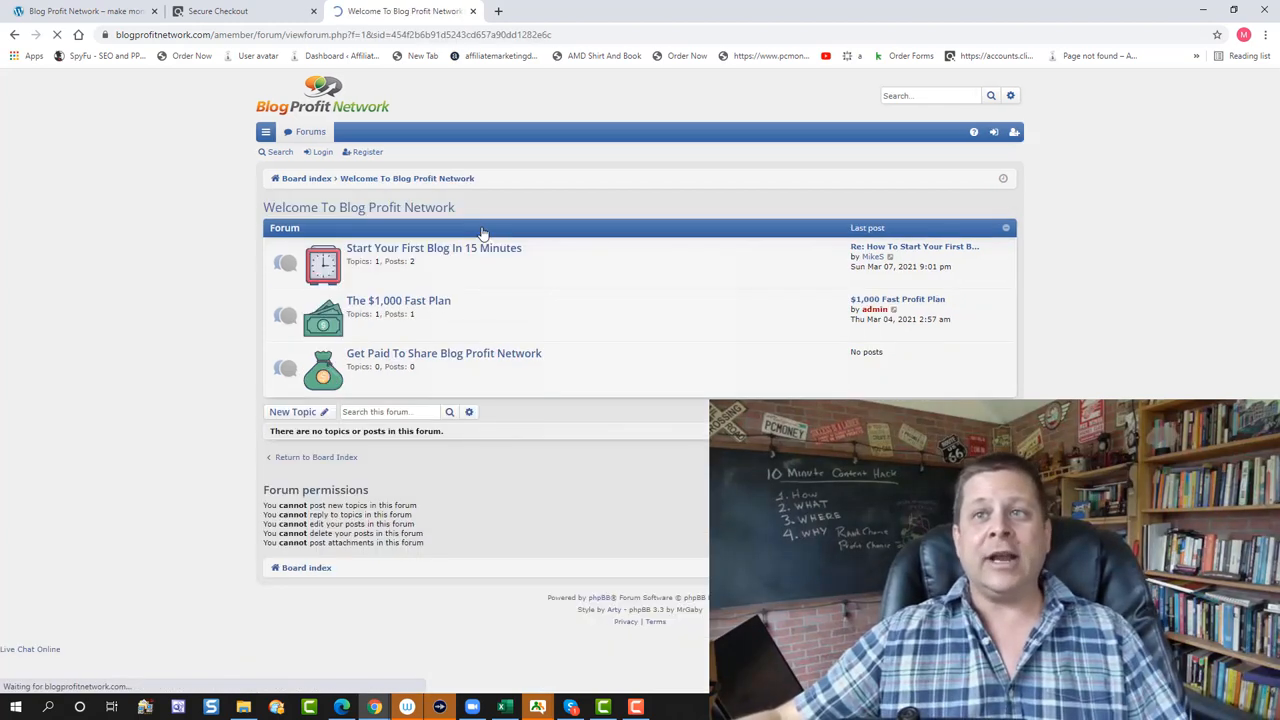
pyautogui.click(433, 248)
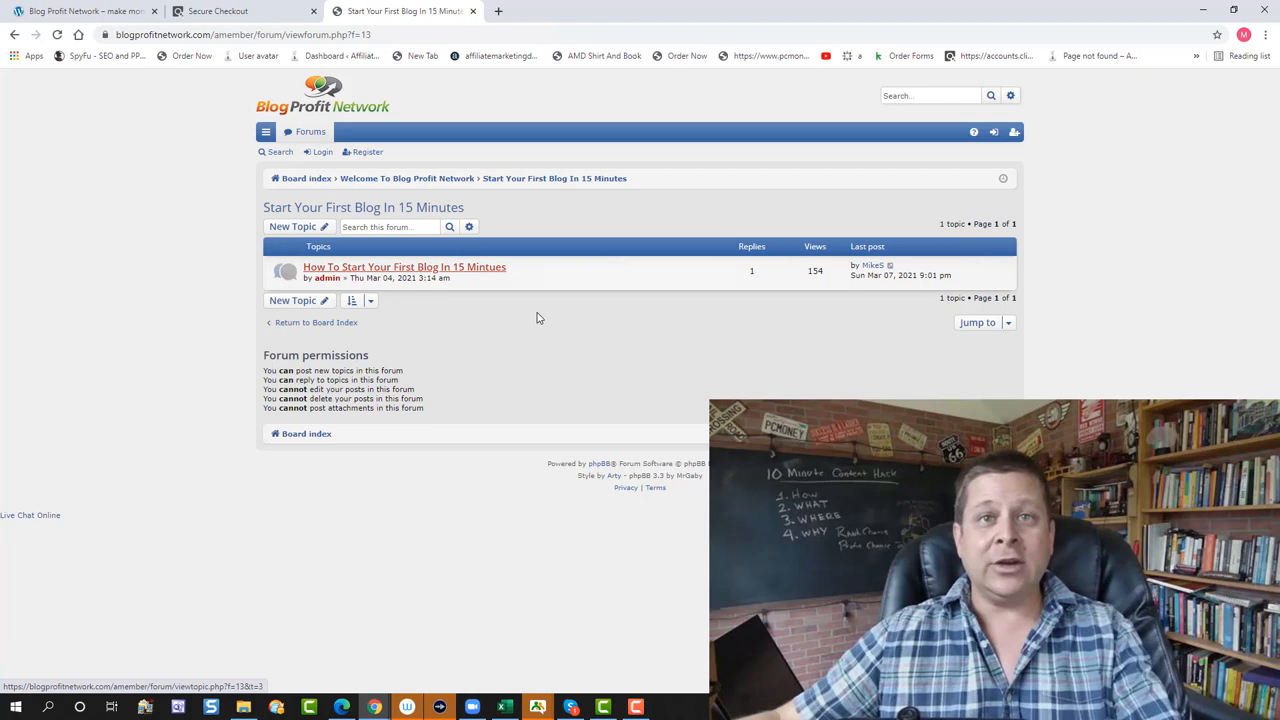
pyautogui.click(404, 266)
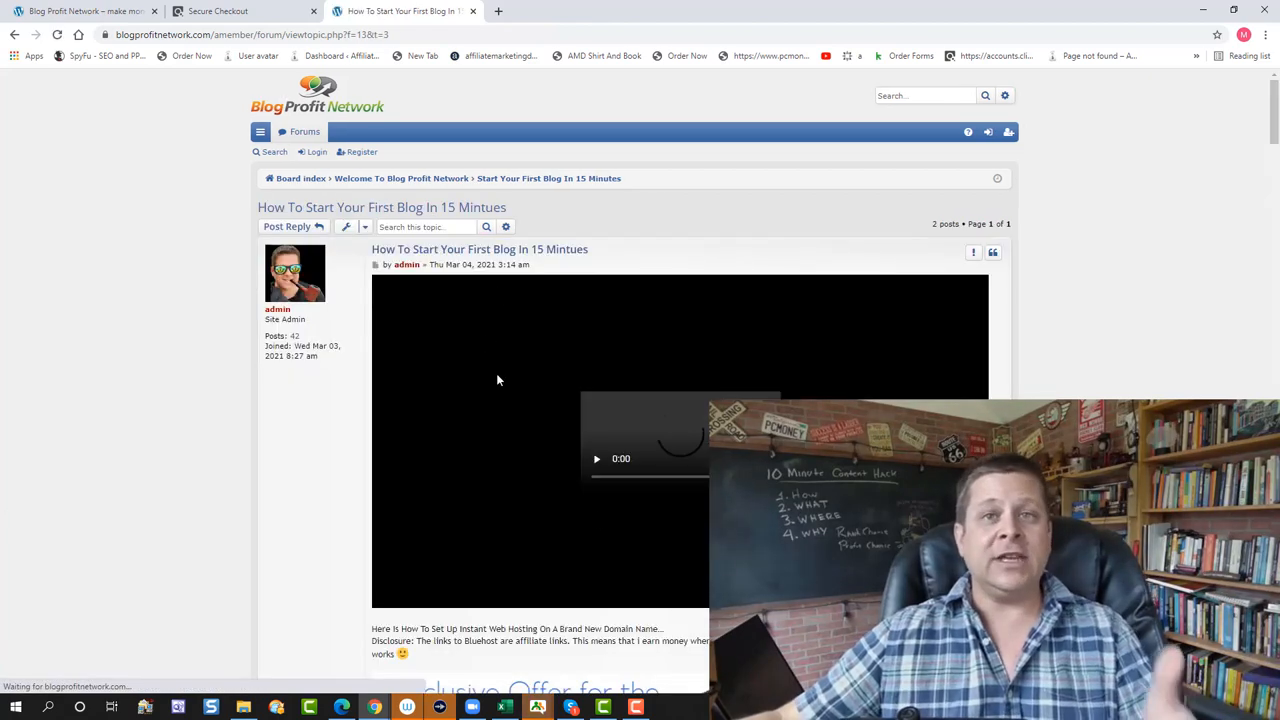
pyautogui.scroll(-3)
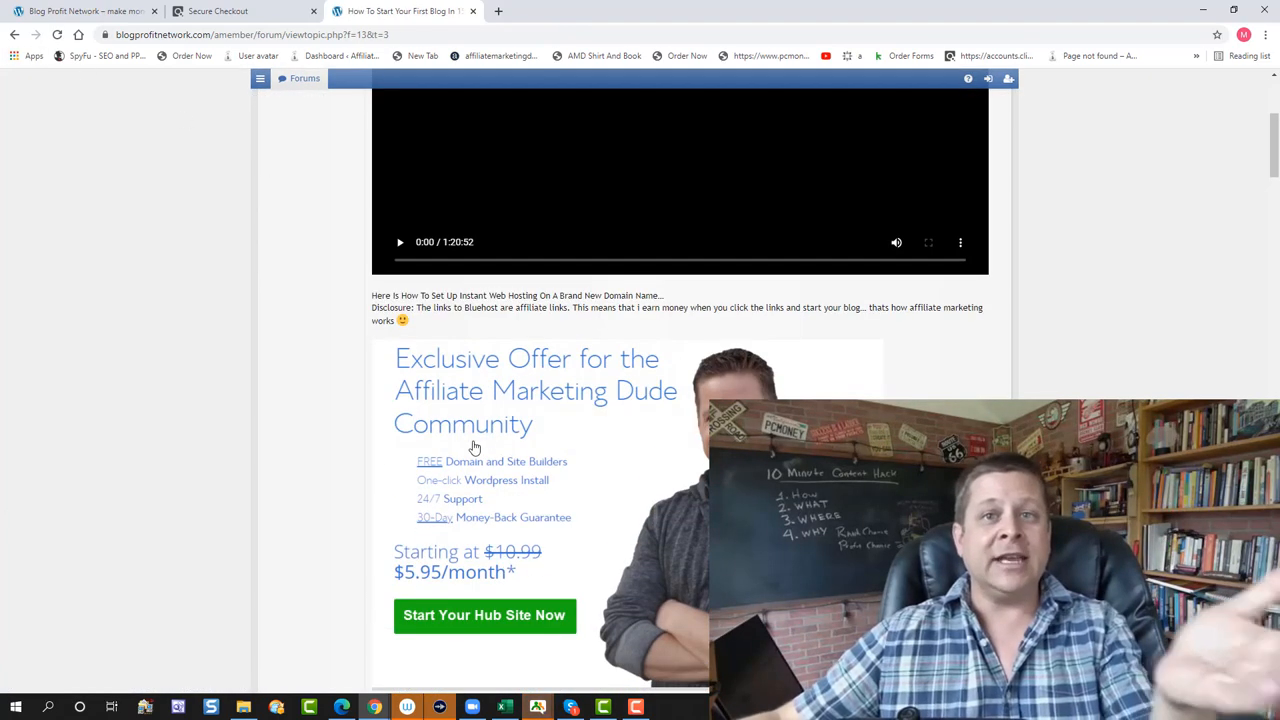
pyautogui.click(14, 34)
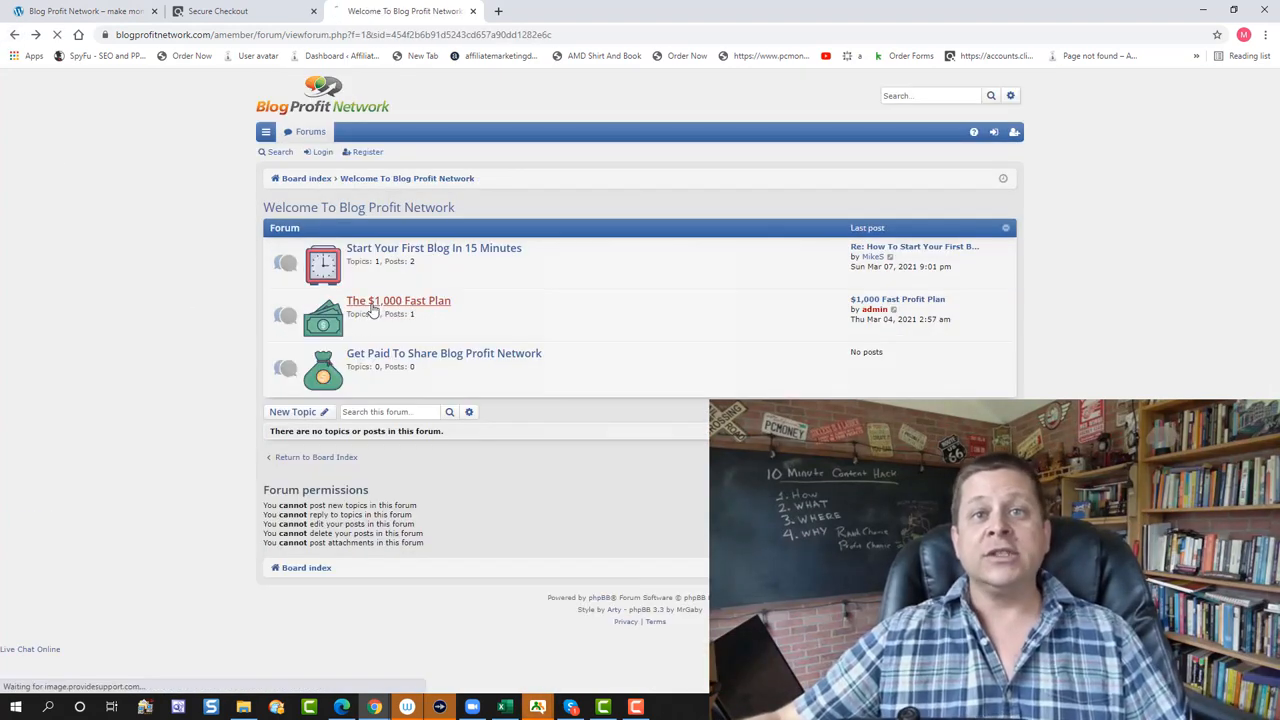
# Play the $1,000 Fast Profit Plan video, skip ahead to about 45 minutes, then go back.
pyautogui.click(398, 300)
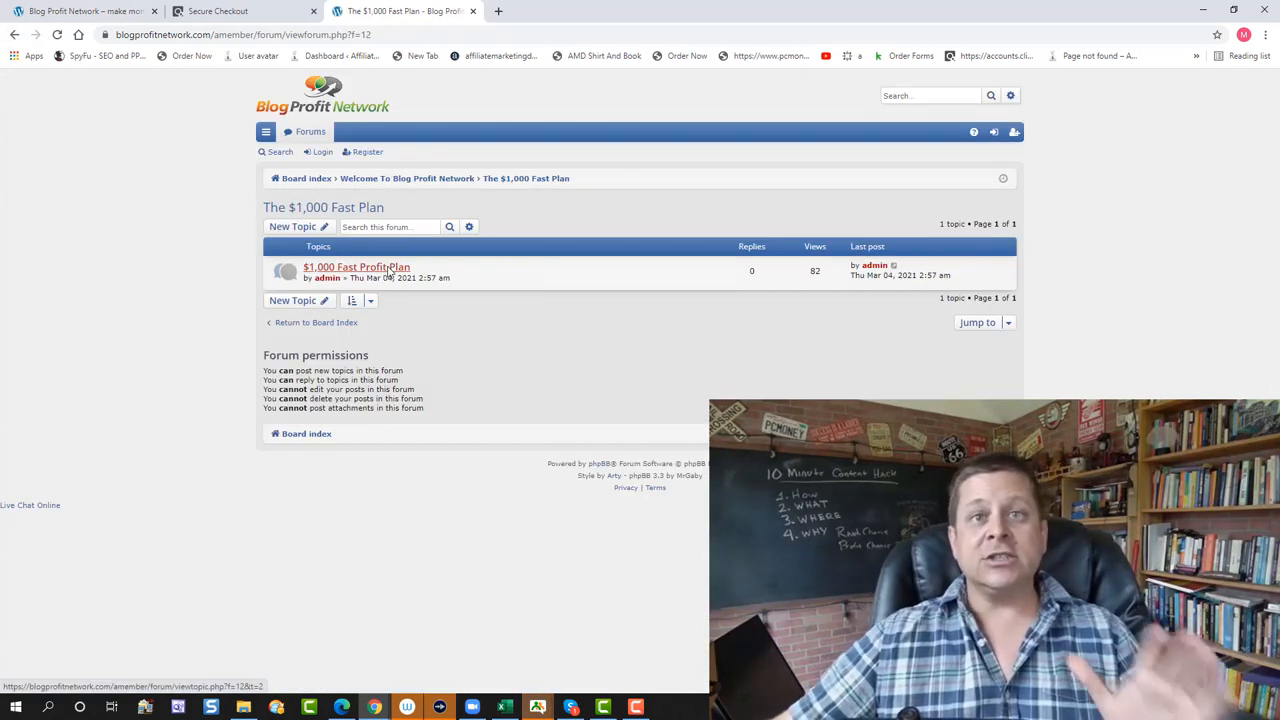
pyautogui.click(356, 266)
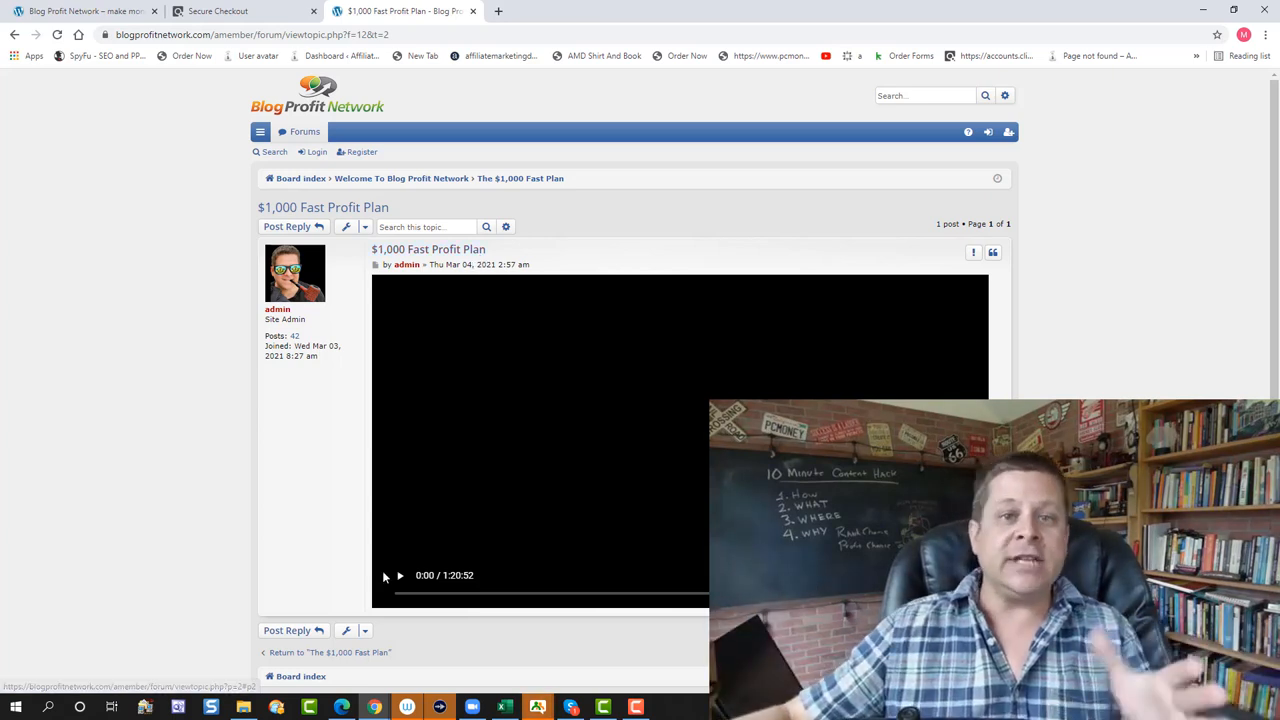
pyautogui.click(399, 575)
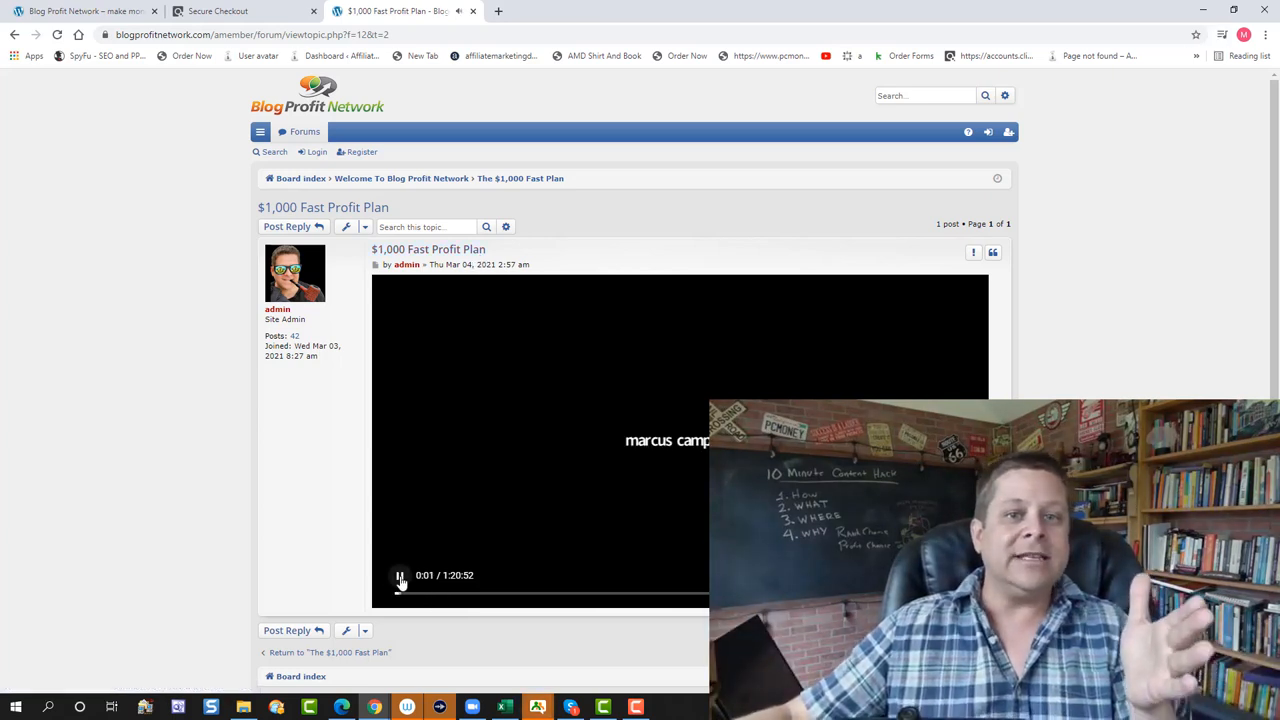
pyautogui.click(570, 596)
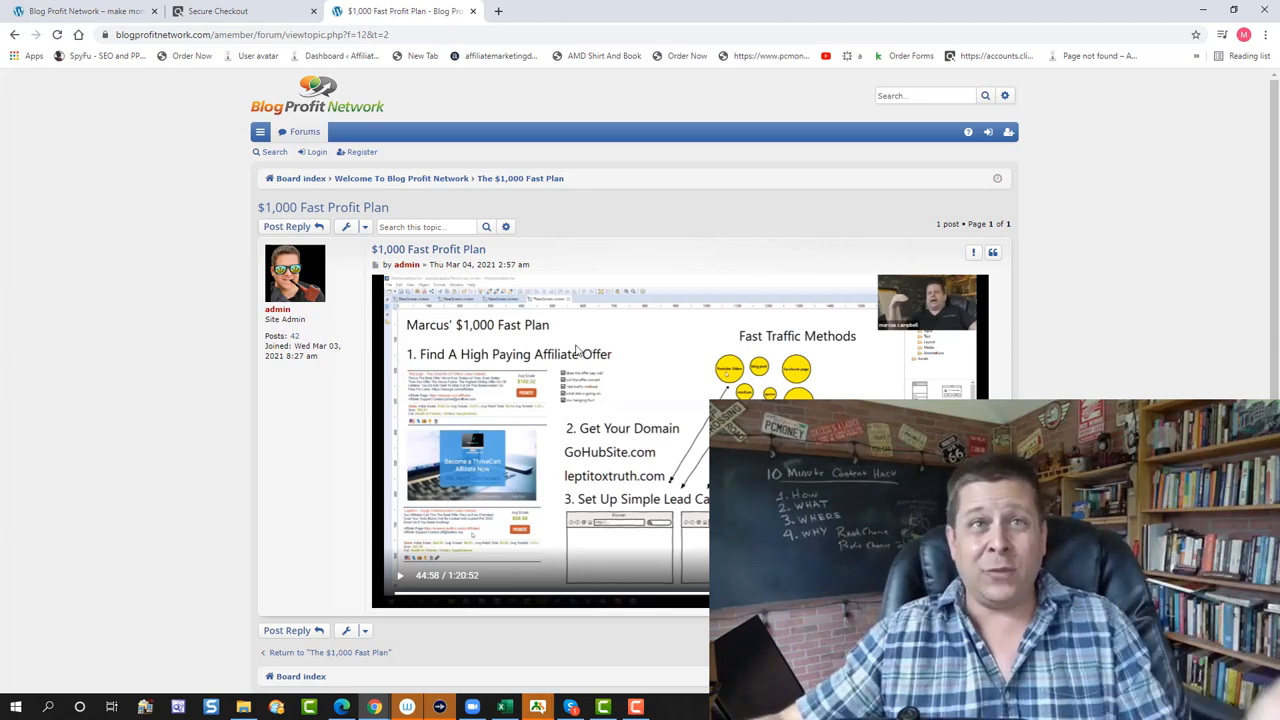
pyautogui.click(15, 34)
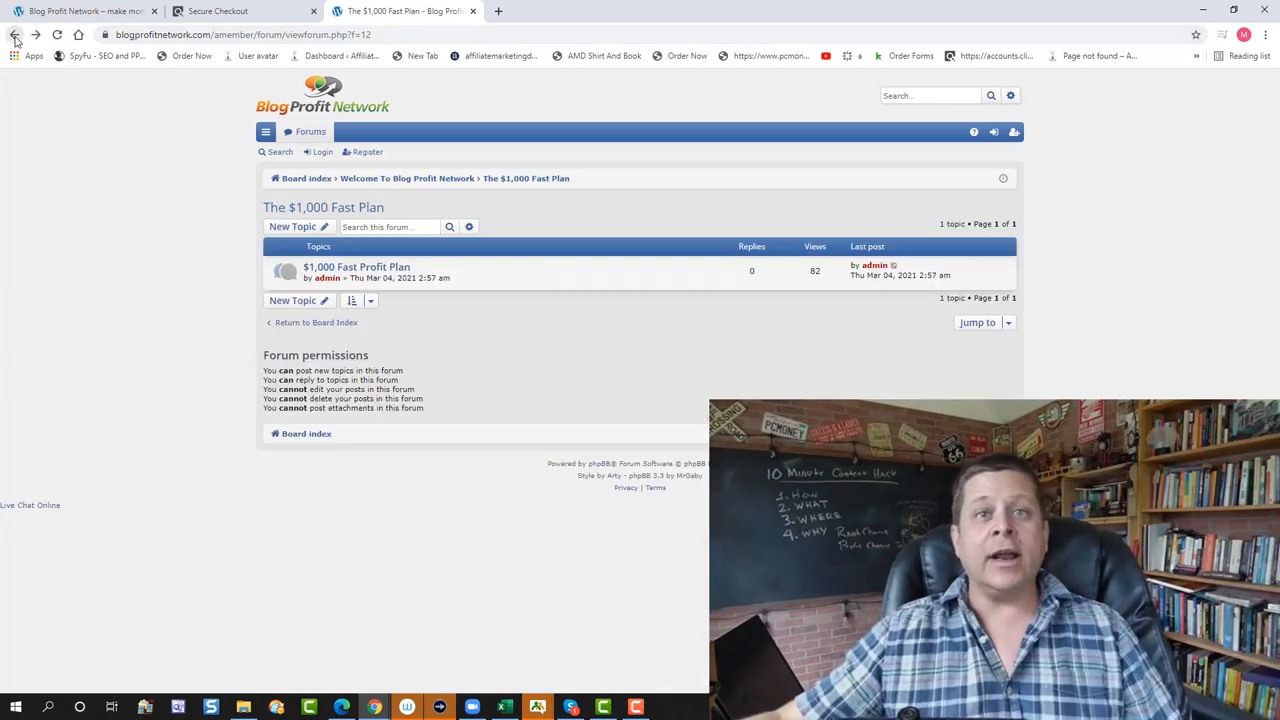
# Go back to the board index, view the Ask Marcus question topics, and return.
pyautogui.click(15, 34)
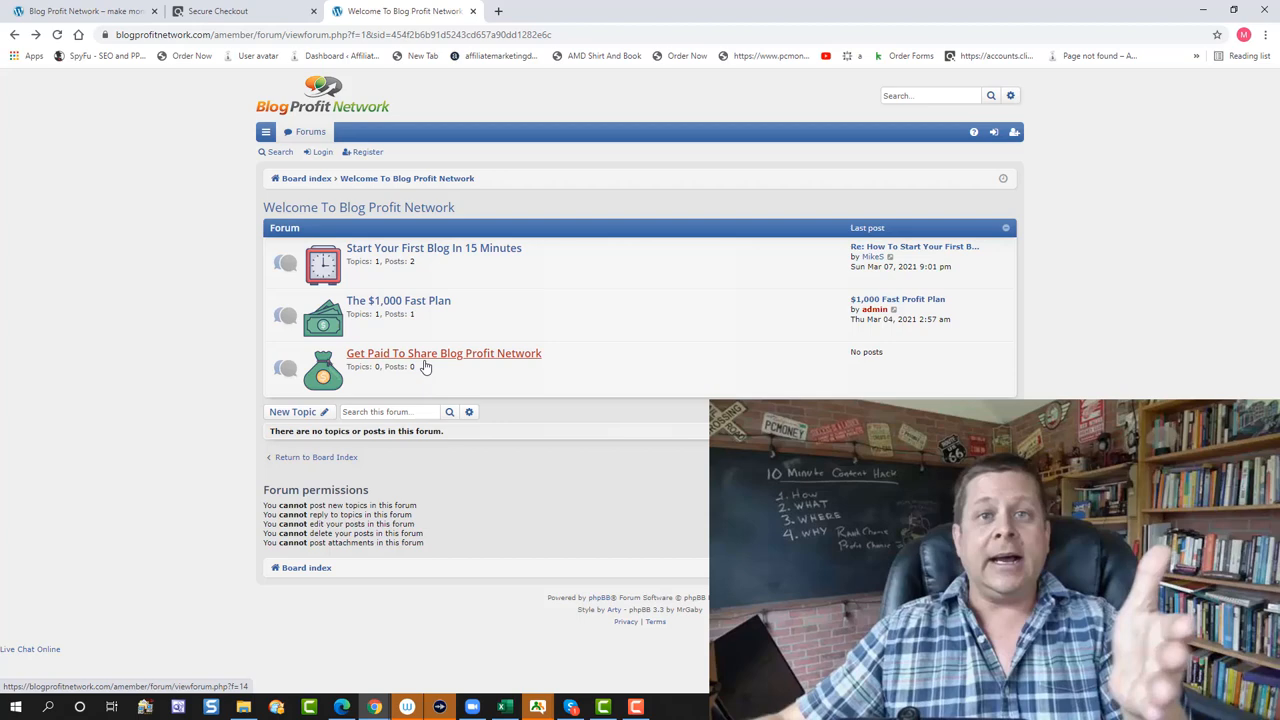
pyautogui.click(15, 34)
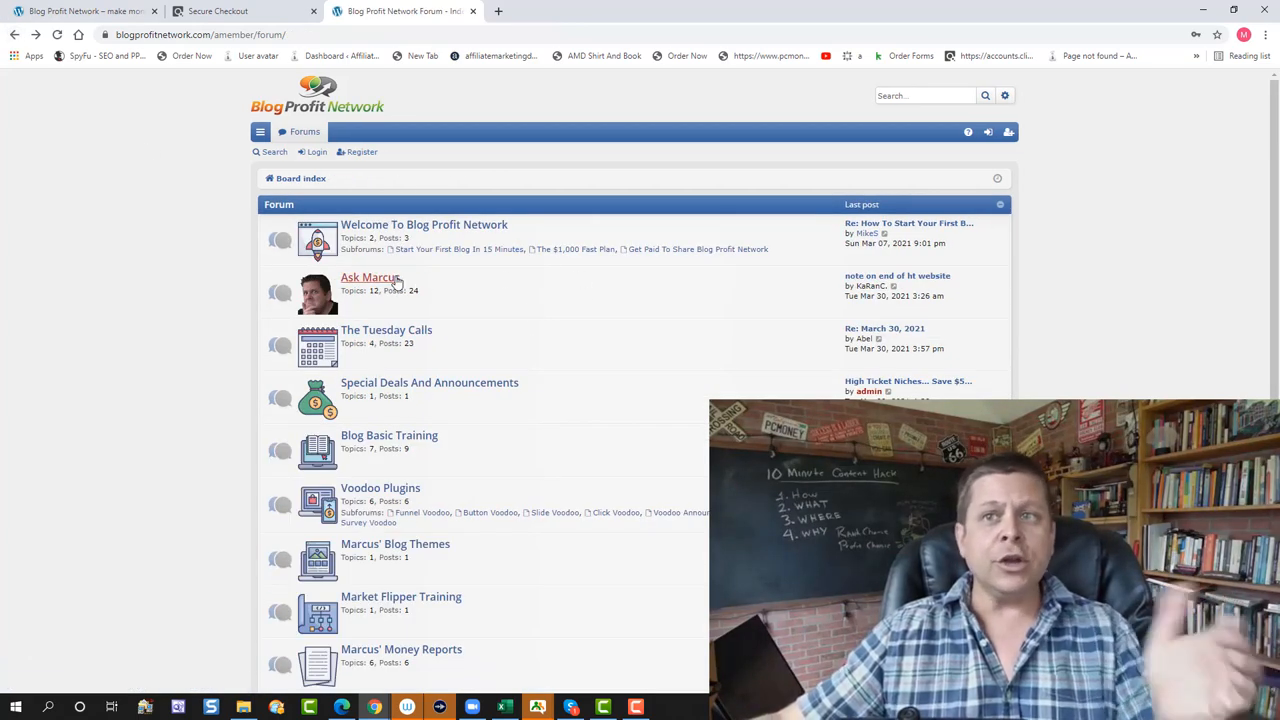
pyautogui.click(370, 277)
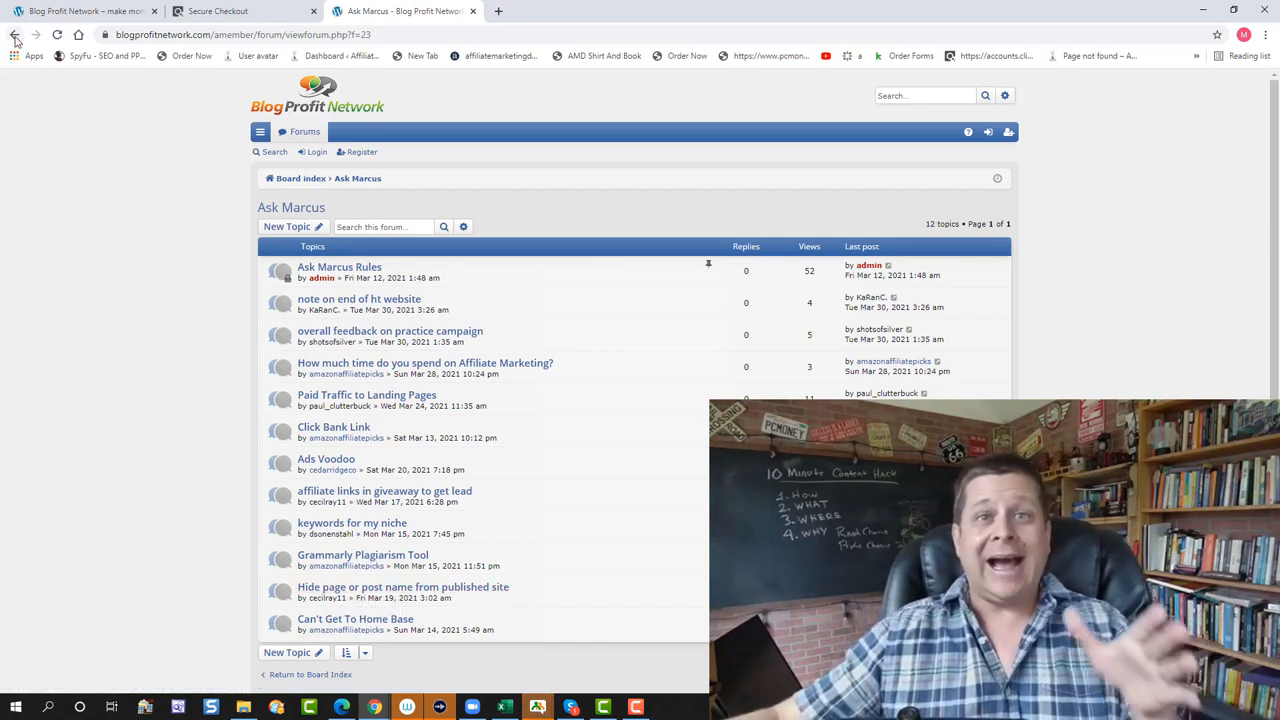
pyautogui.click(14, 34)
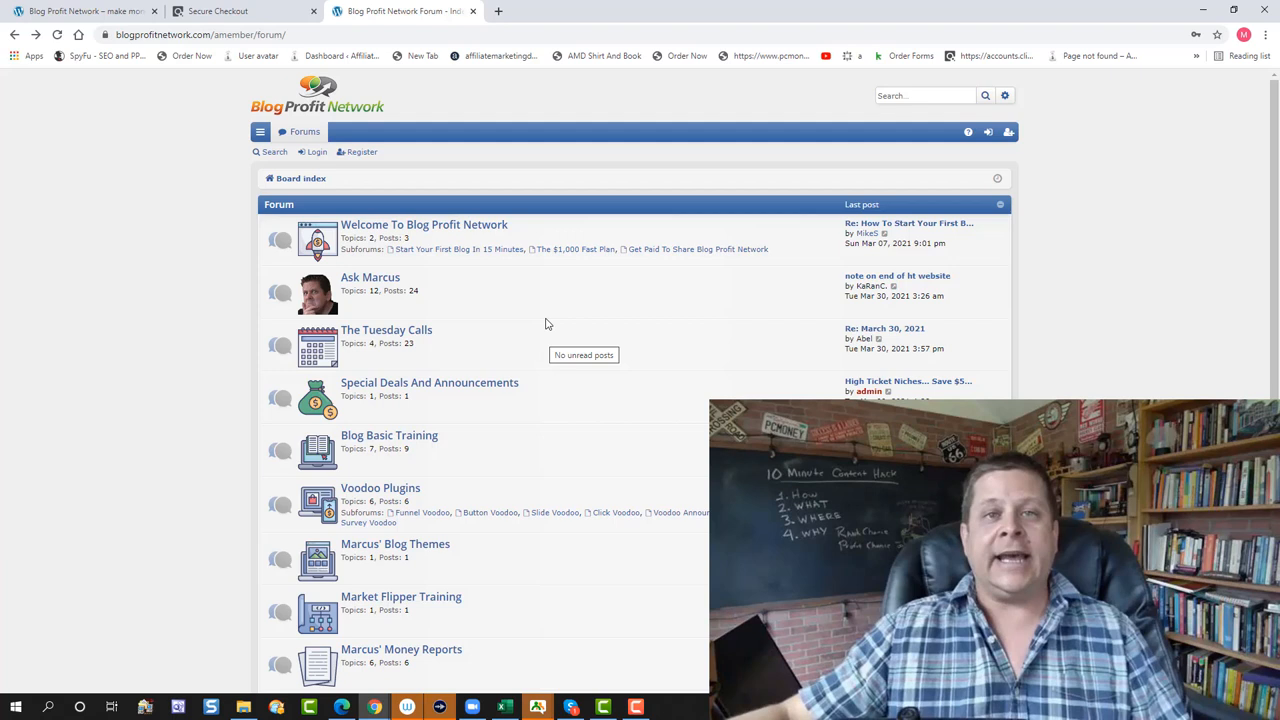
pyautogui.moveTo(386, 330)
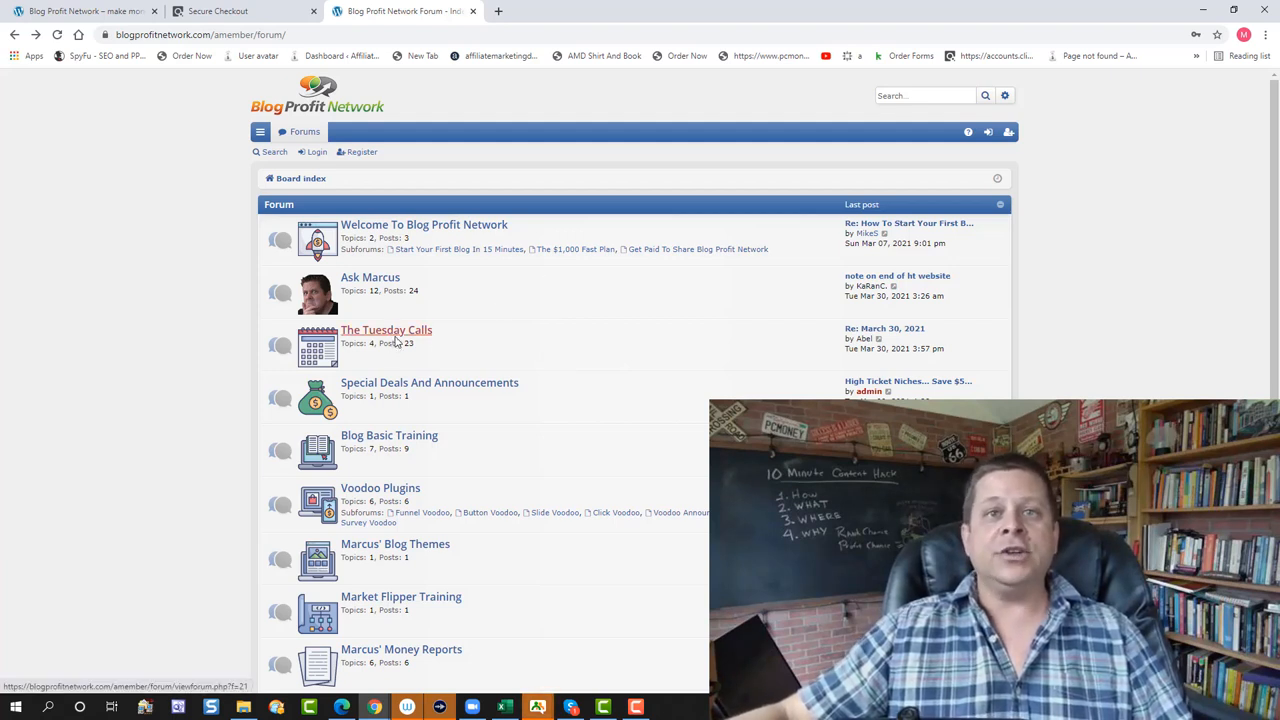
# Open The Tuesday Calls forum and read through the March 9, 2021 call topic.
pyautogui.click(386, 329)
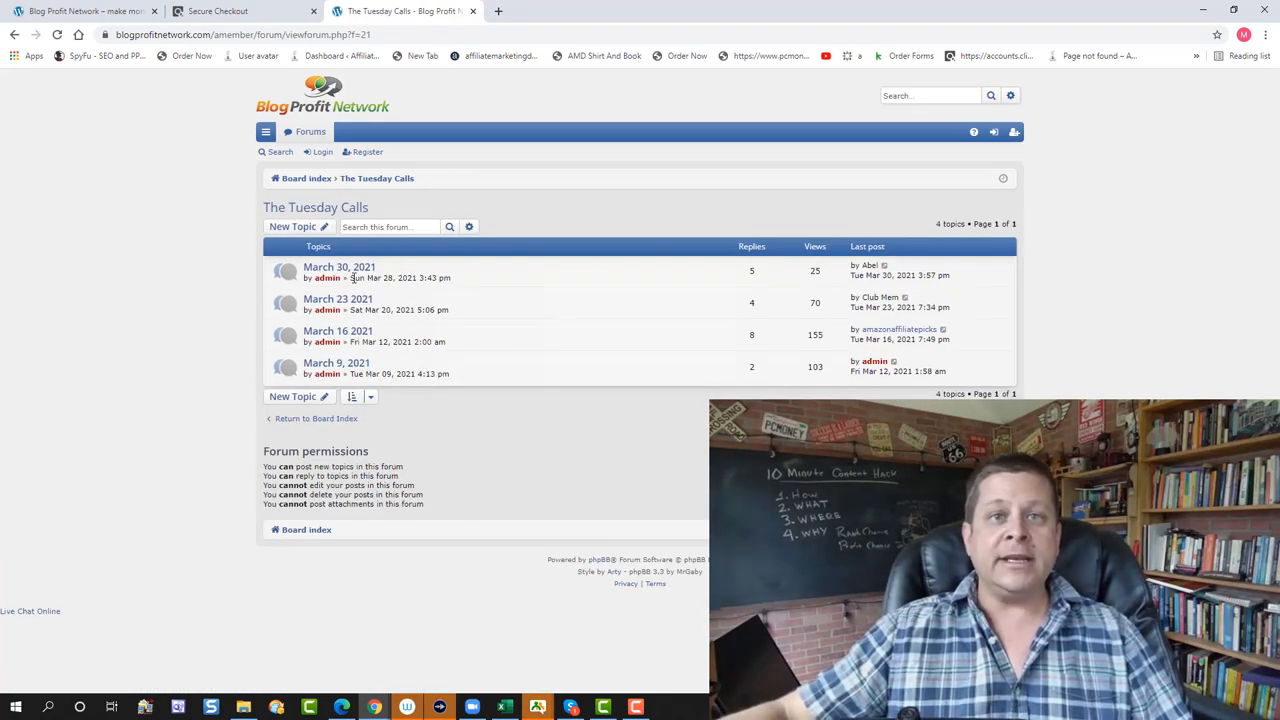
pyautogui.click(336, 362)
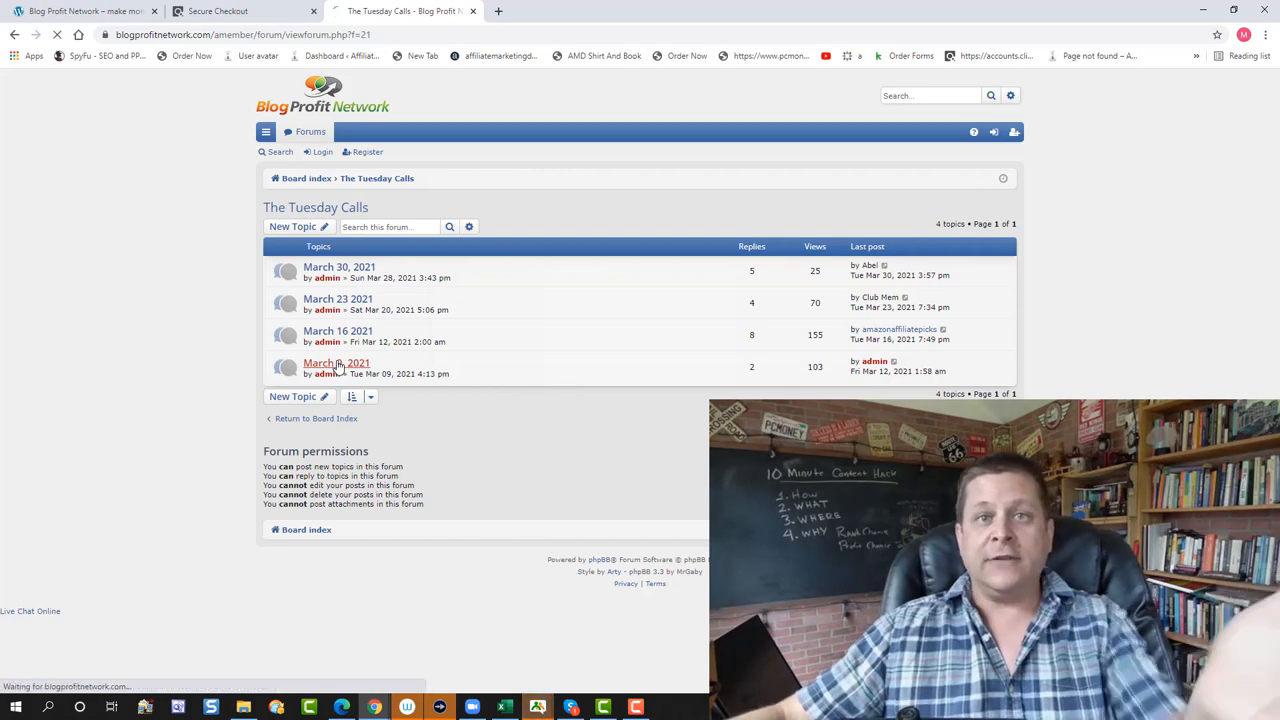
pyautogui.click(336, 362)
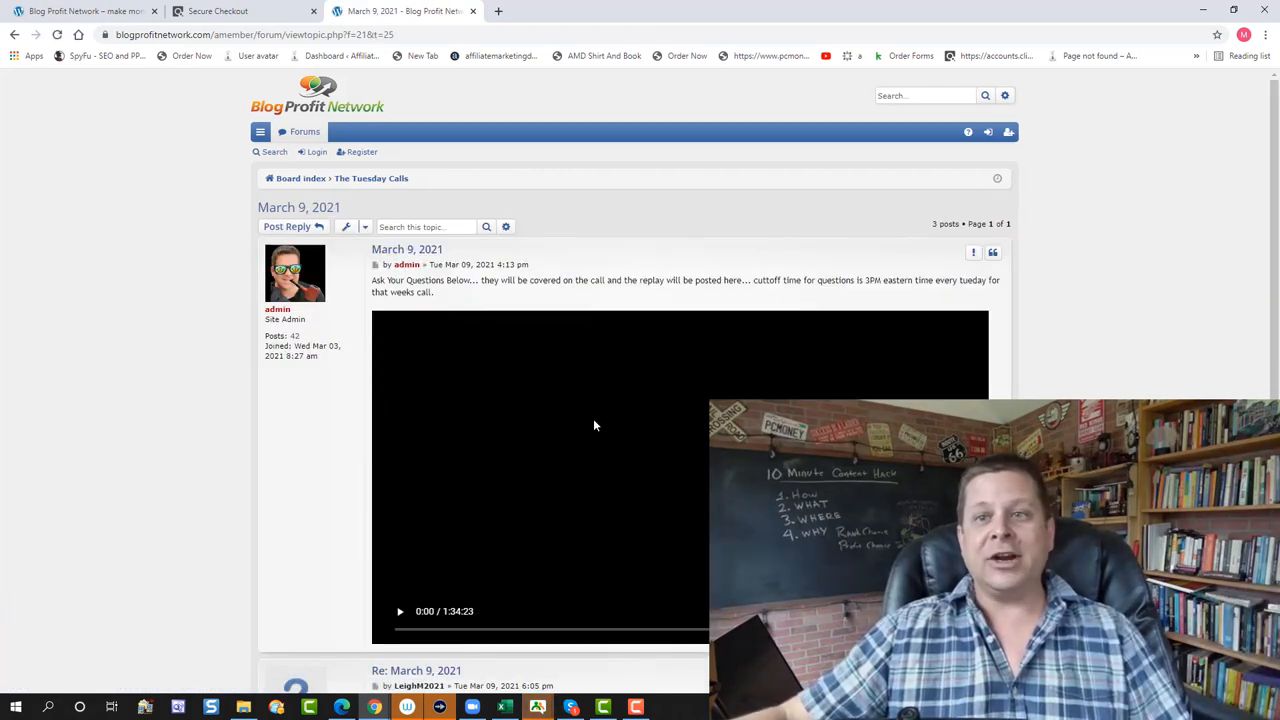
pyautogui.scroll(-3)
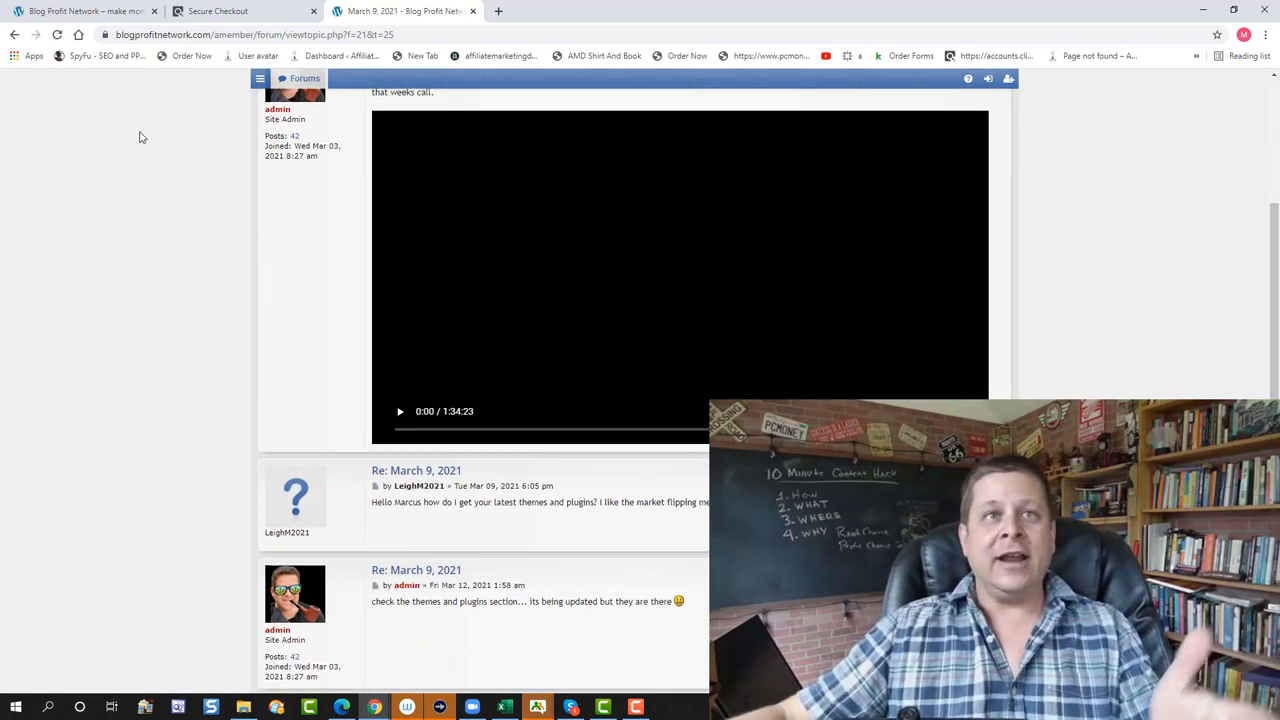
pyautogui.click(14, 34)
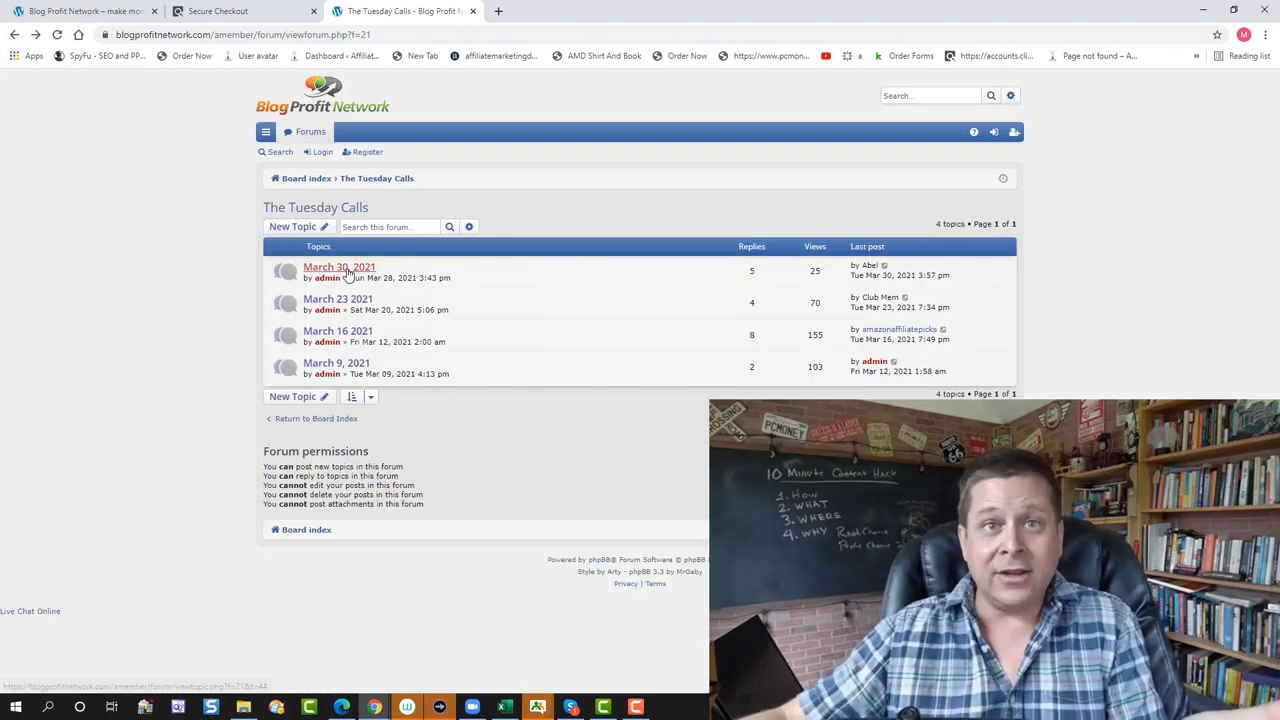
# Open the March 30, 2021 call topic and scroll through its member replies.
pyautogui.click(339, 267)
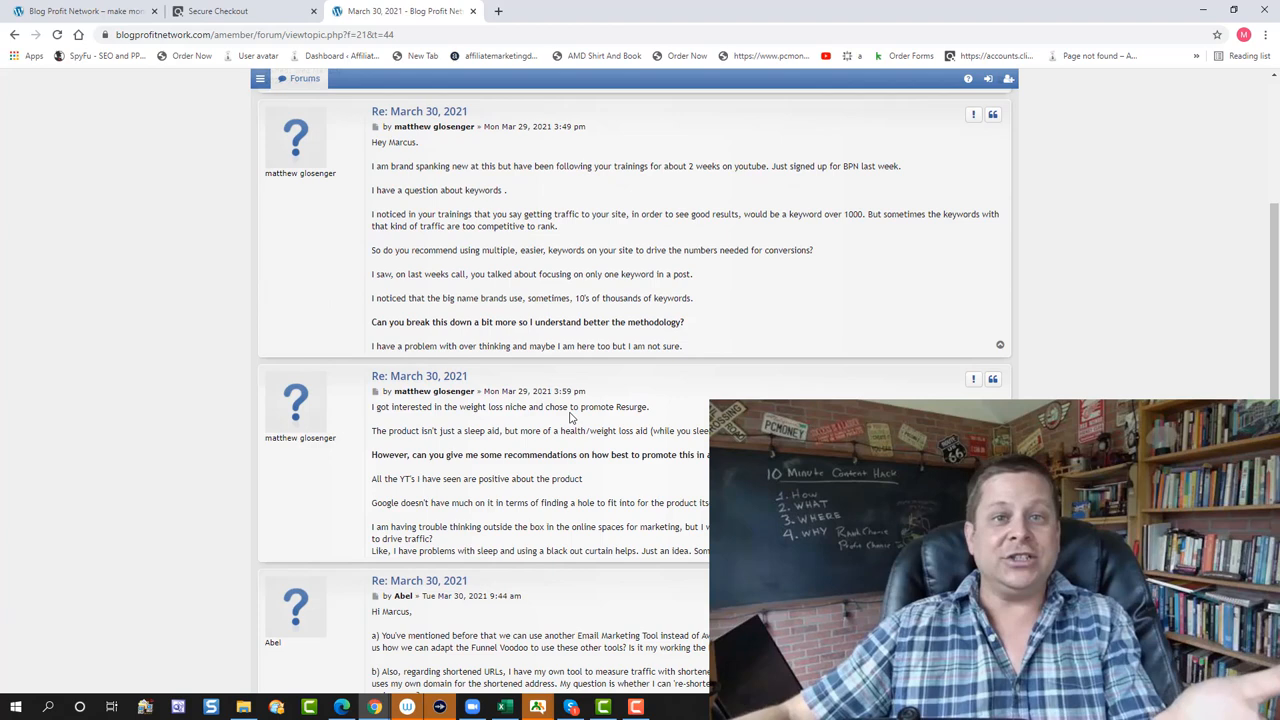
pyautogui.scroll(-3)
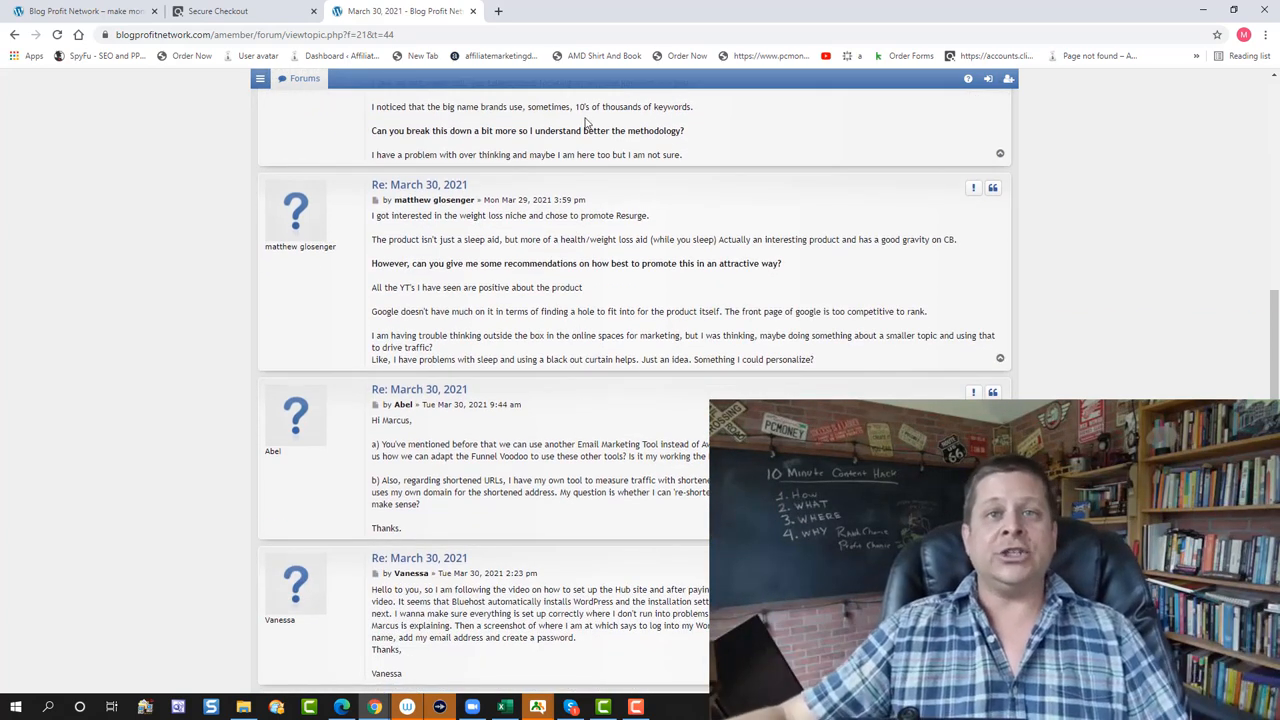
pyautogui.scroll(3)
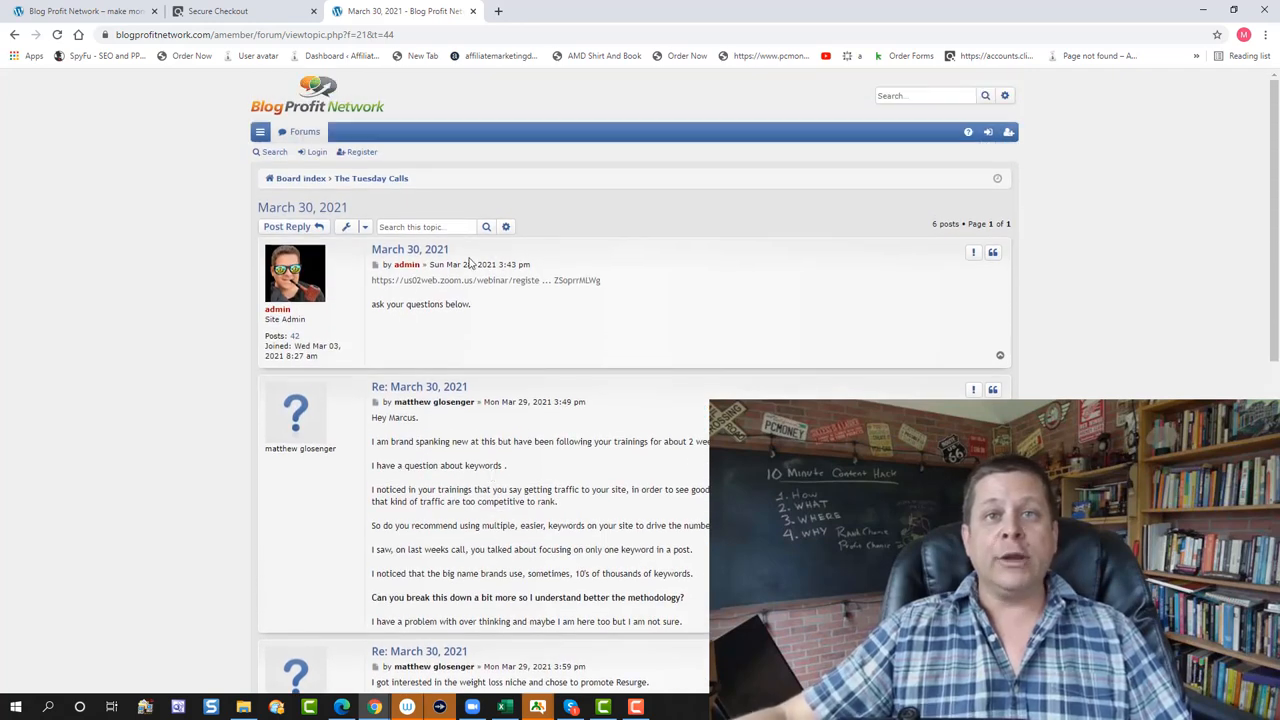
pyautogui.moveTo(500, 308)
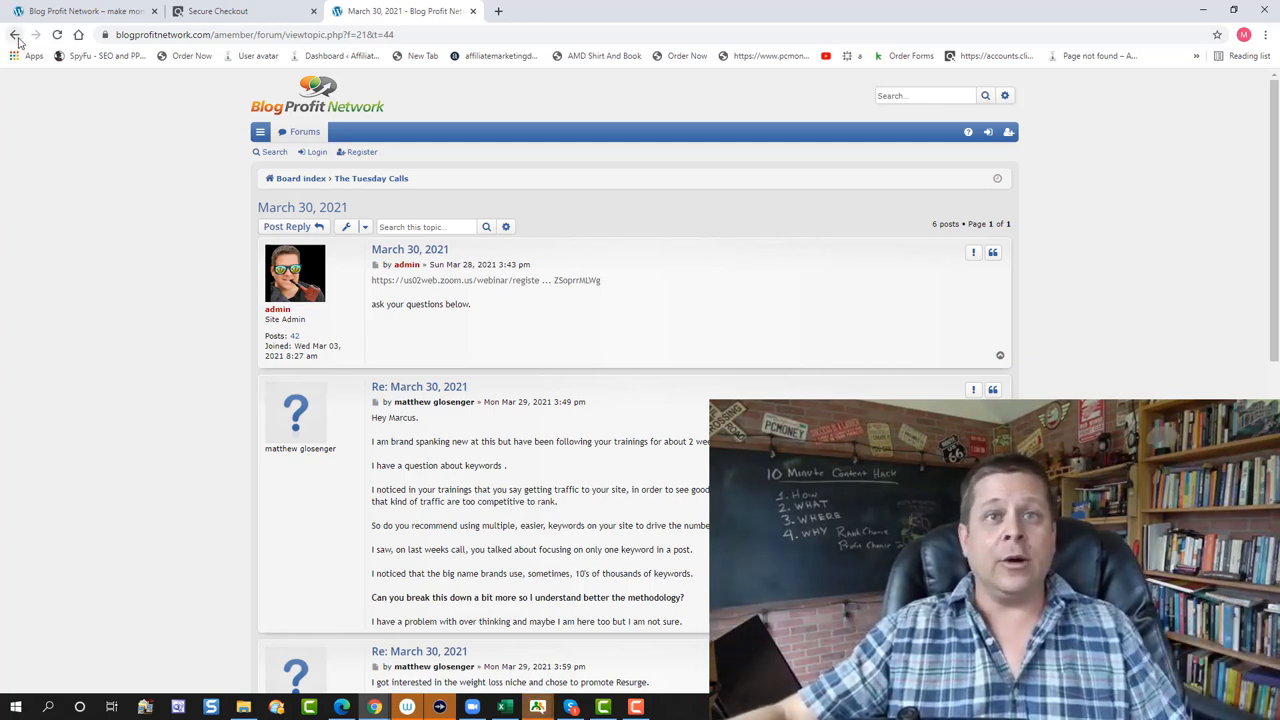
# From the forum index, view Blog Basic Training's seven WordPress topics, then open Voodoo Plugins.
pyautogui.click(16, 34)
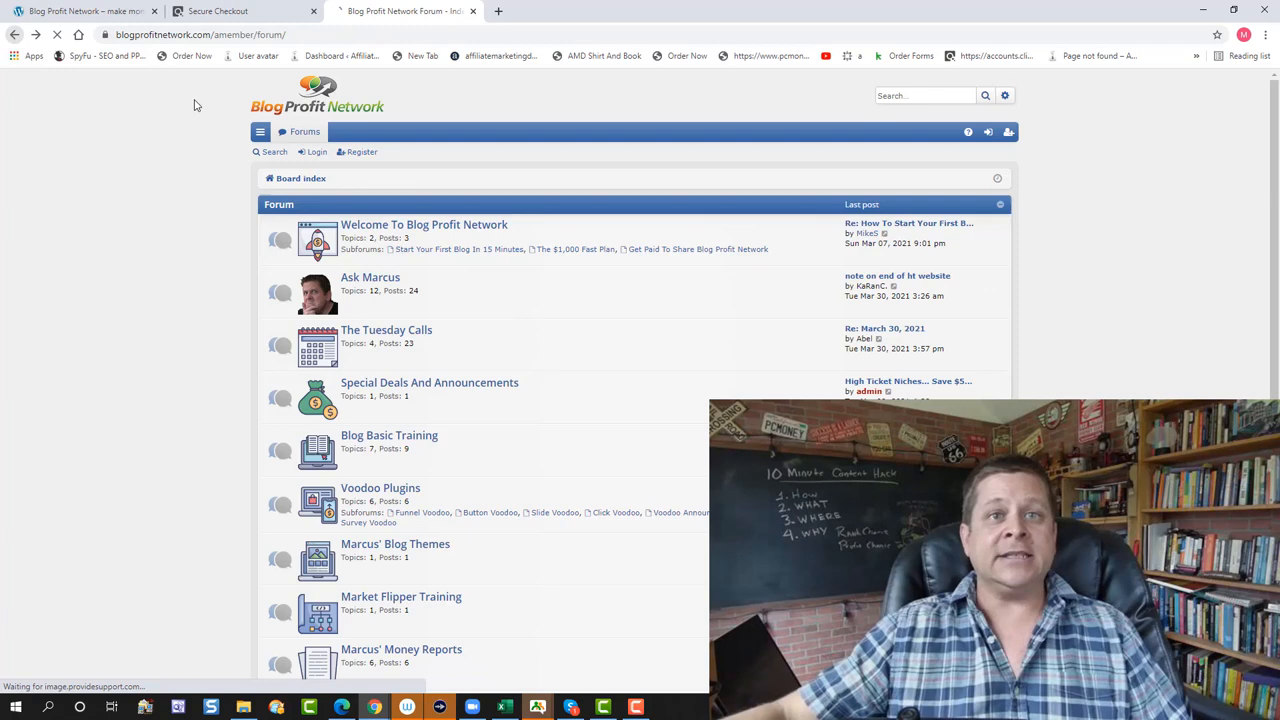
pyautogui.scroll(-3)
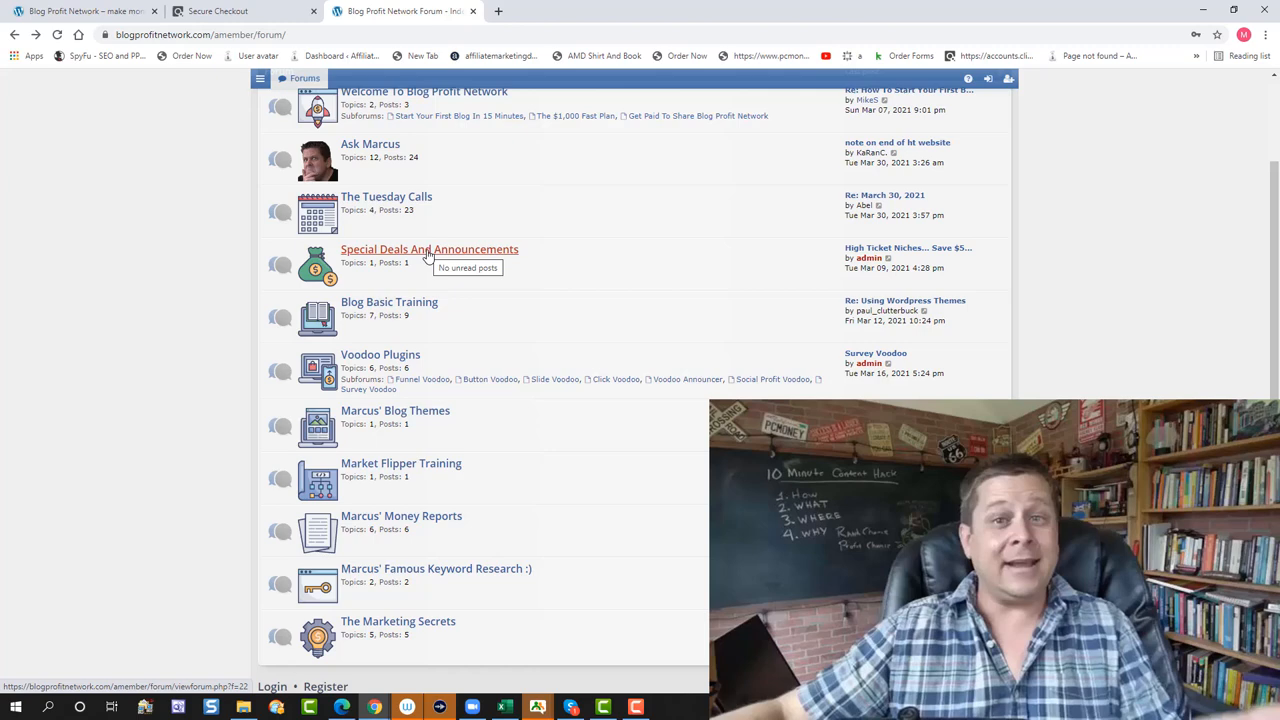
pyautogui.moveTo(550, 255)
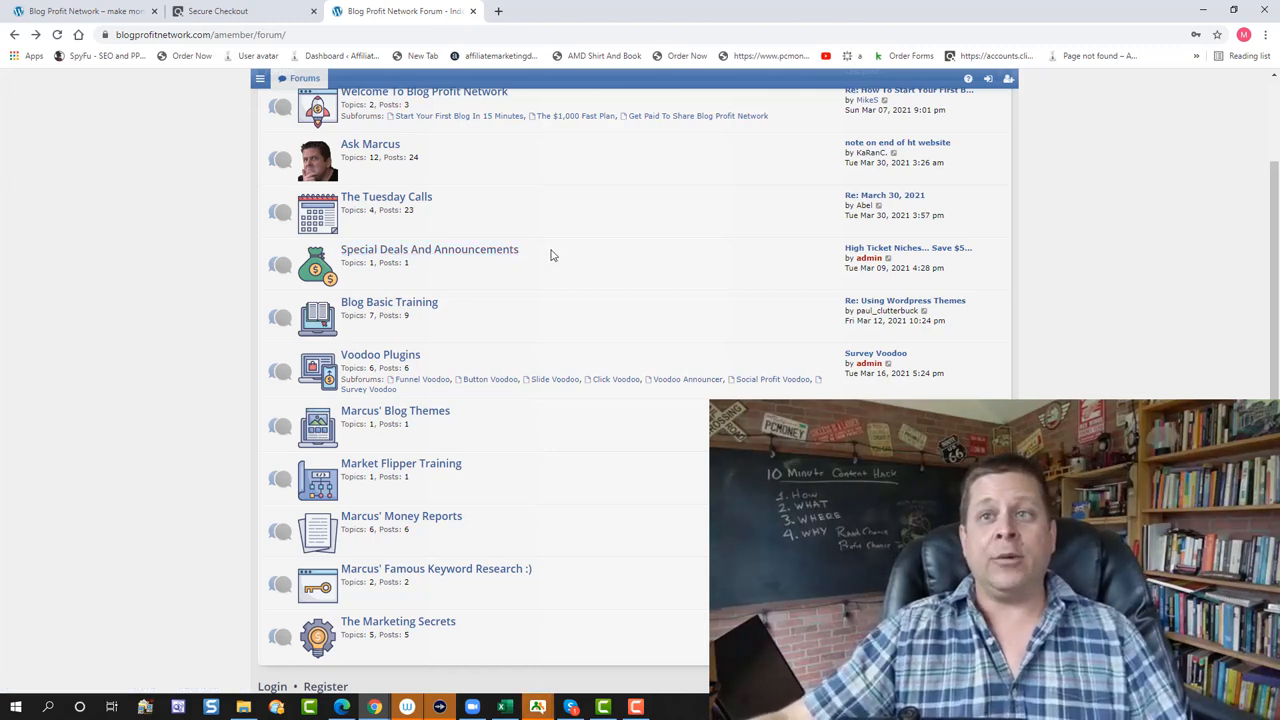
pyautogui.scroll(-3)
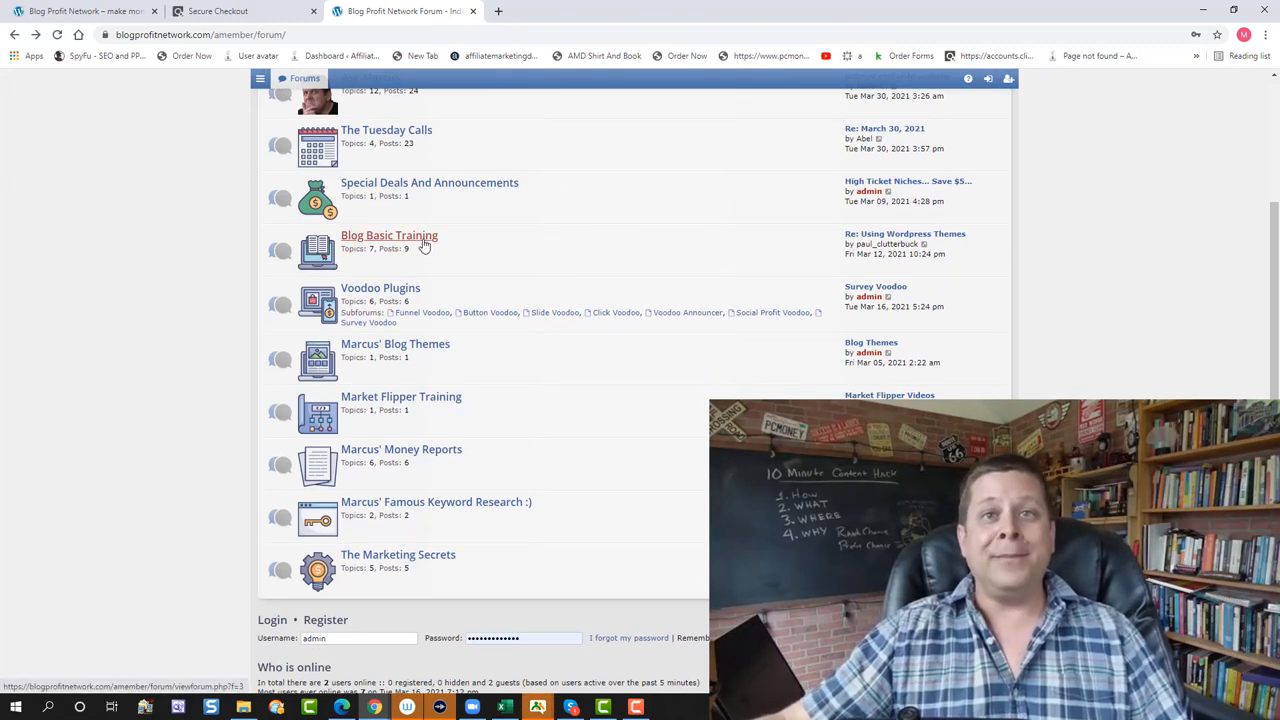
pyautogui.click(389, 235)
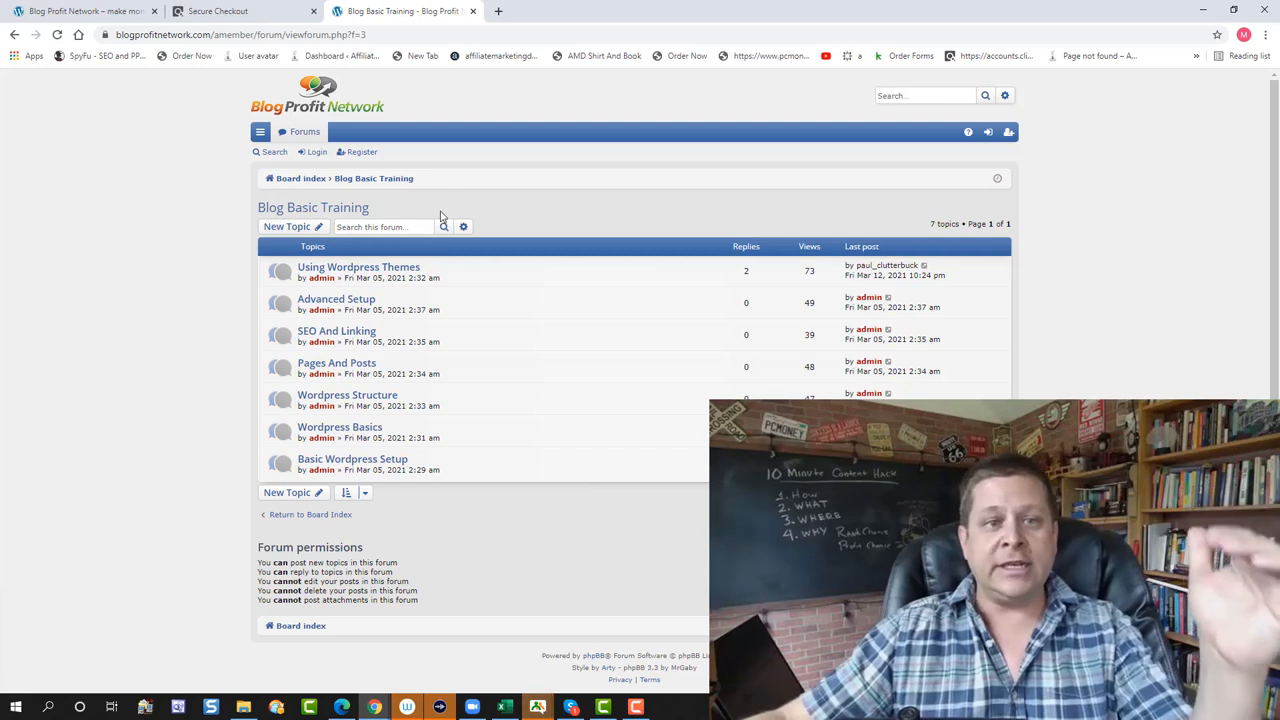
pyautogui.moveTo(352, 459)
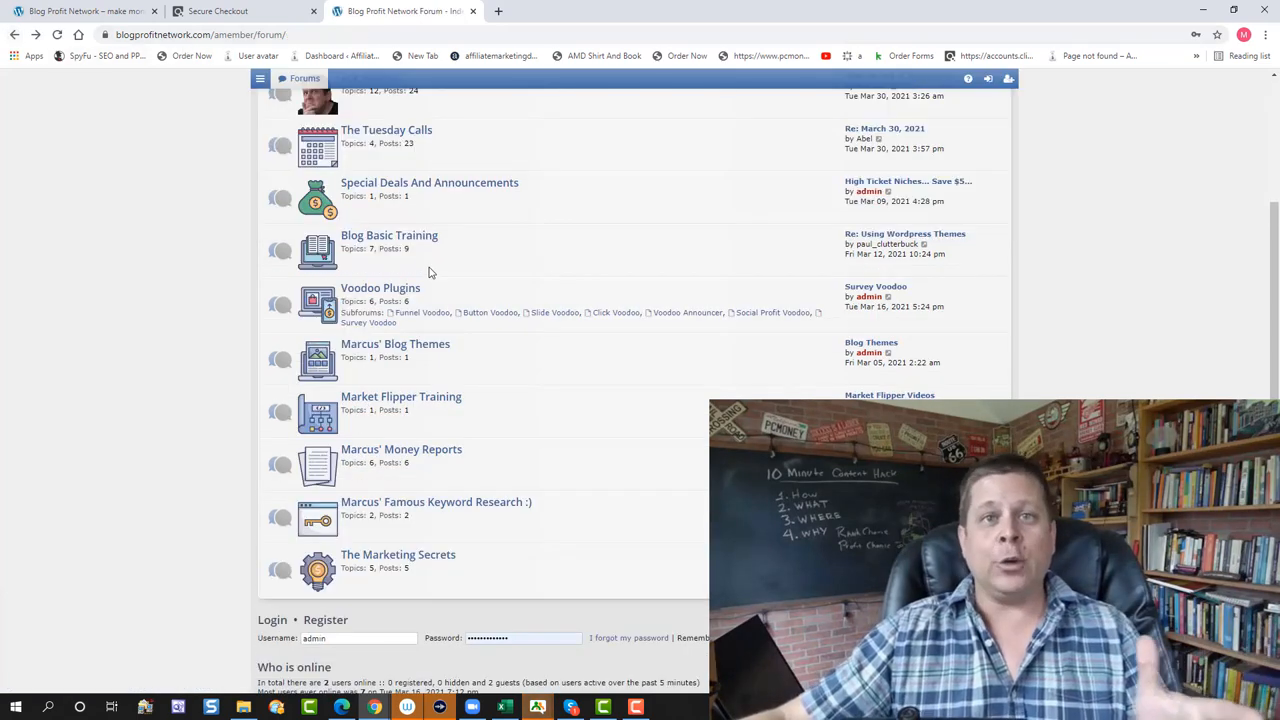
pyautogui.moveTo(432, 268)
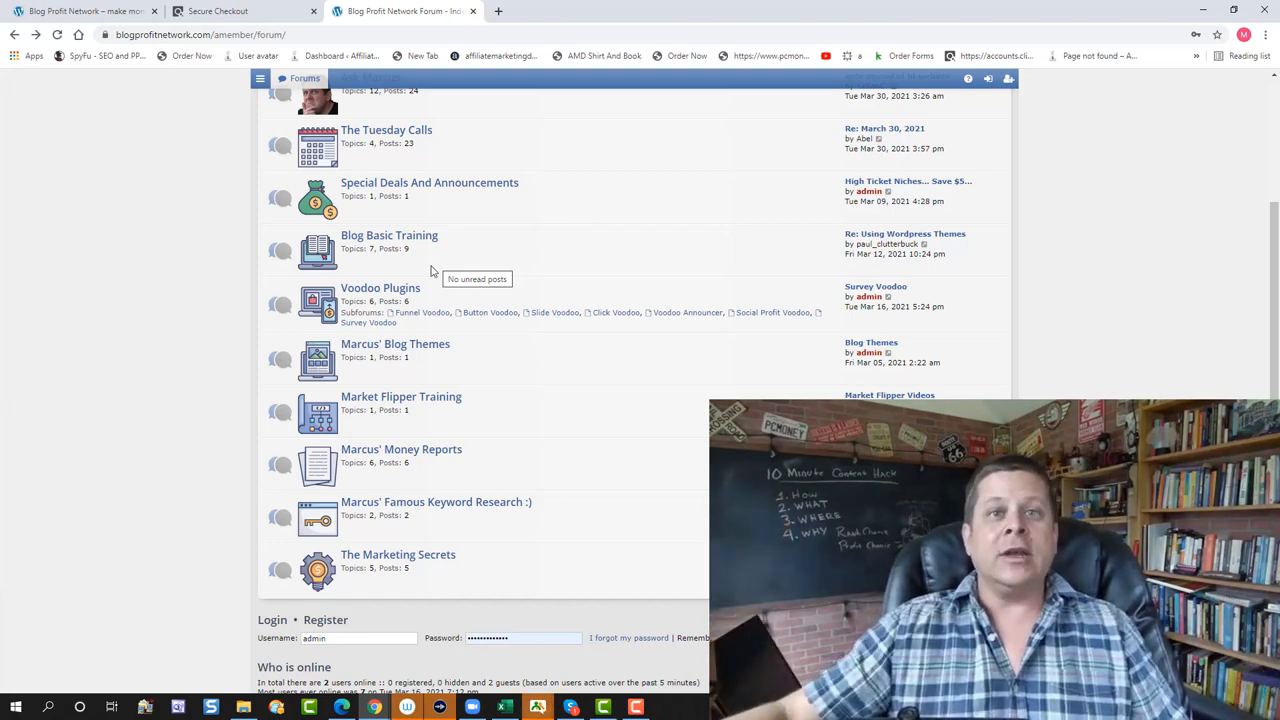
pyautogui.click(380, 288)
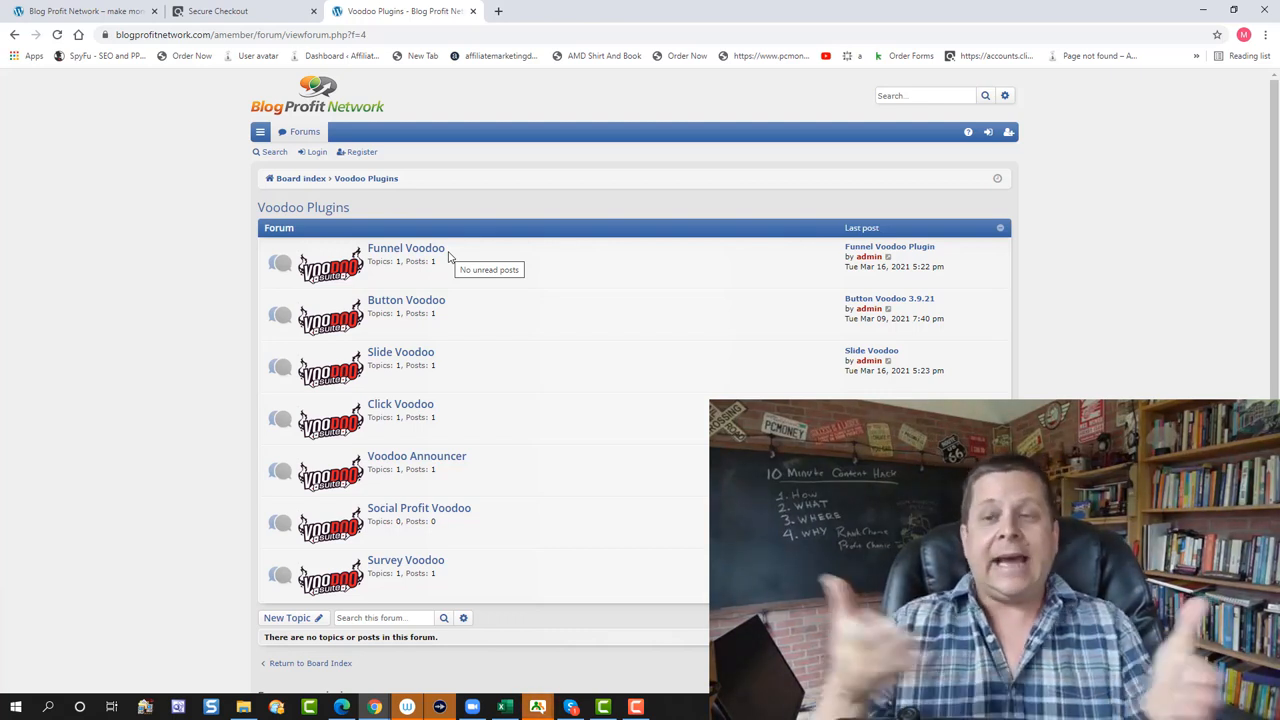
pyautogui.moveTo(455, 265)
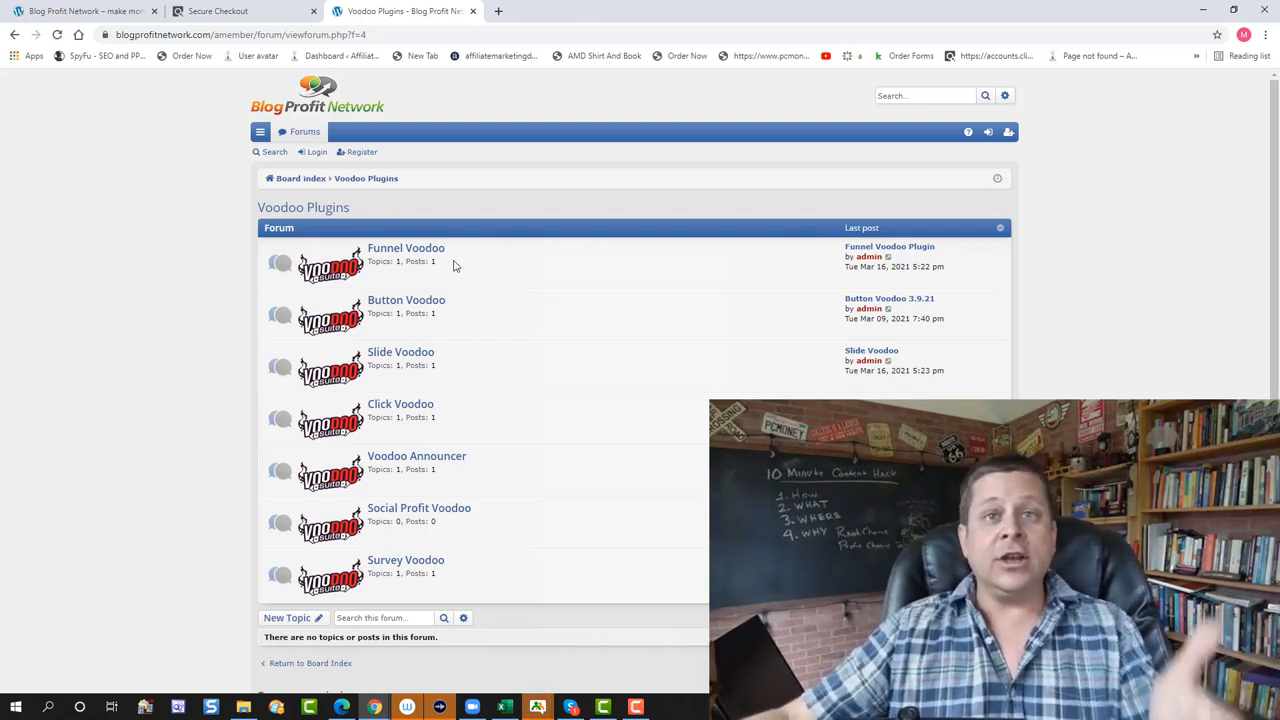
pyautogui.moveTo(406, 248)
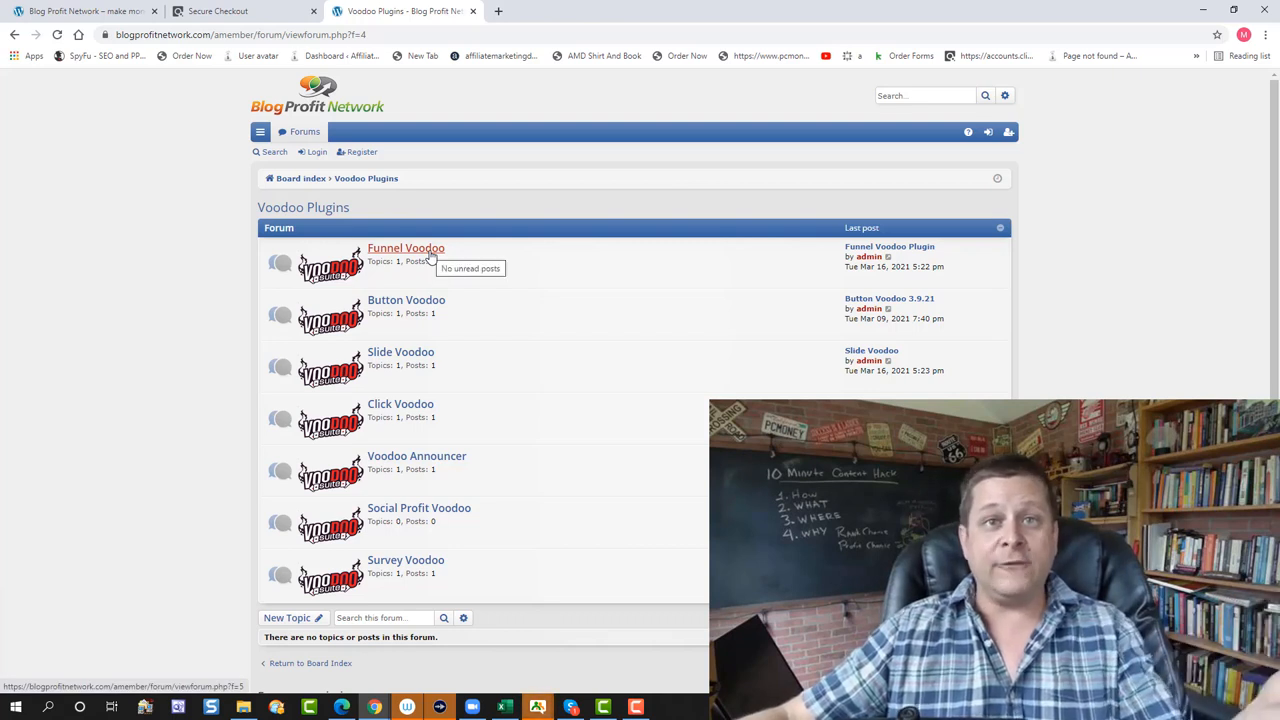
# View the Funnel Voodoo Plugin download topic, scroll the Voodoo Plugins list, and return to the index.
pyautogui.click(406, 247)
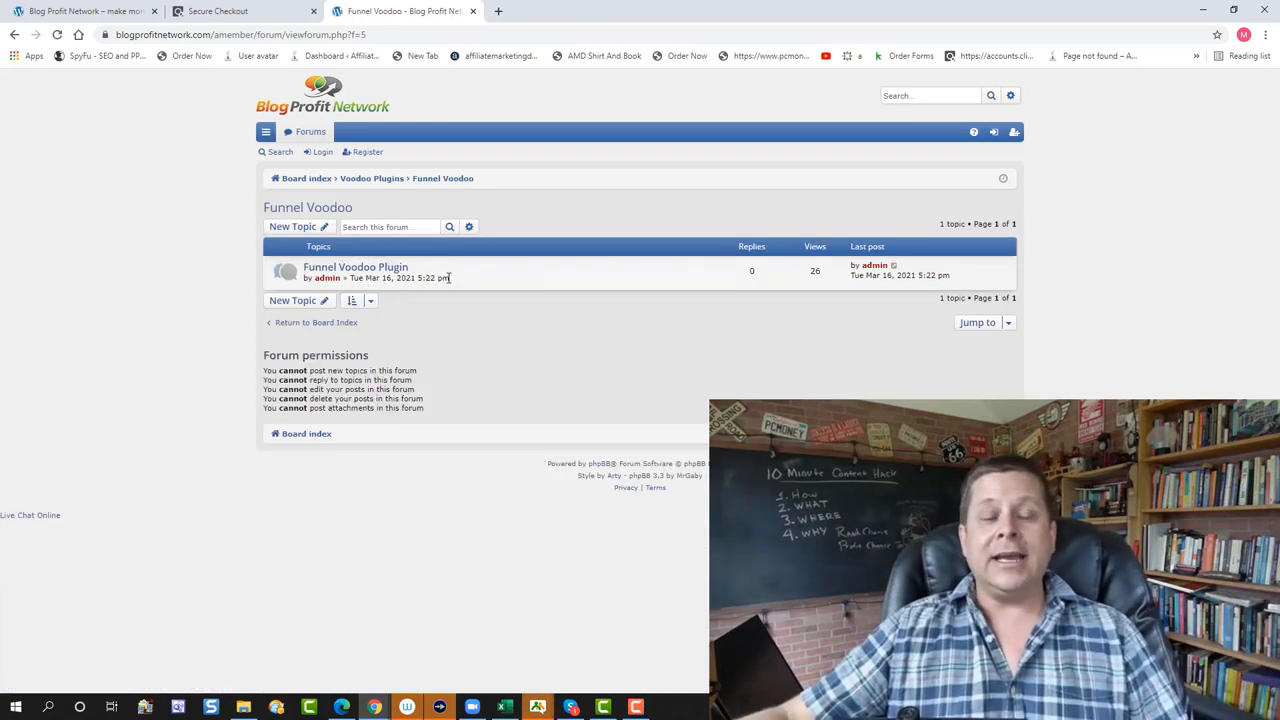
pyautogui.click(355, 267)
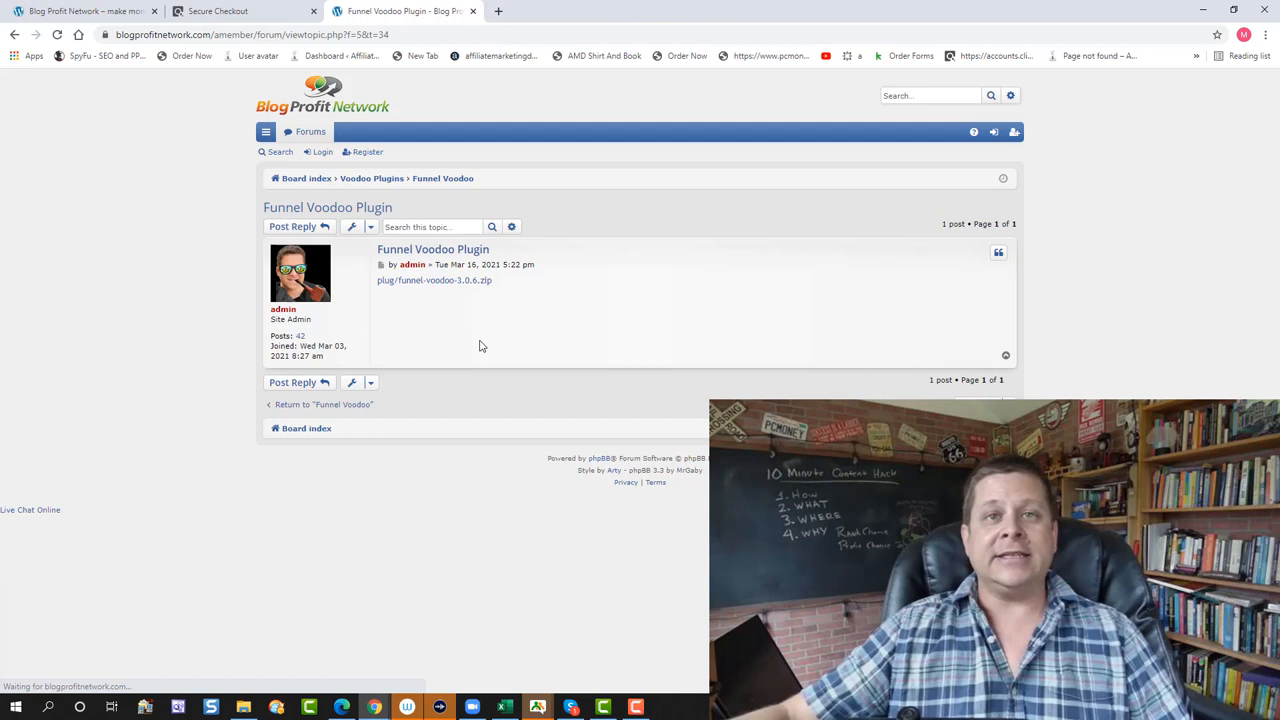
pyautogui.click(15, 33)
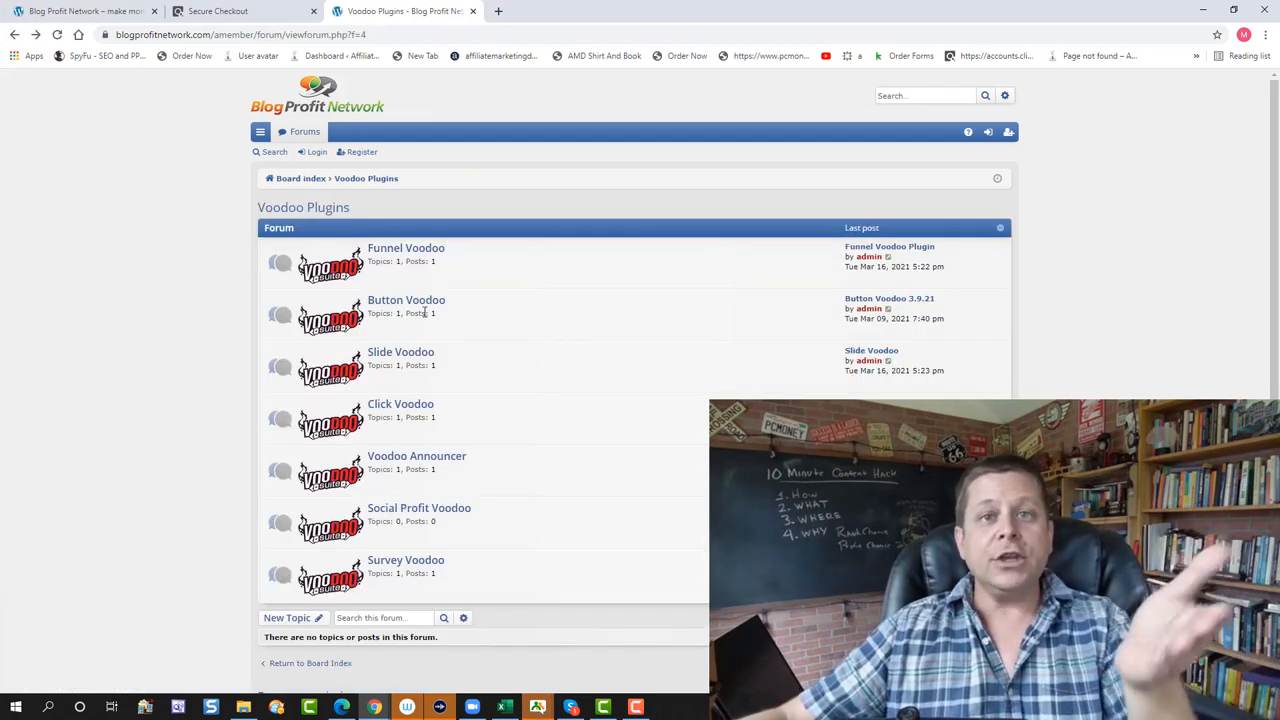
pyautogui.moveTo(406, 300)
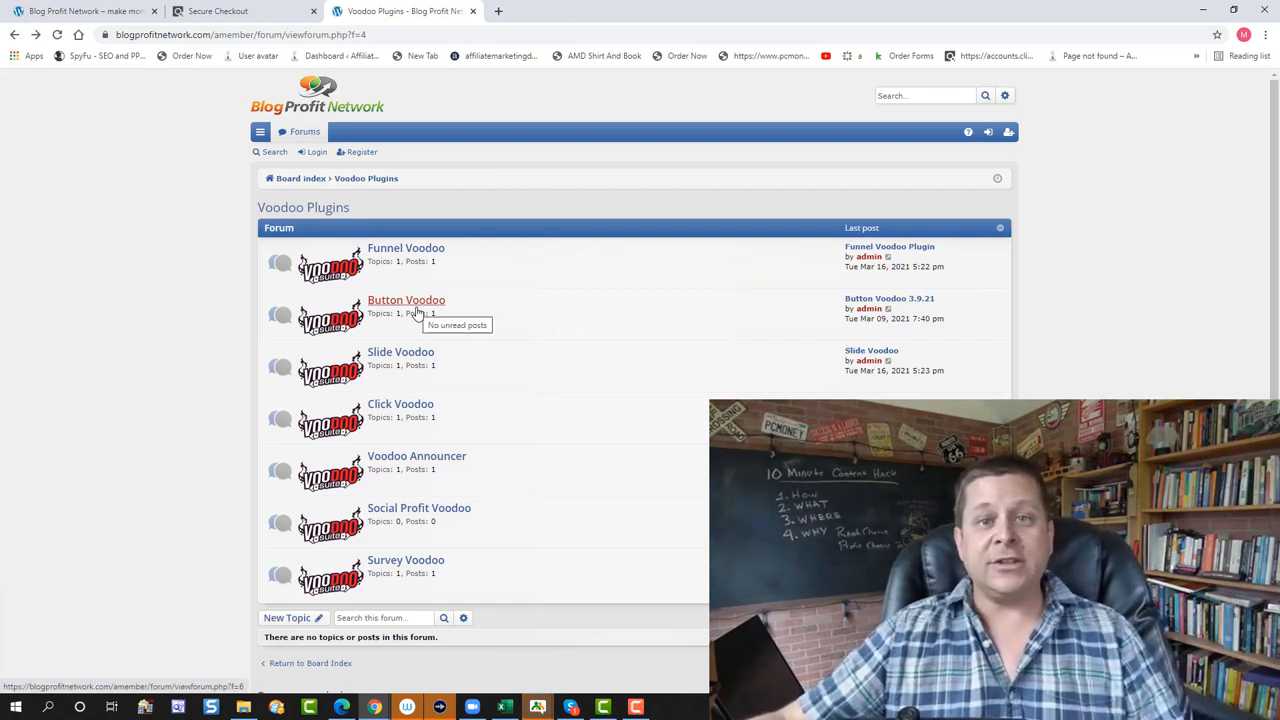
pyautogui.moveTo(417, 313)
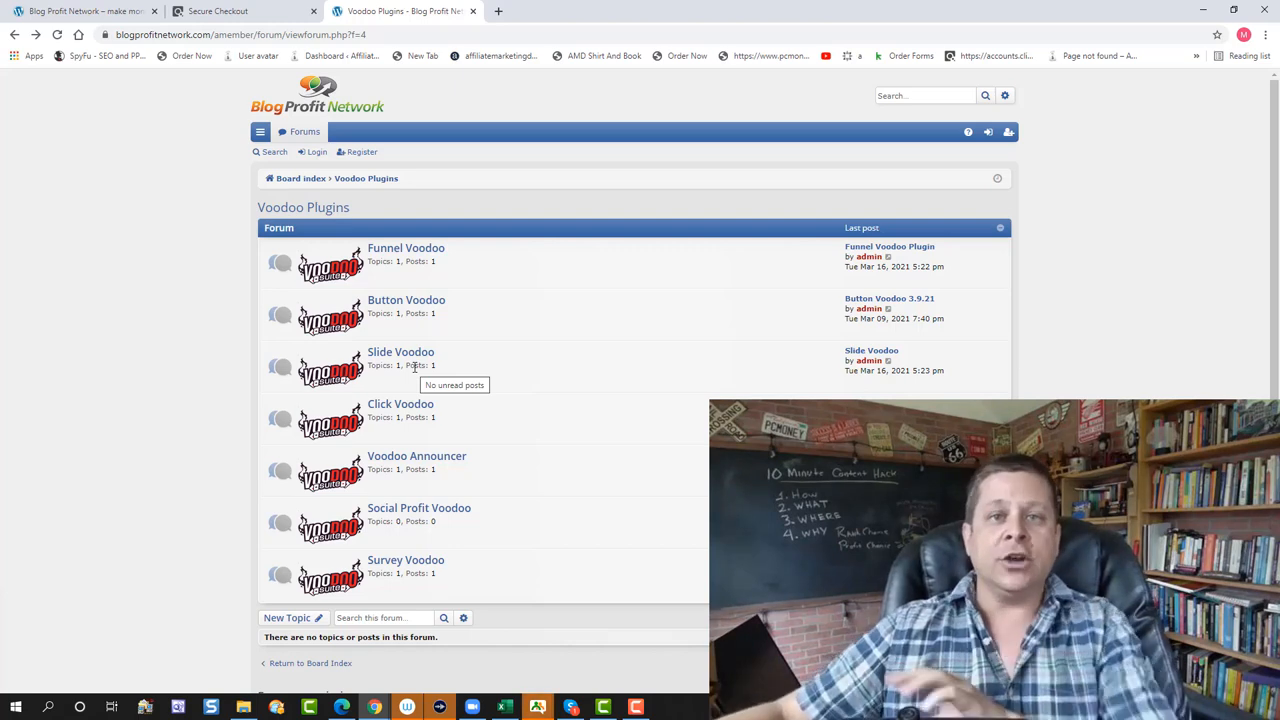
pyautogui.scroll(-3)
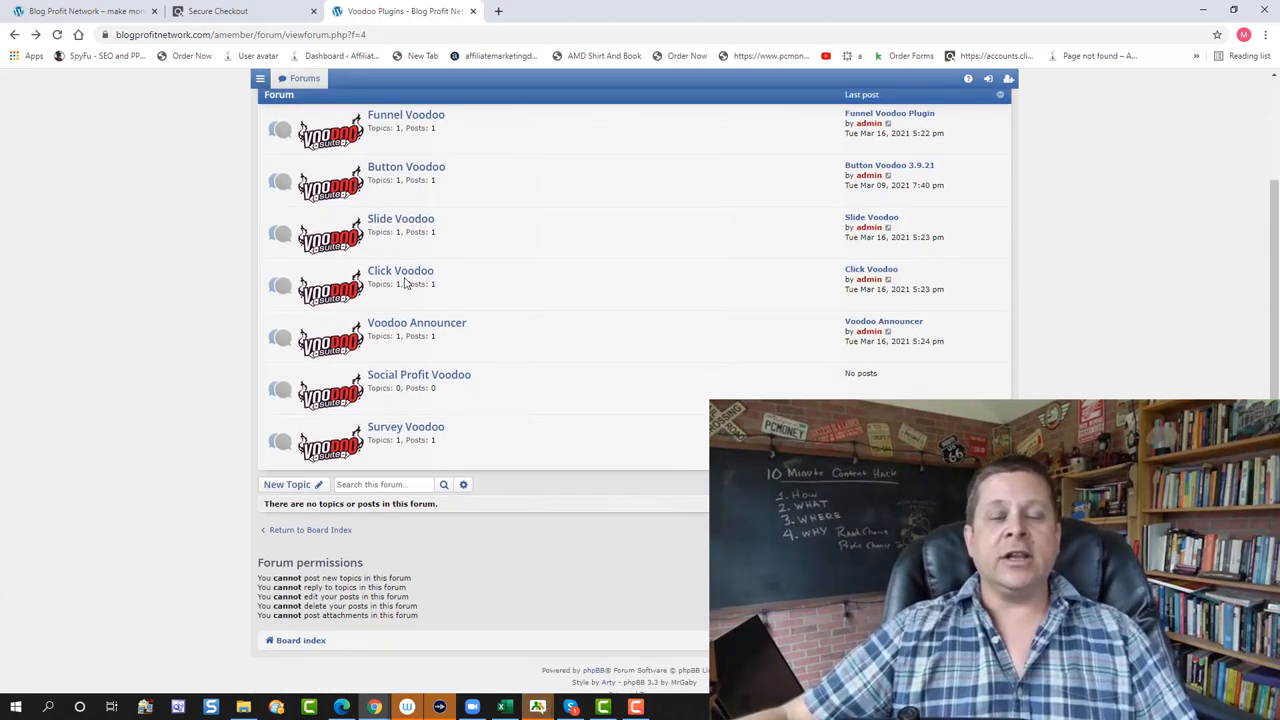
pyautogui.moveTo(417, 322)
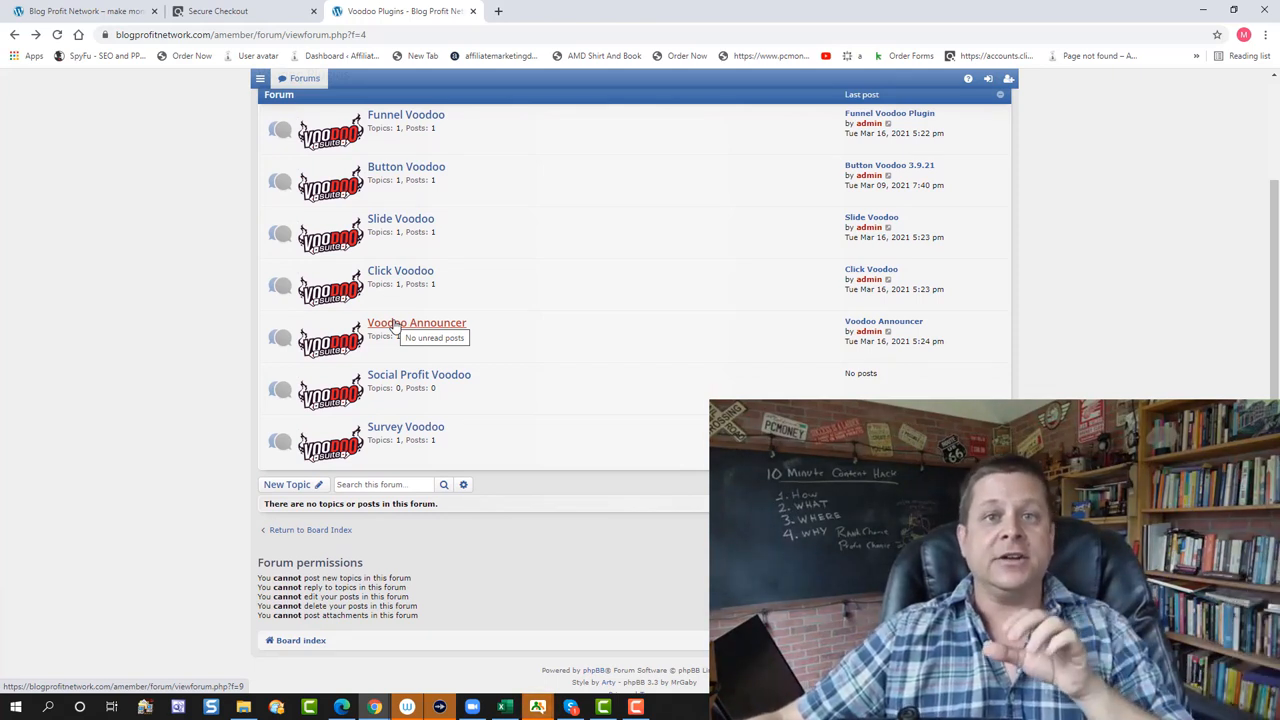
pyautogui.moveTo(419, 380)
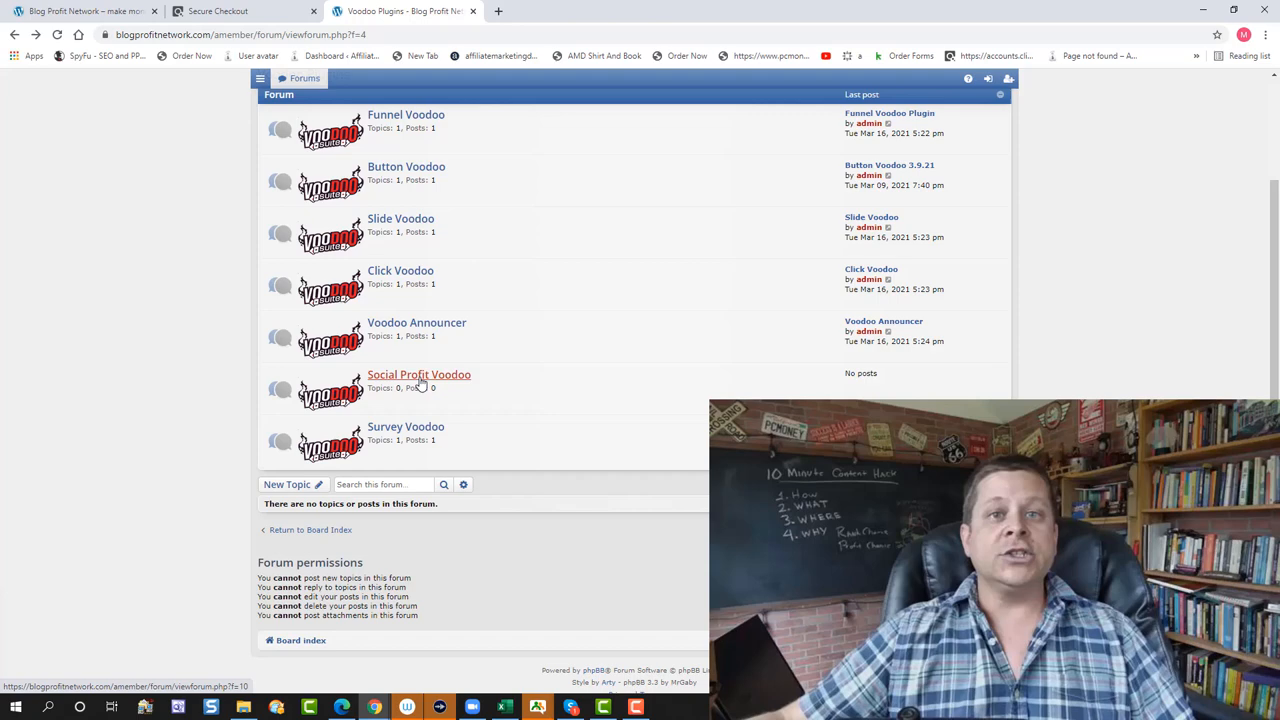
pyautogui.moveTo(118, 95)
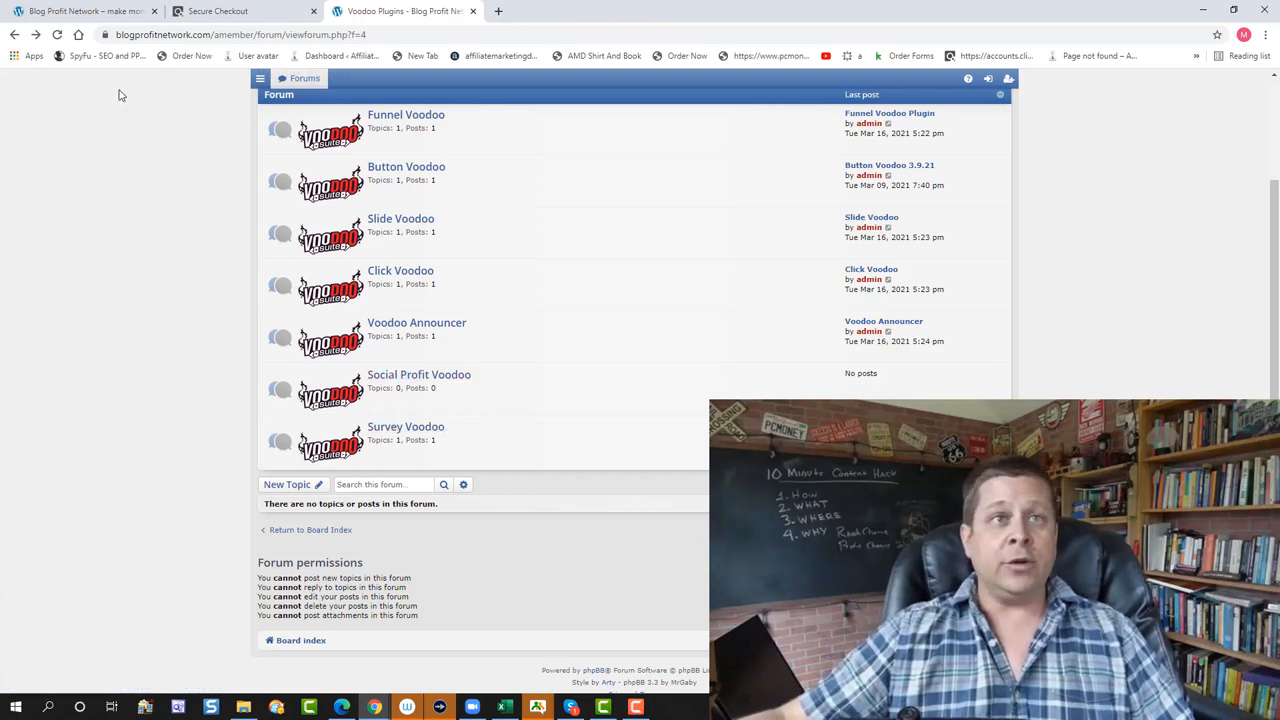
pyautogui.click(310, 530)
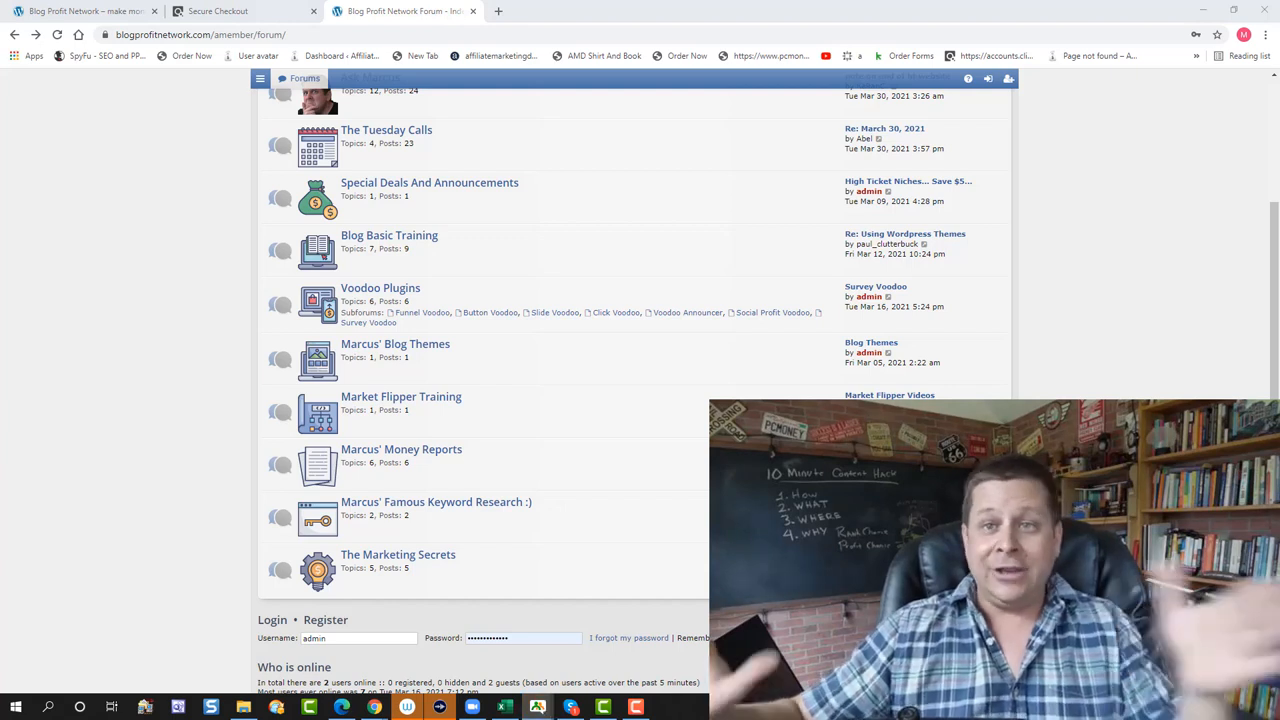
pyautogui.moveTo(419, 358)
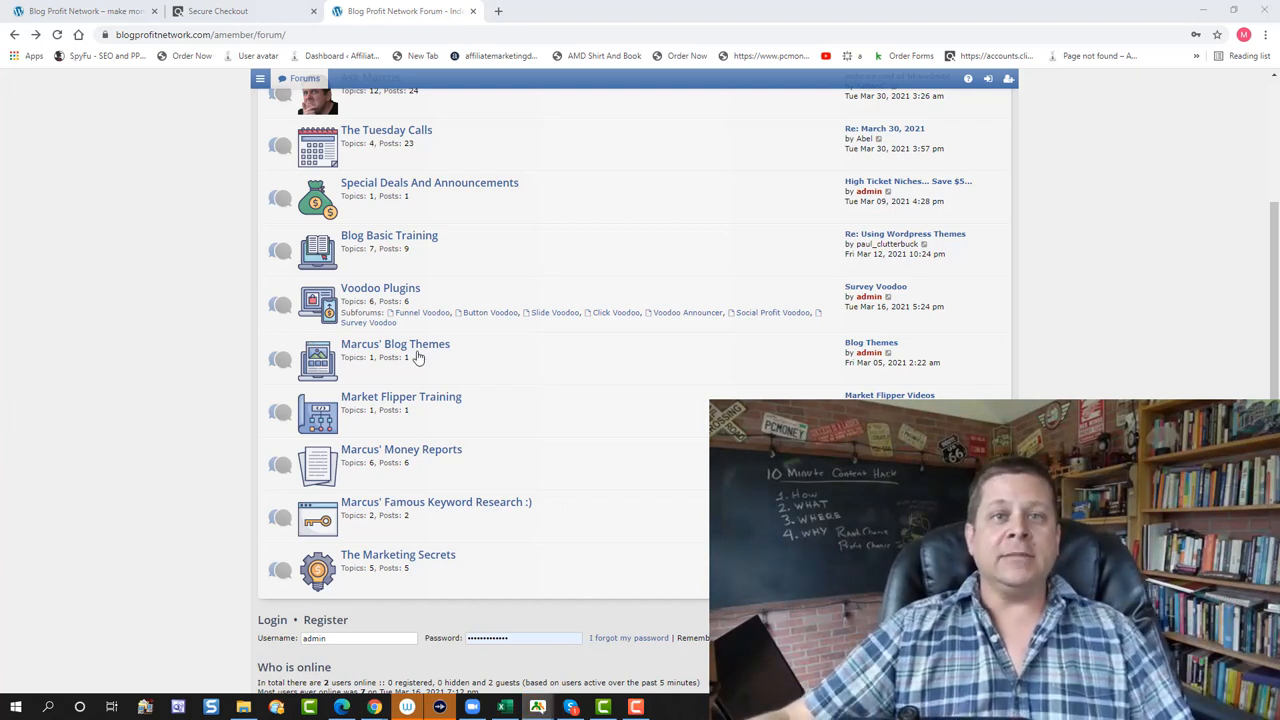
pyautogui.moveTo(395, 343)
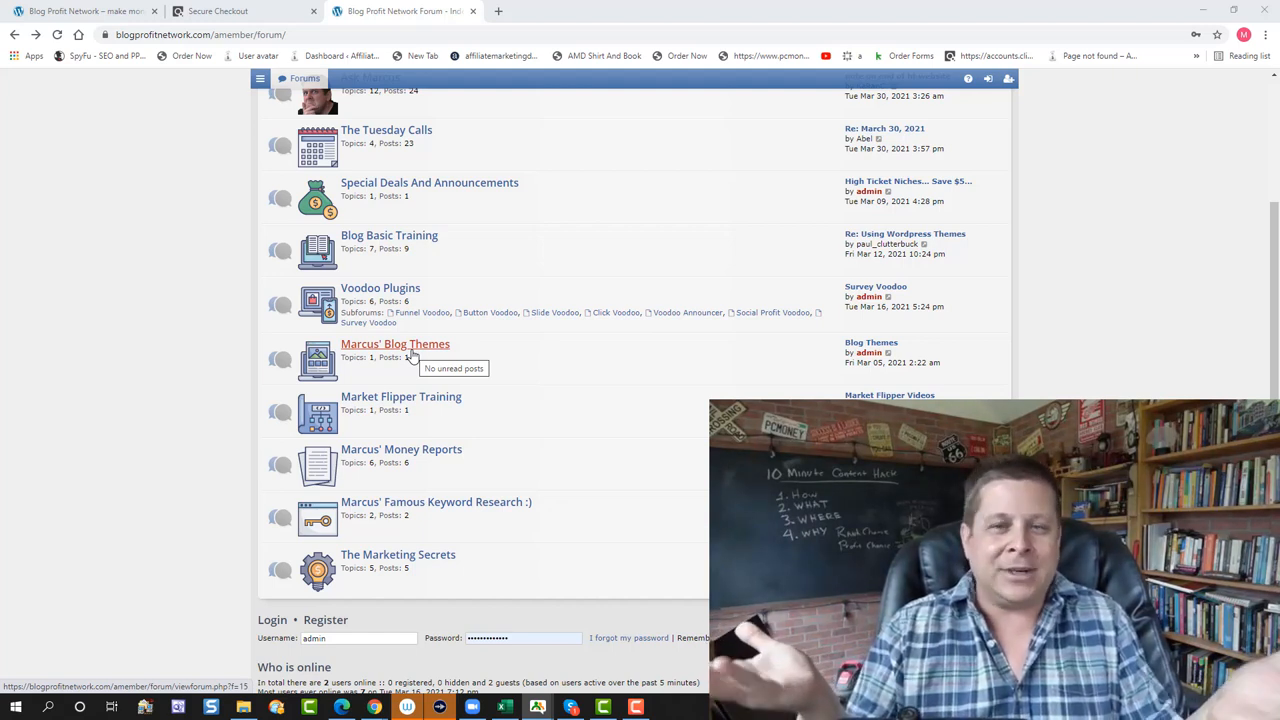
pyautogui.moveTo(528, 327)
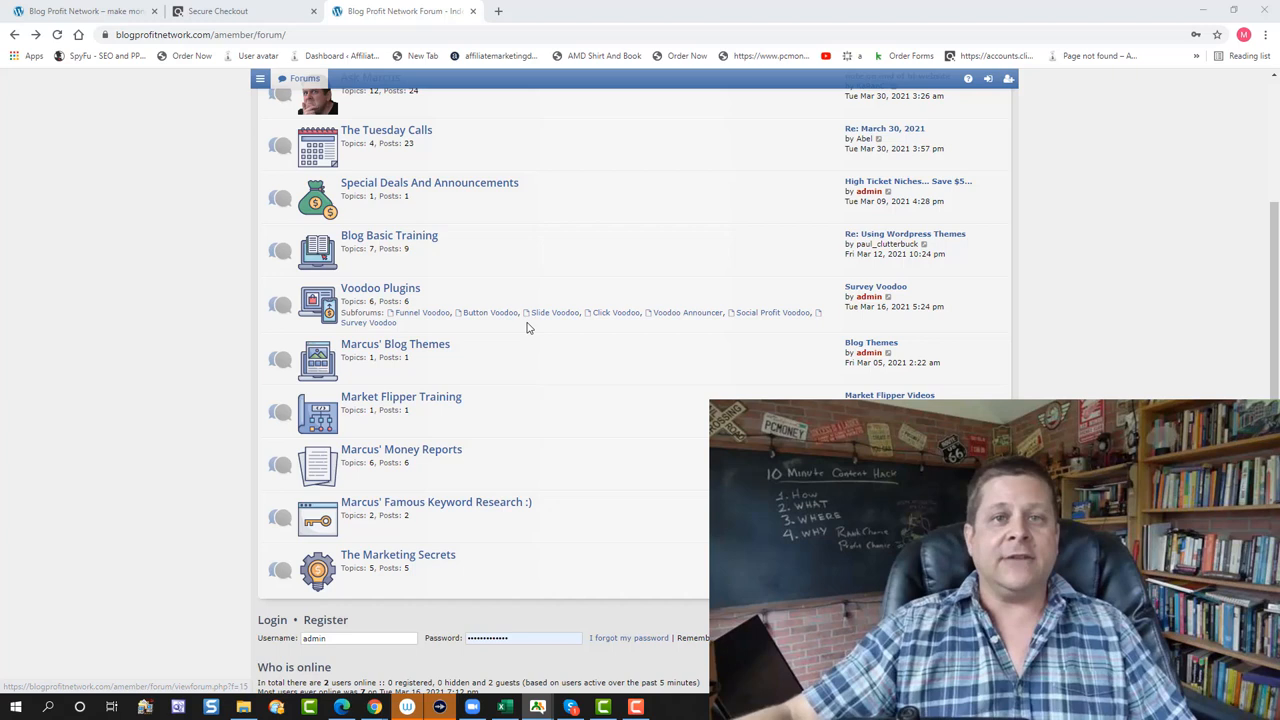
pyautogui.moveTo(524, 318)
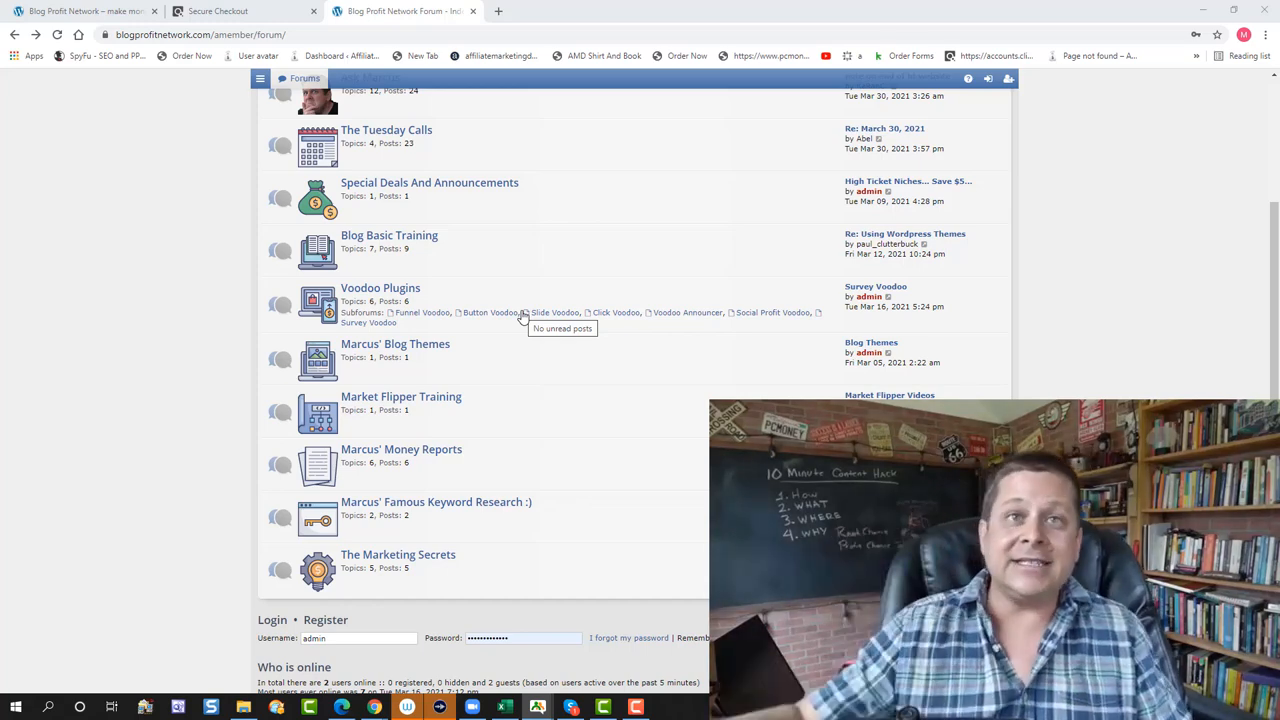
pyautogui.click(217, 11)
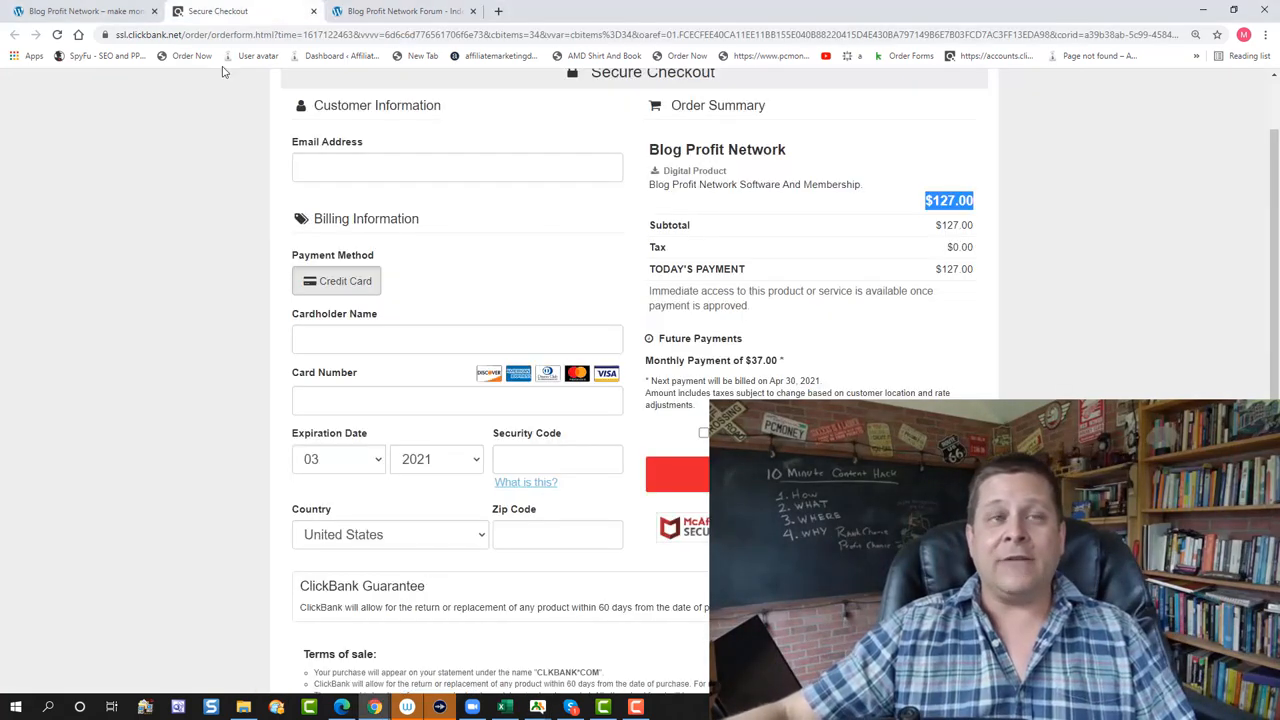
pyautogui.click(400, 11)
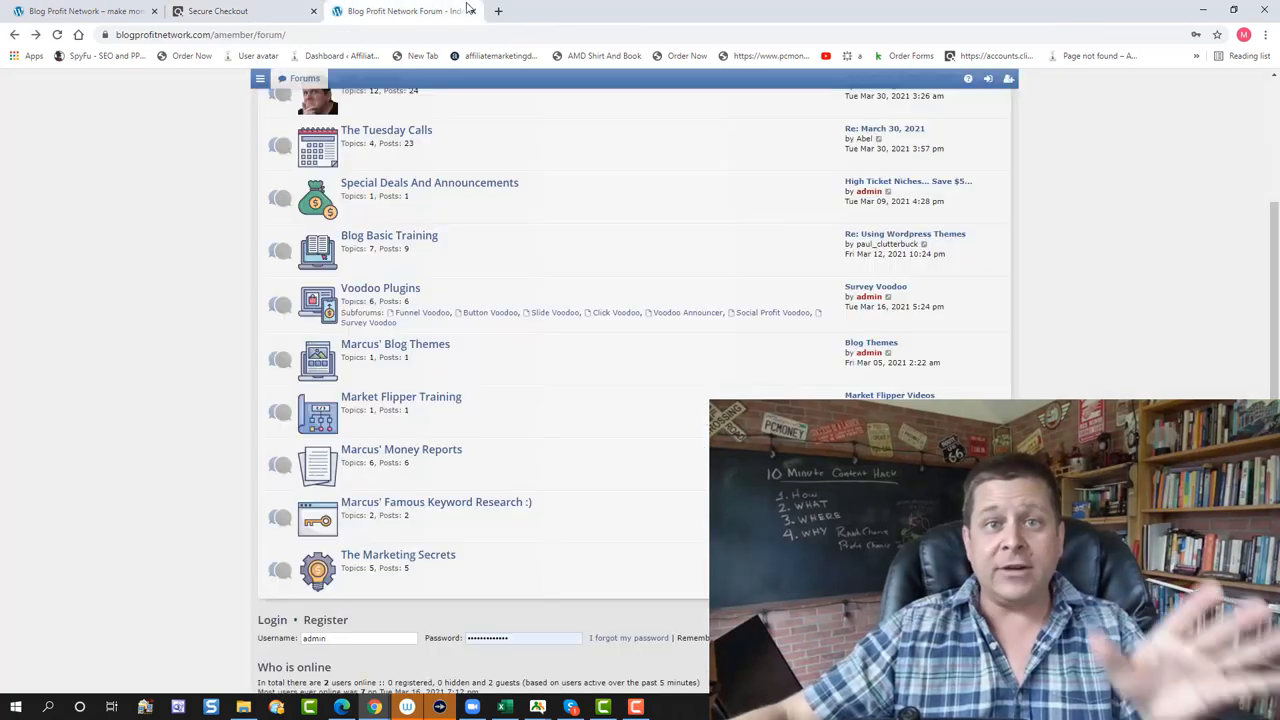
pyautogui.moveTo(555, 328)
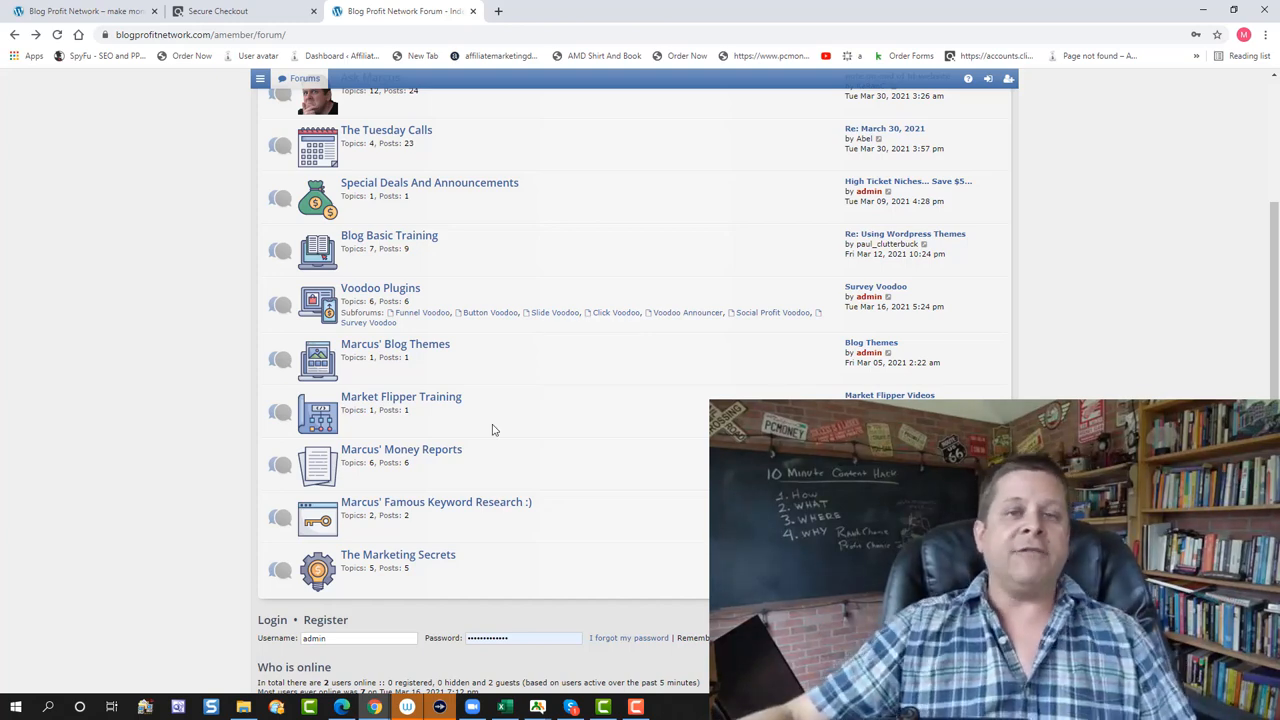
pyautogui.click(401, 449)
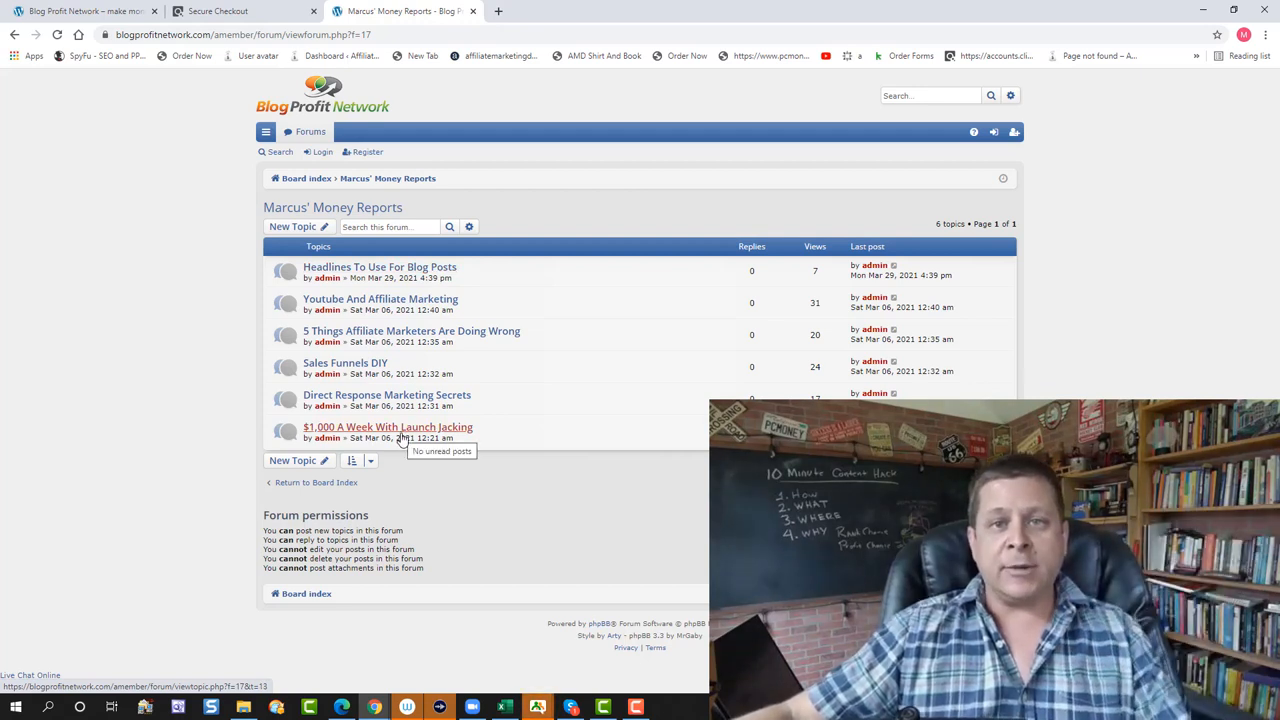
pyautogui.moveTo(390, 280)
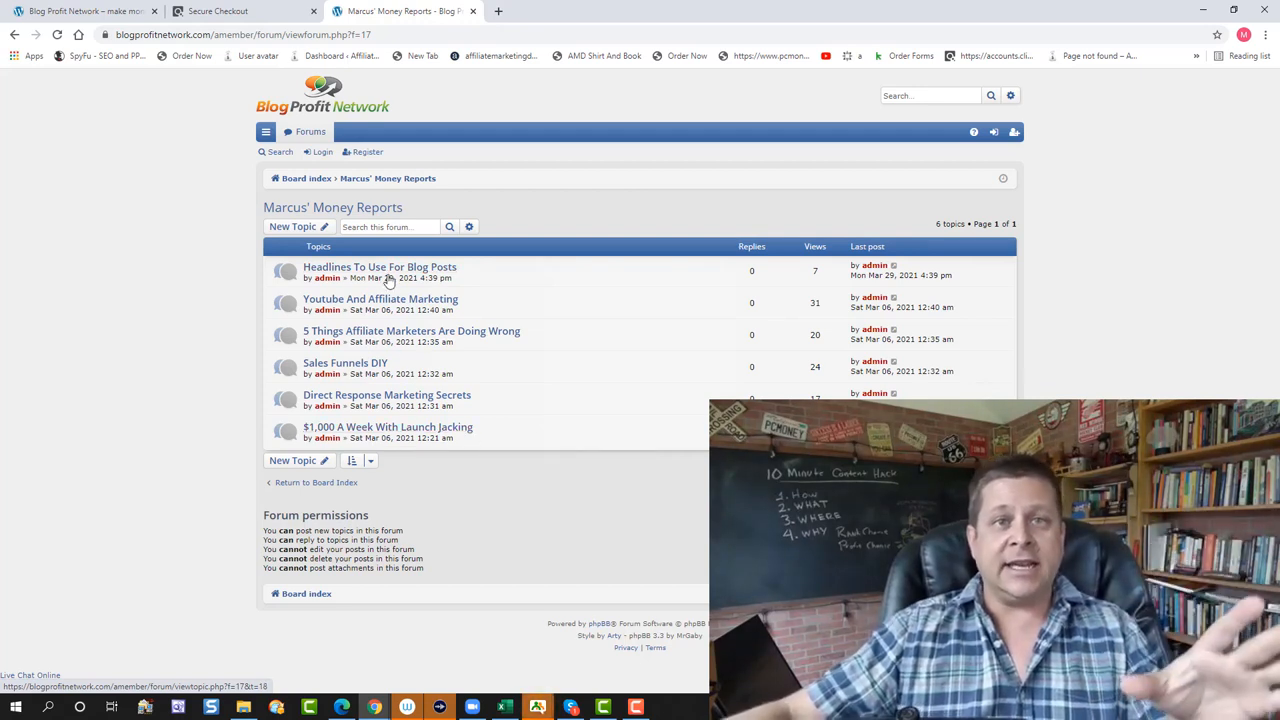
pyautogui.click(387, 427)
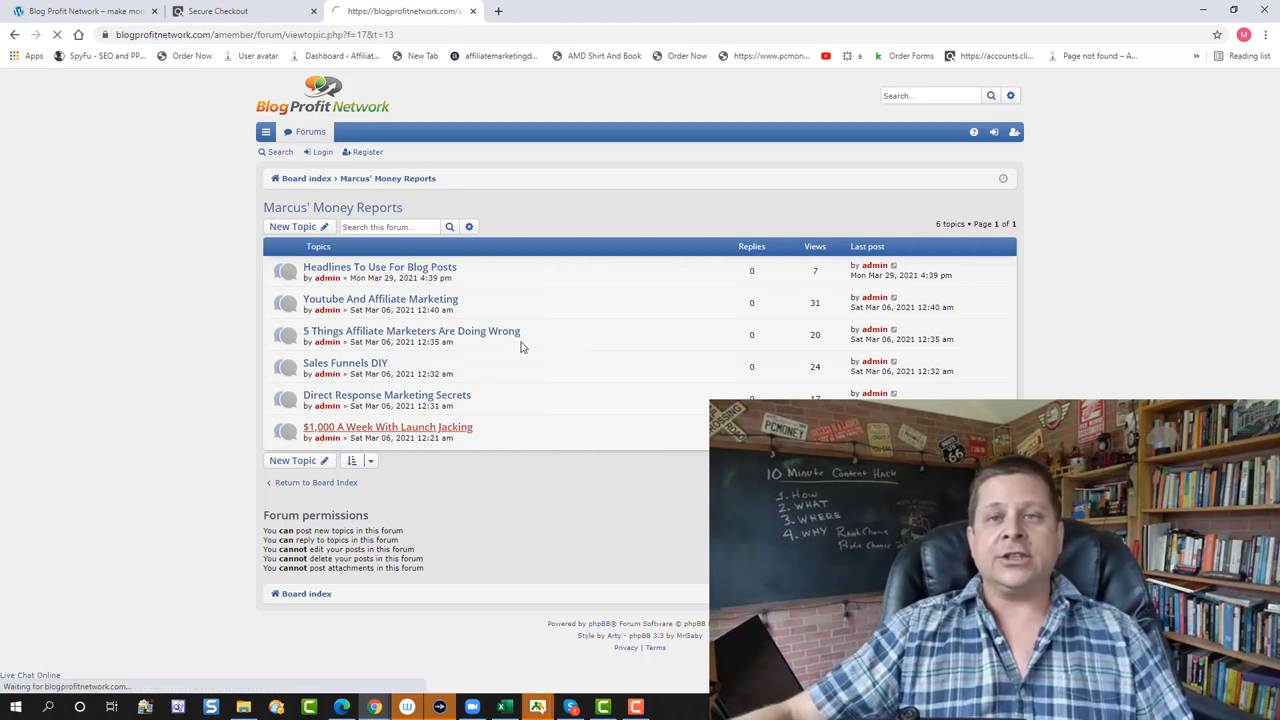
pyautogui.click(388, 427)
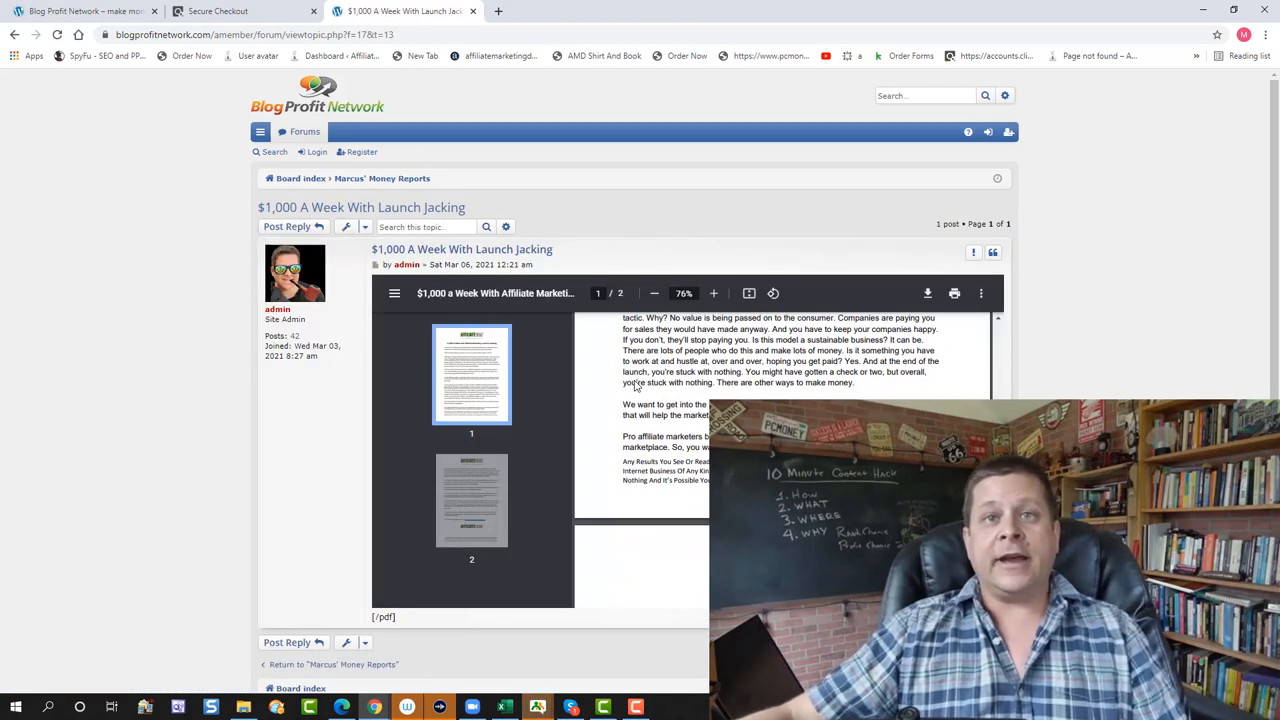
pyautogui.click(382, 178)
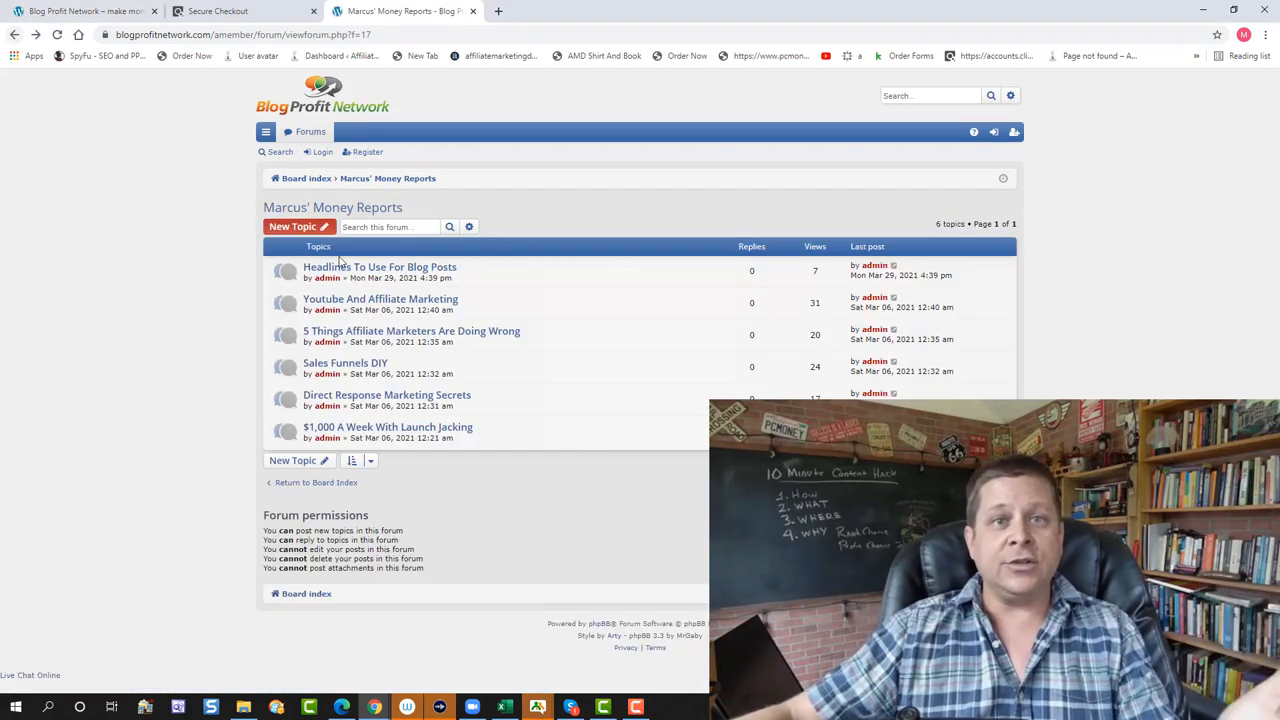
pyautogui.click(380, 266)
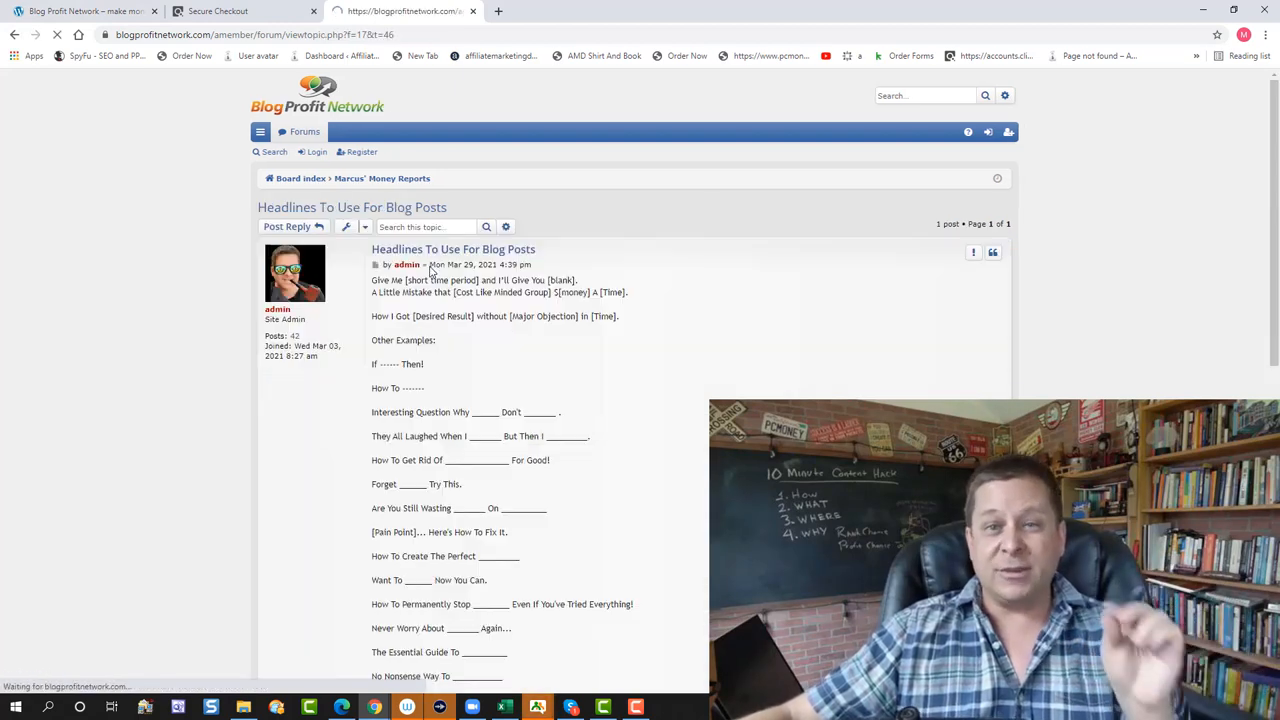
pyautogui.scroll(-3)
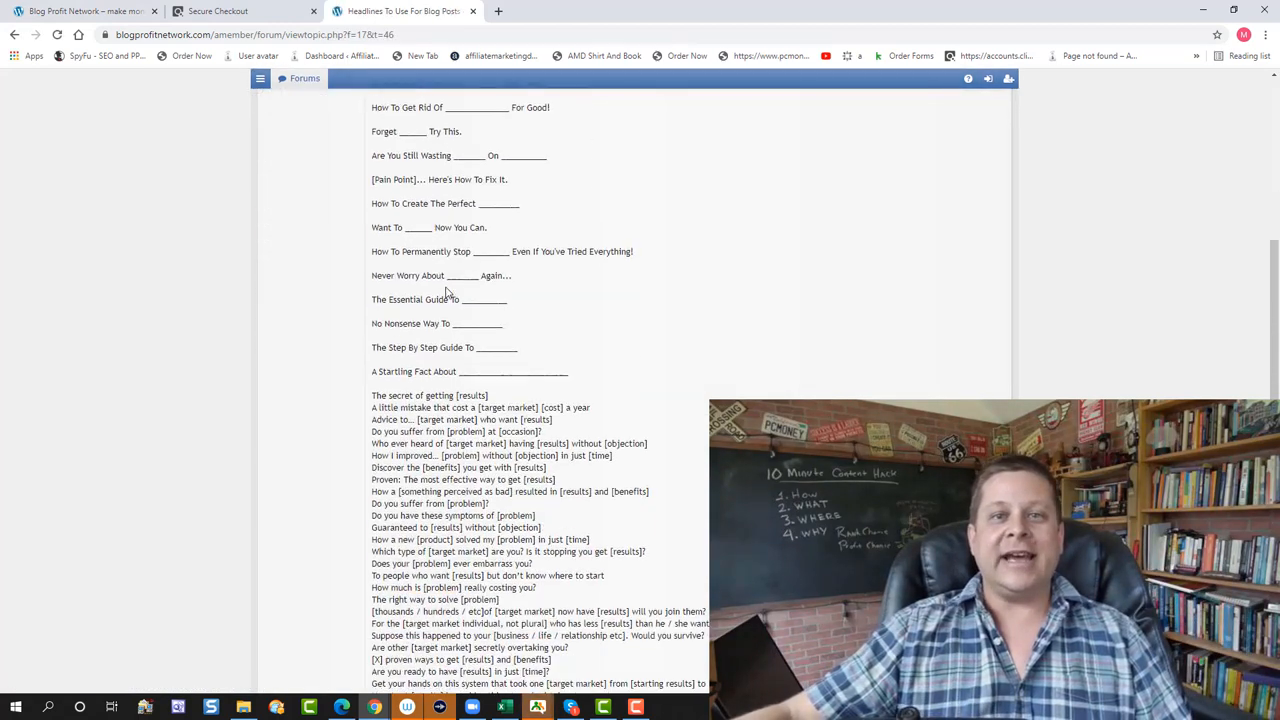
pyautogui.click(14, 34)
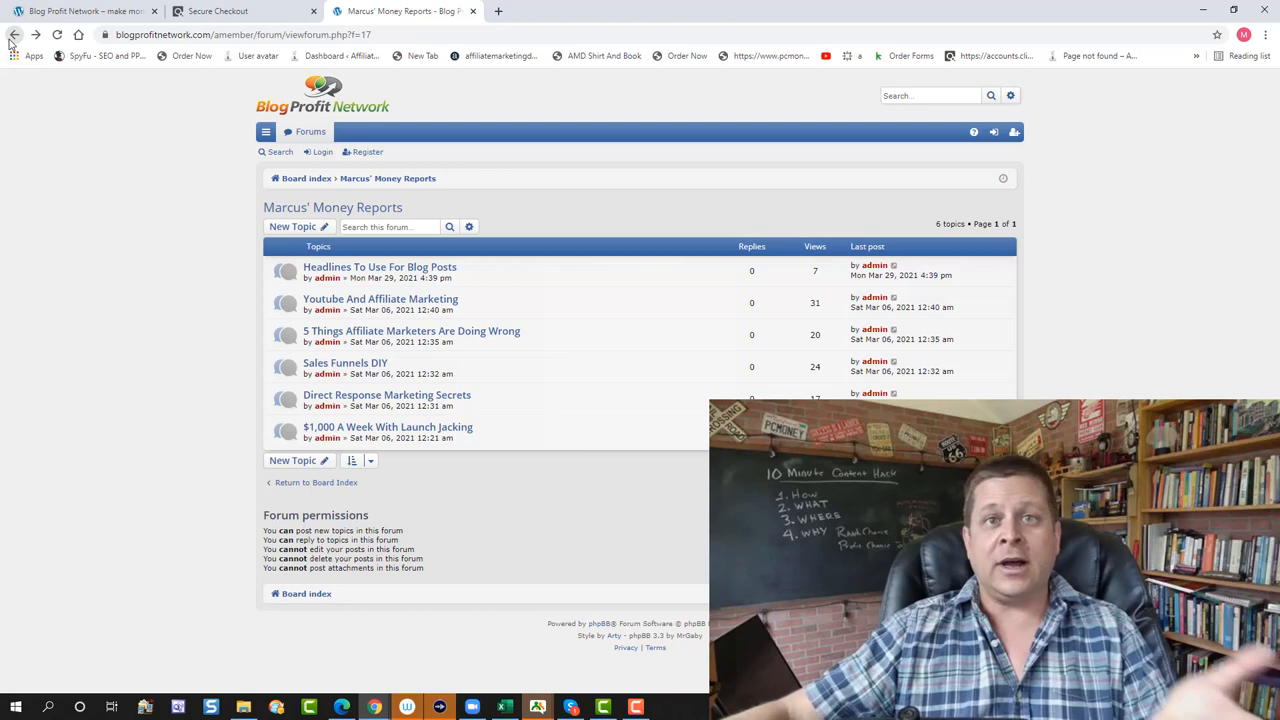
pyautogui.click(14, 34)
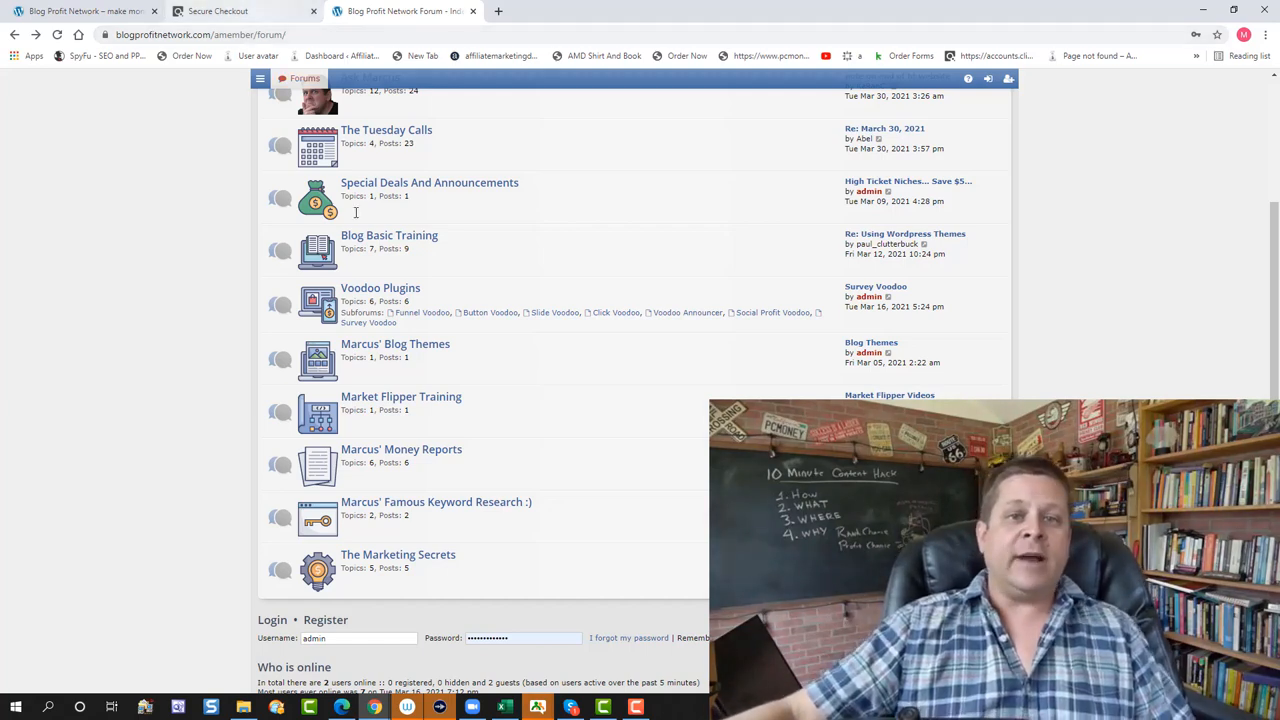
pyautogui.click(436, 501)
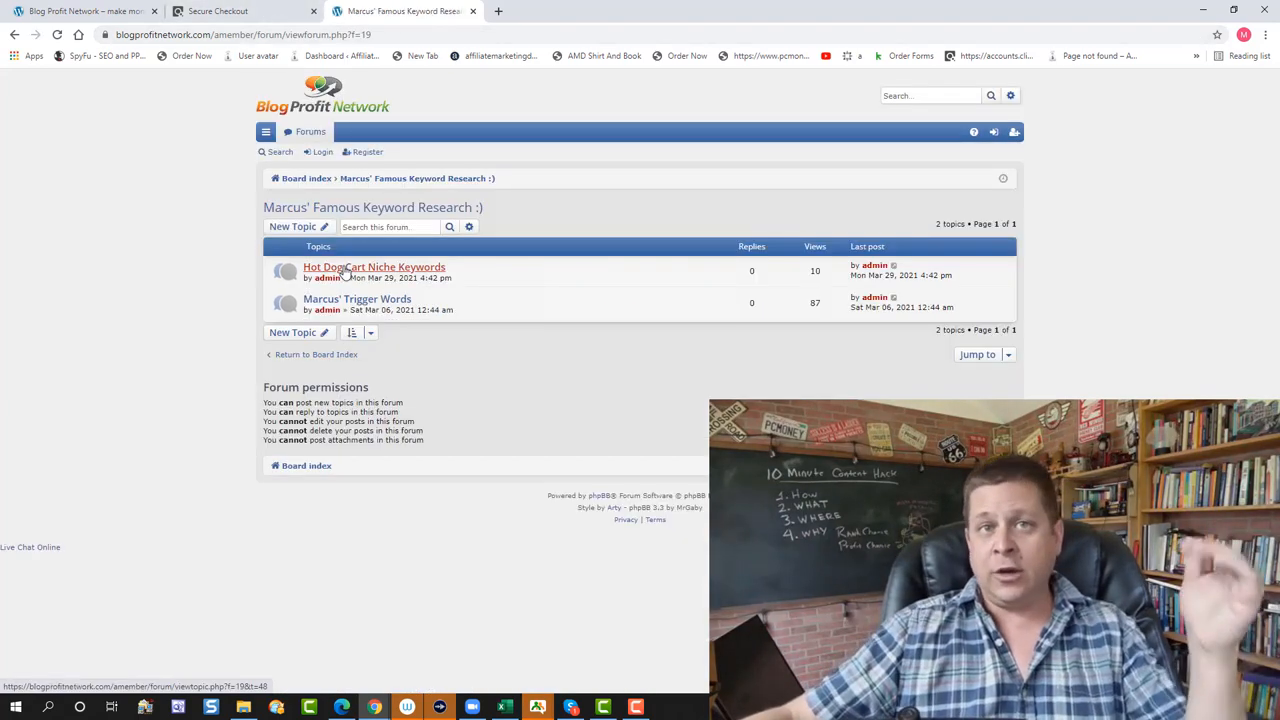
pyautogui.moveTo(357, 299)
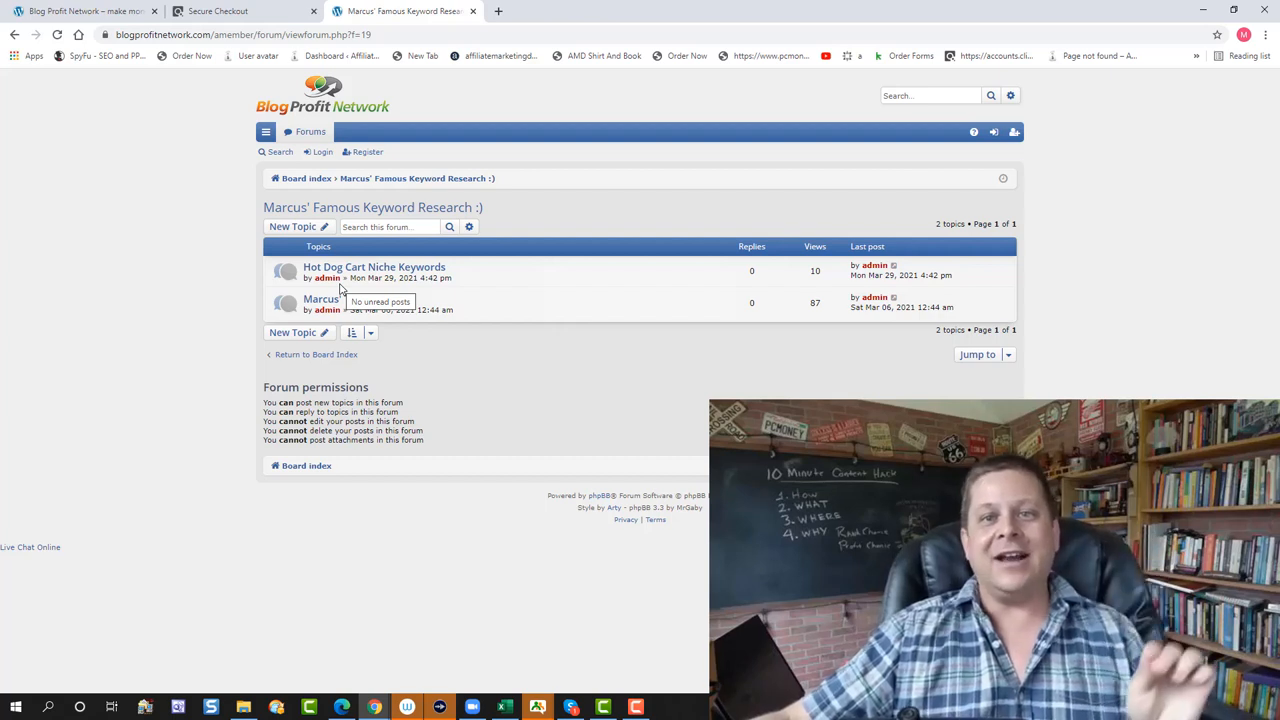
pyautogui.moveTo(400, 352)
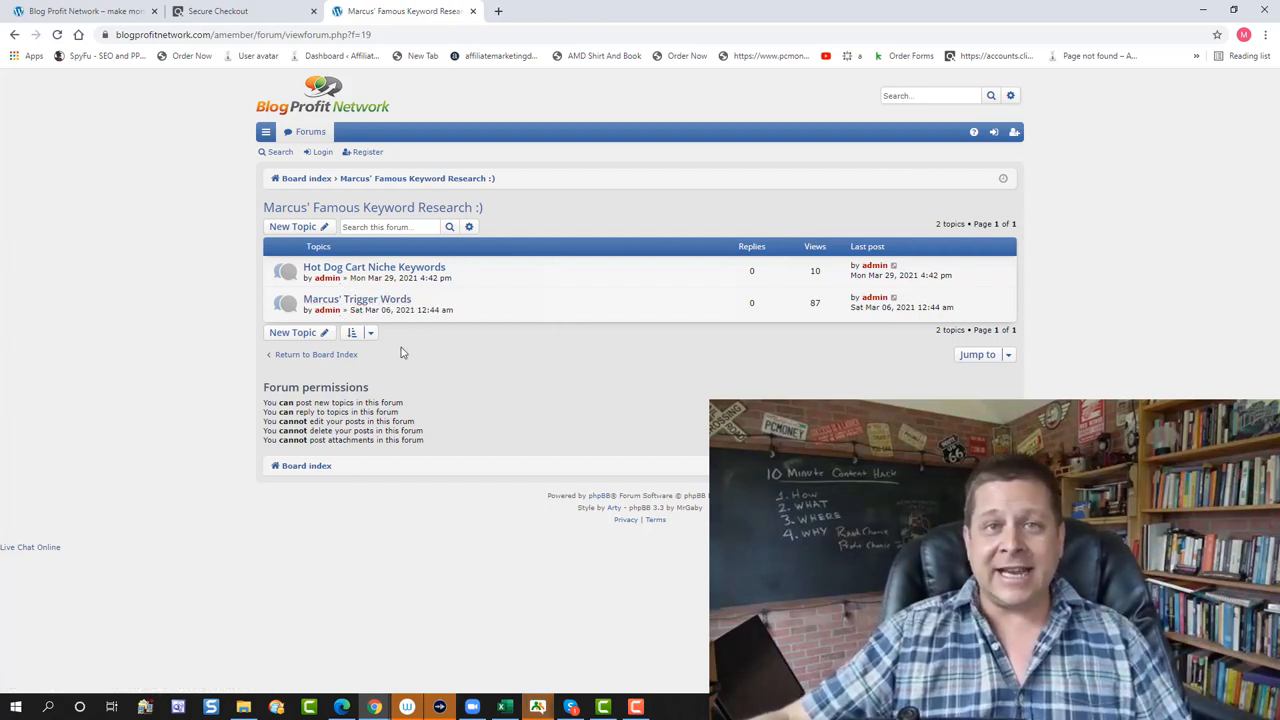
pyautogui.moveTo(407, 320)
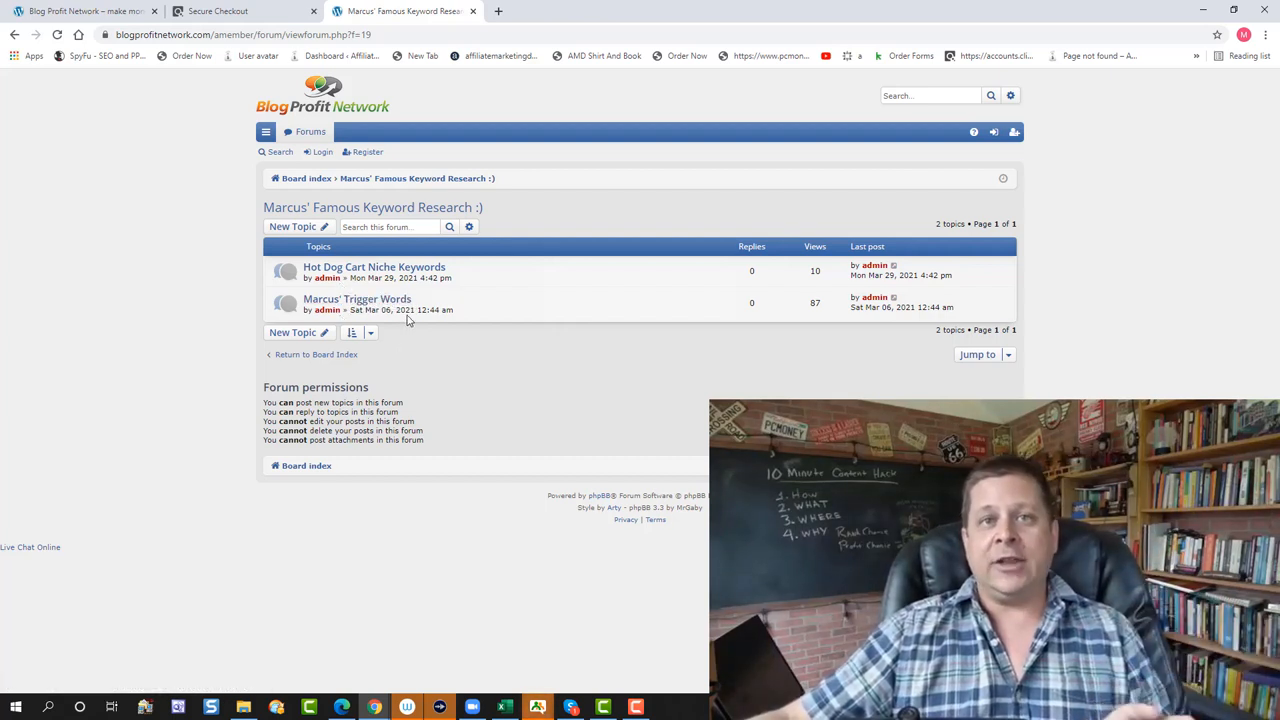
pyautogui.click(374, 267)
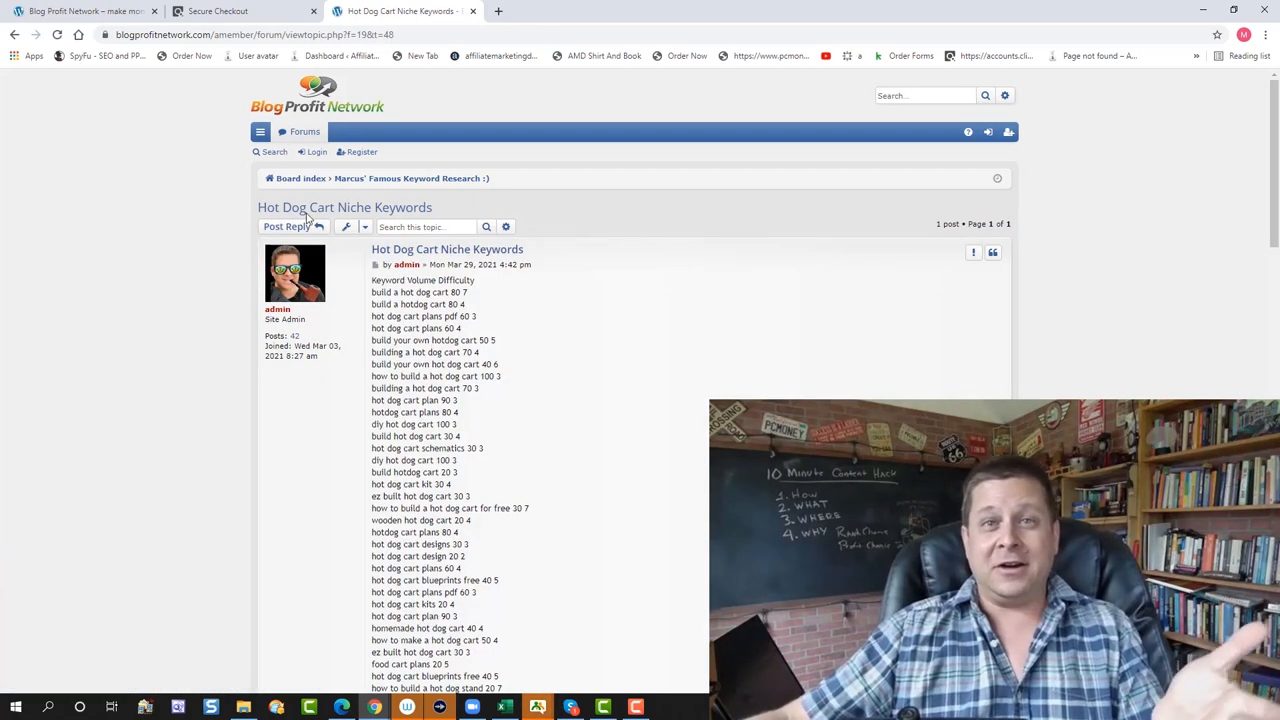
pyautogui.click(410, 178)
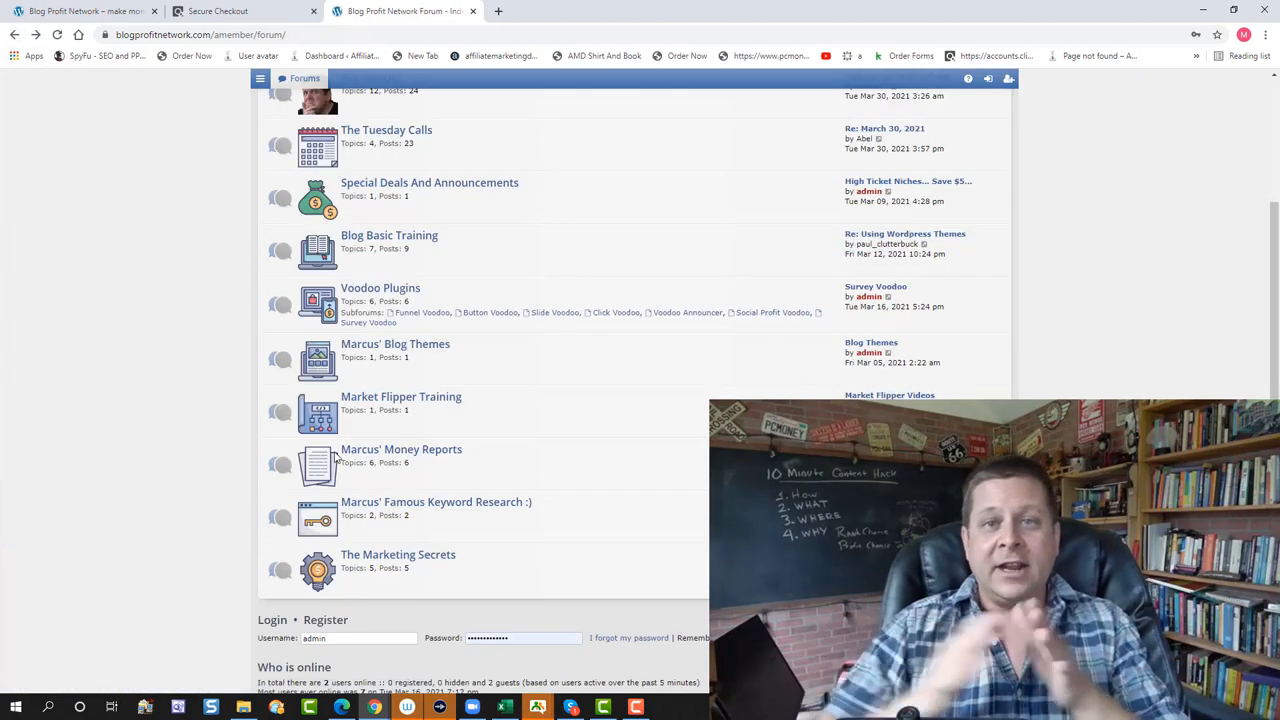
pyautogui.moveTo(317, 465)
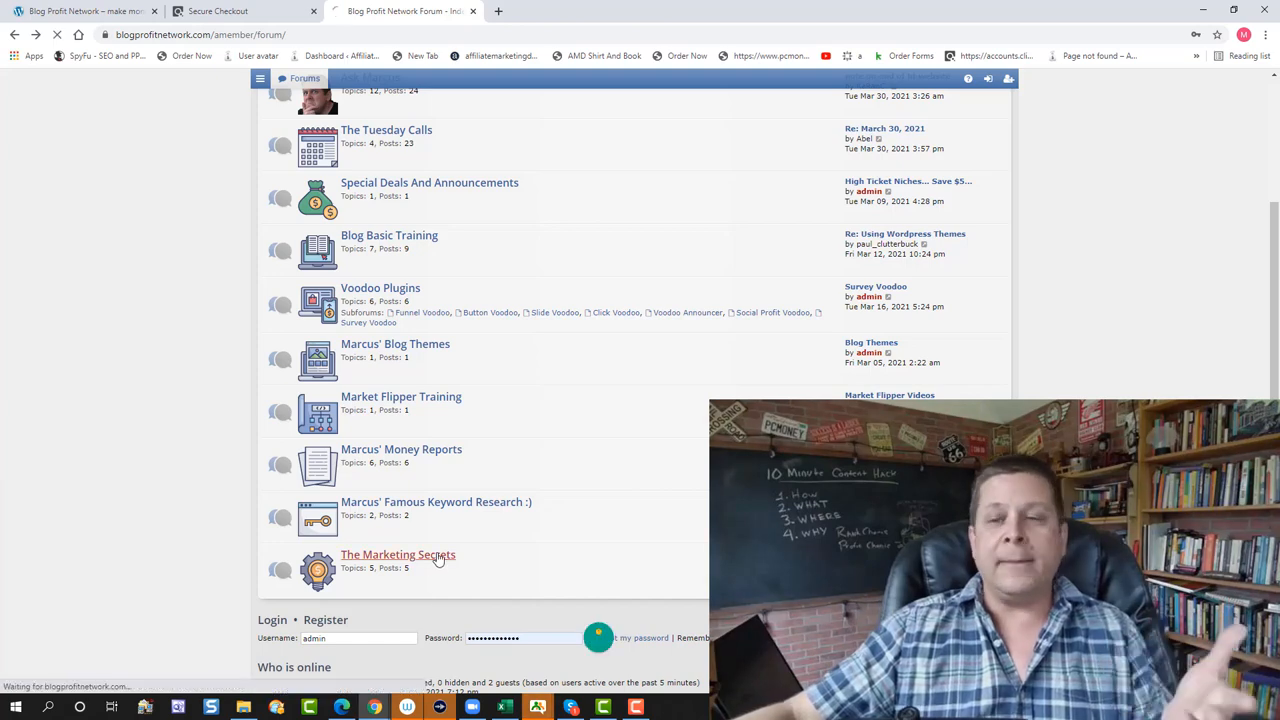
pyautogui.click(398, 554)
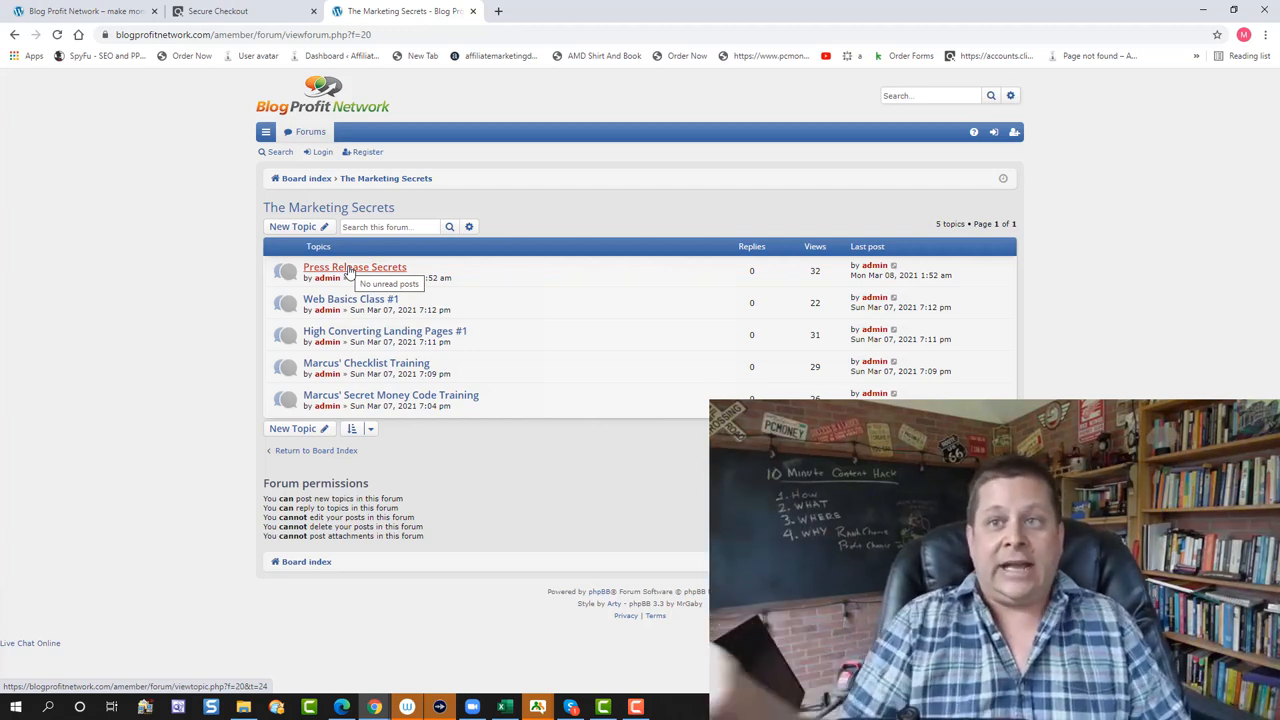
pyautogui.click(354, 267)
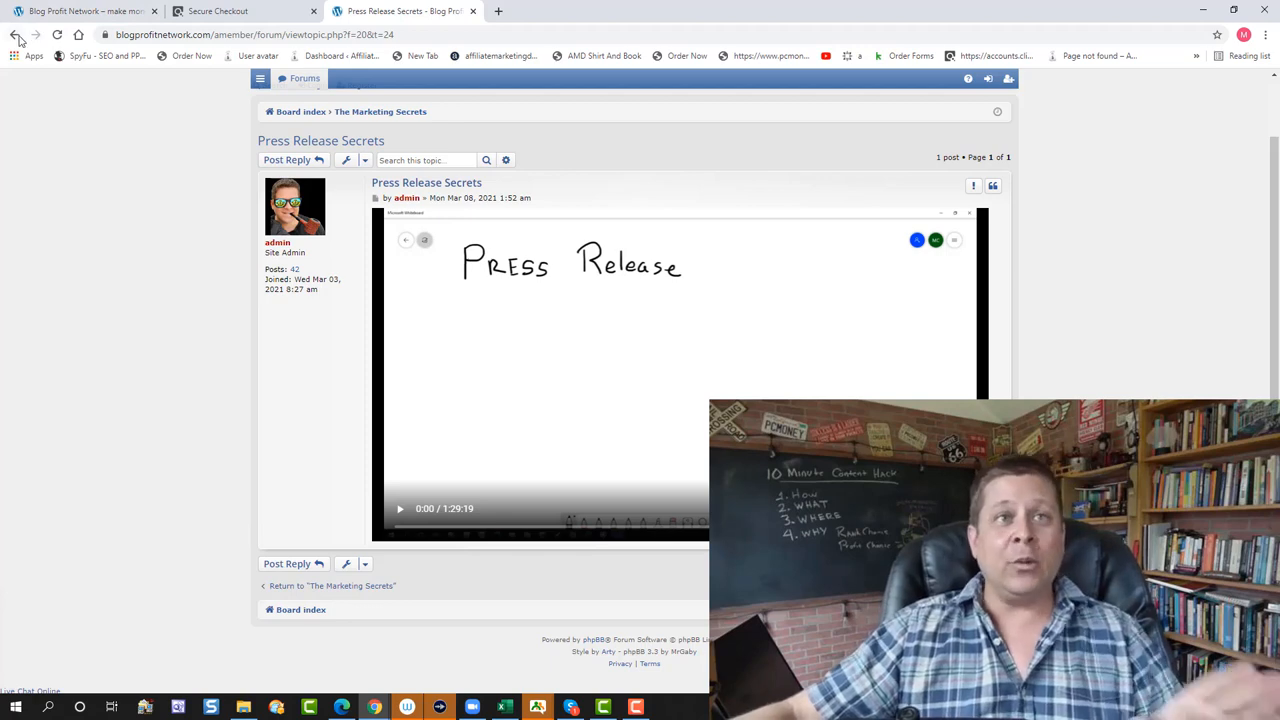
pyautogui.click(15, 34)
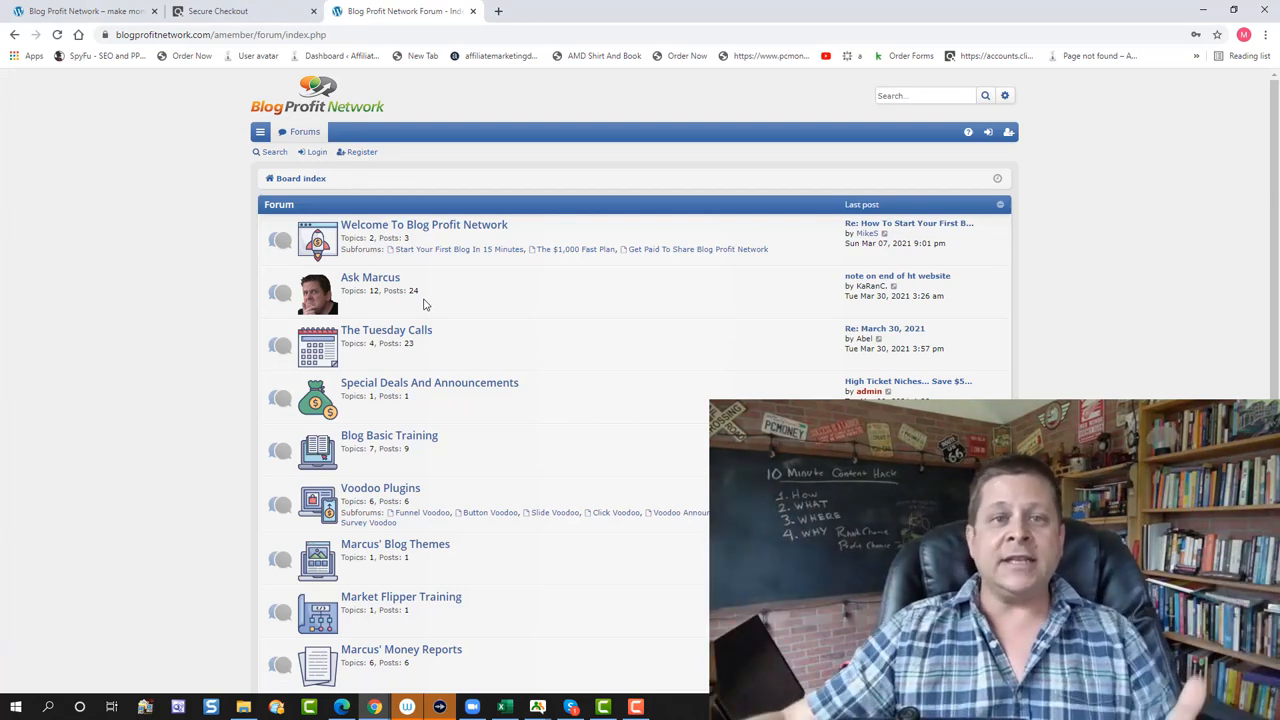
# Scroll the sales page to the $37-per-month intro offer and its ordering section.
pyautogui.scroll(-3)
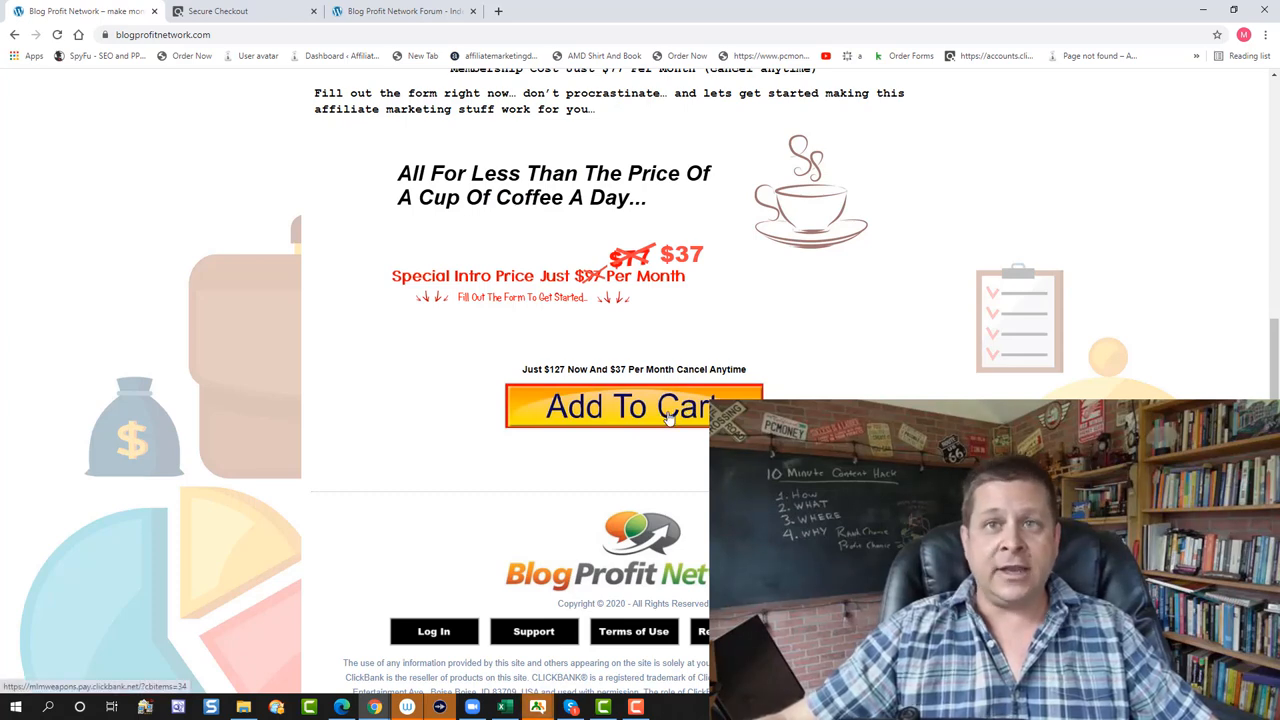
pyautogui.click(634, 406)
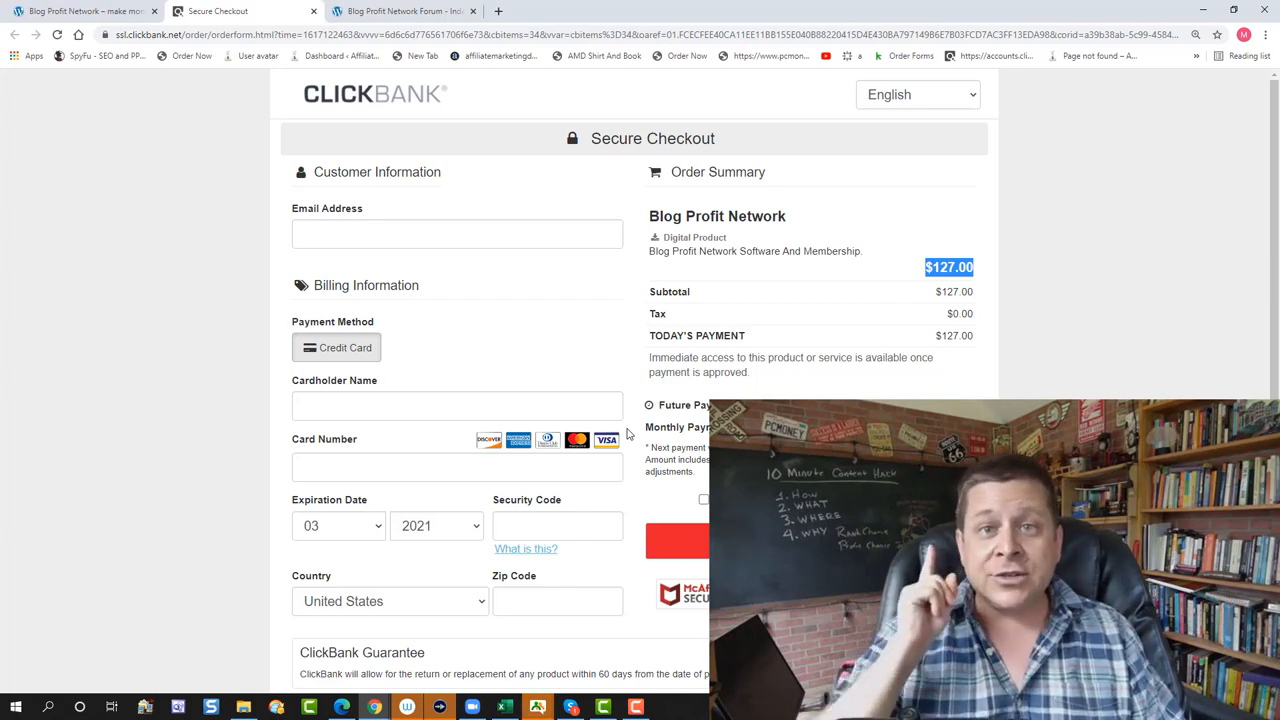
pyautogui.moveTo(233, 119)
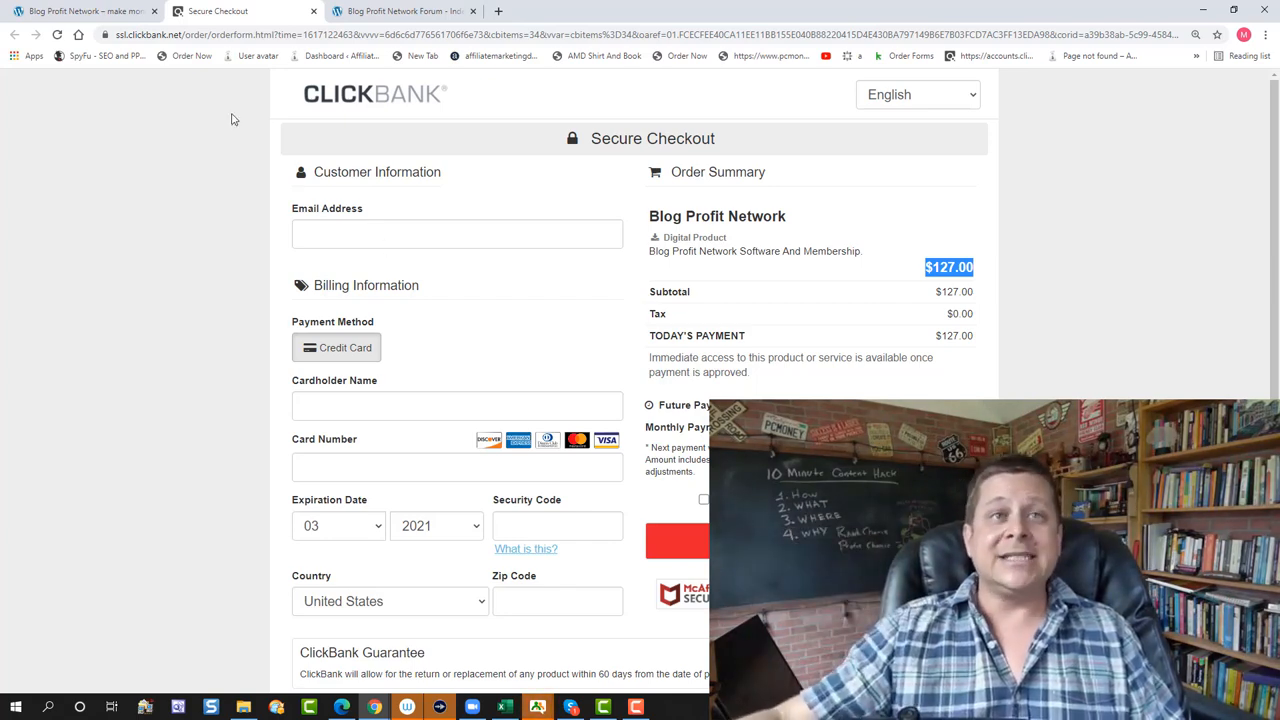
pyautogui.click(80, 11)
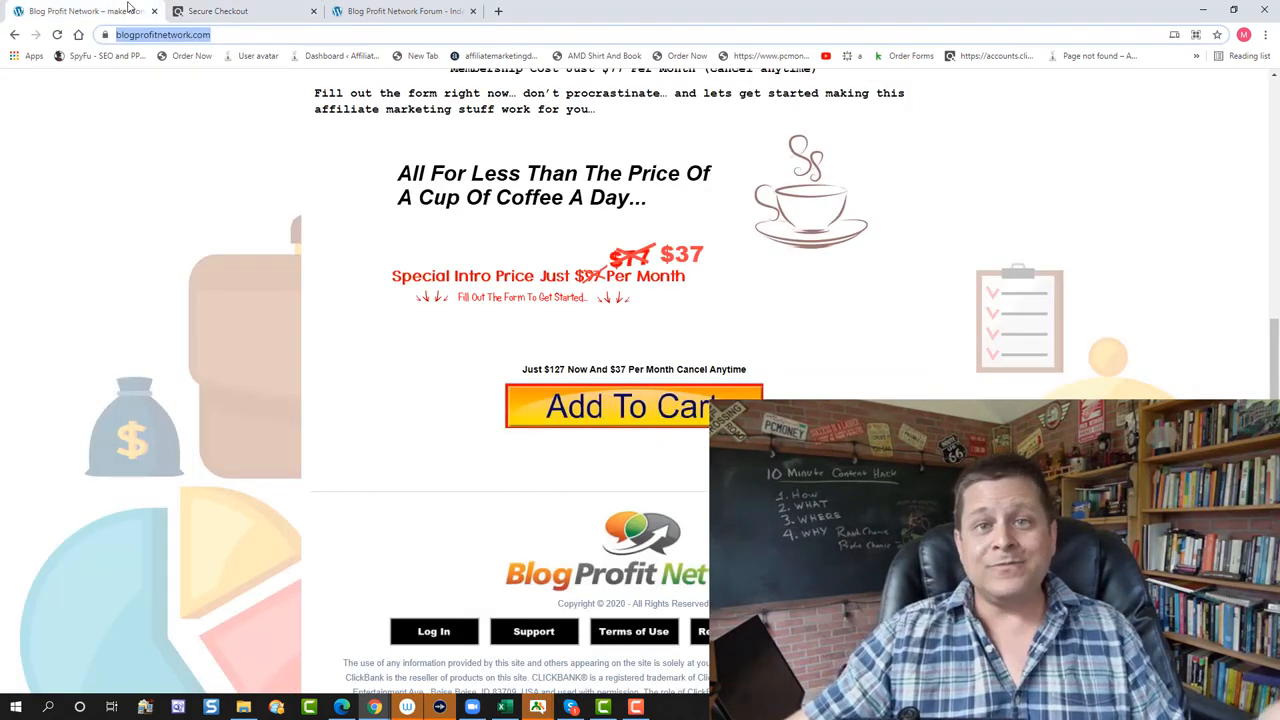